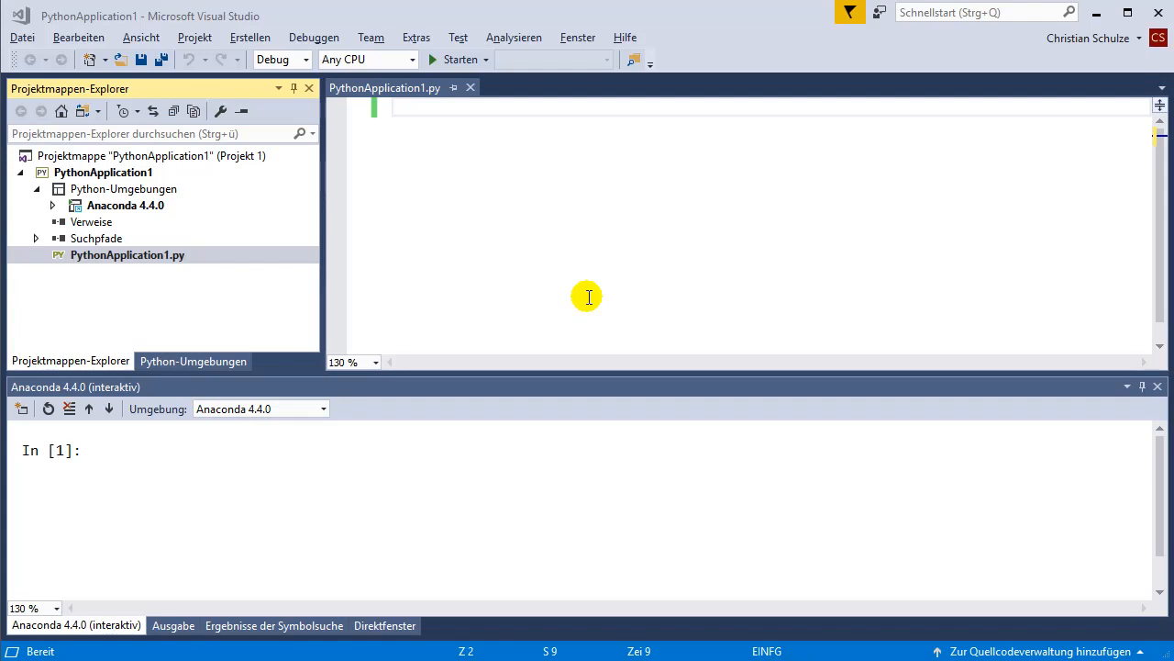
mouse_move(229, 33)
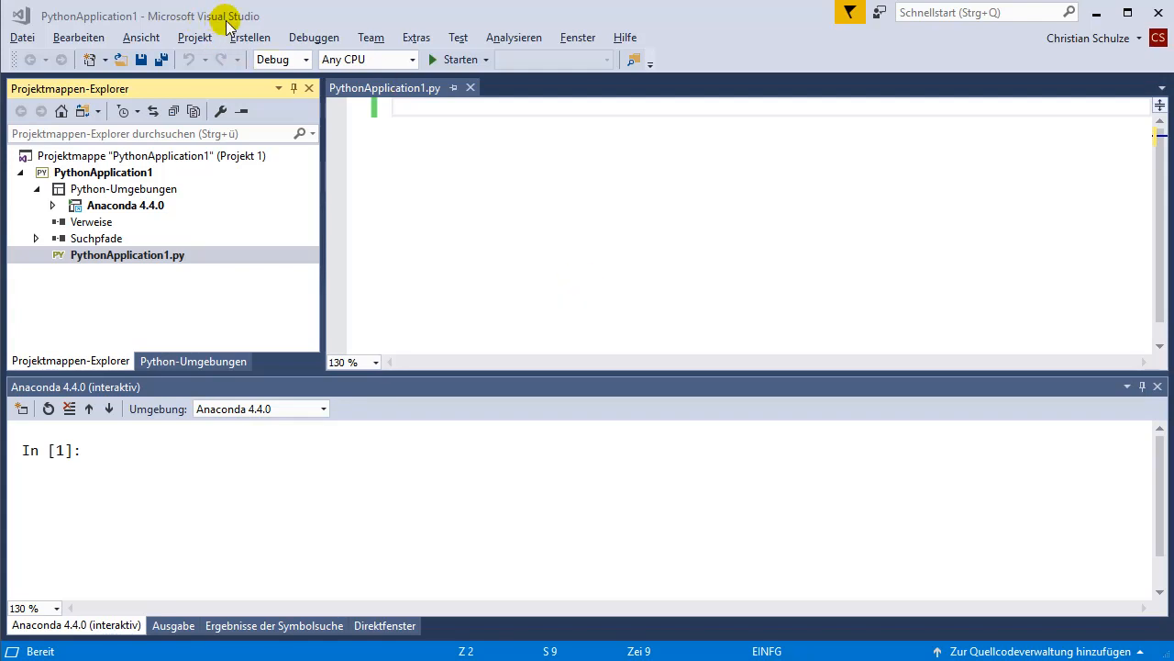
mouse_move(142, 247)
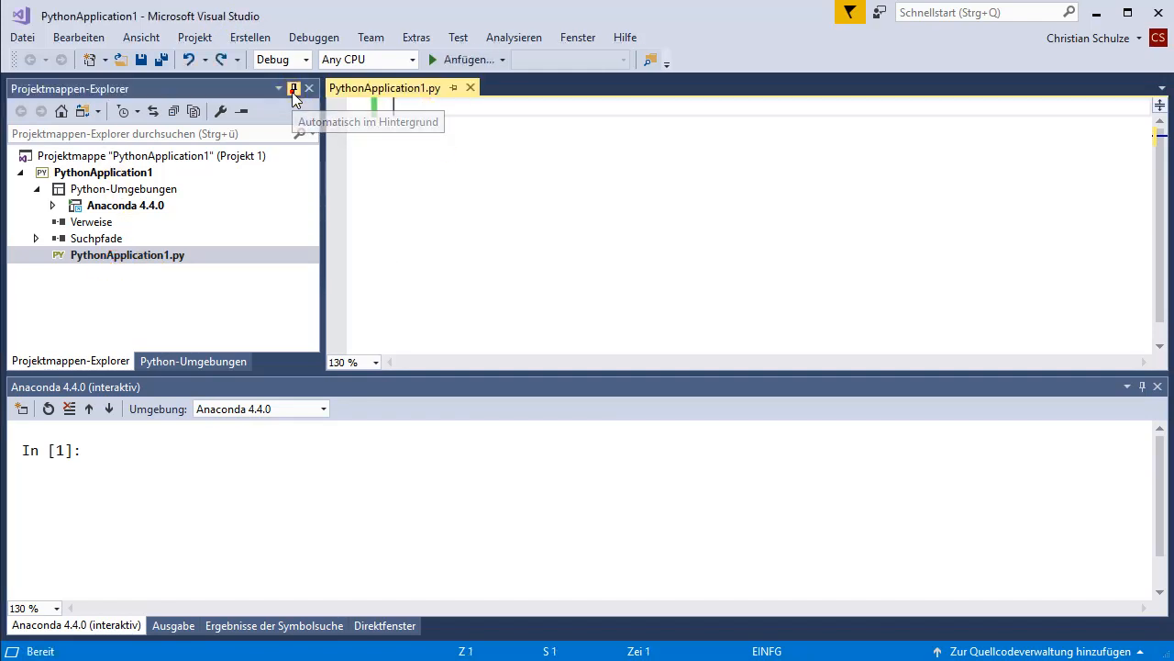
- Auto-hide the Projektmappen-Explorer panel so the editor and interactive window span the full width
left_click(293, 88)
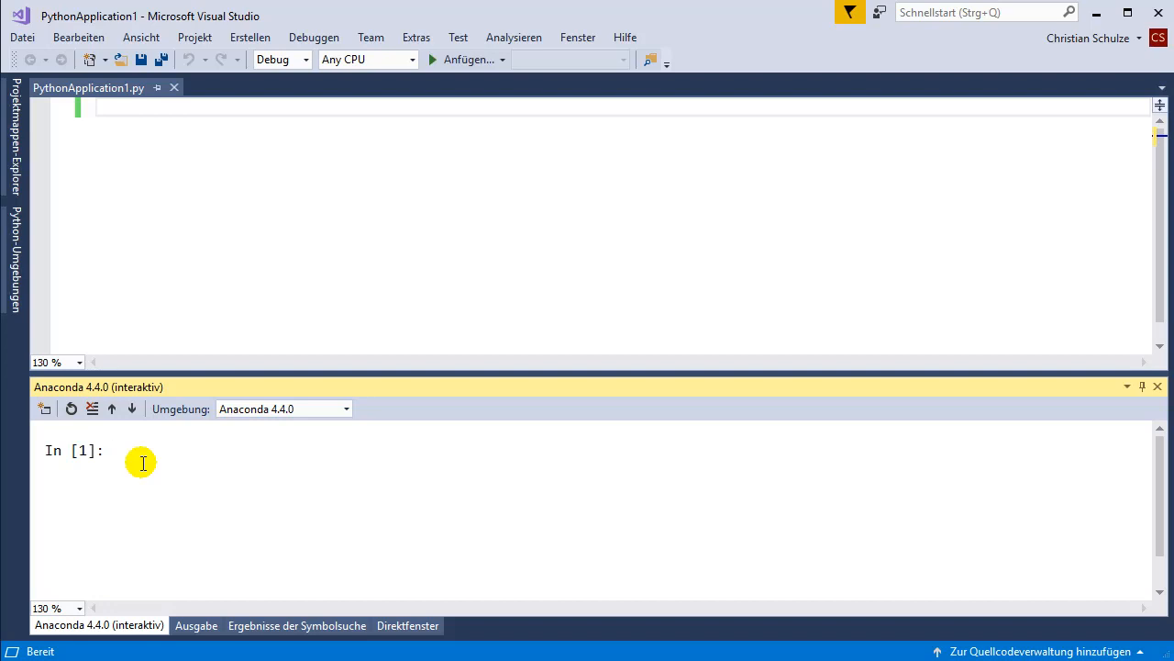
- Import MoBASimulator, create sim, and load the TransportRefrigerationCycle_0CO2.fmu from y:\demo\
type("from Mob")
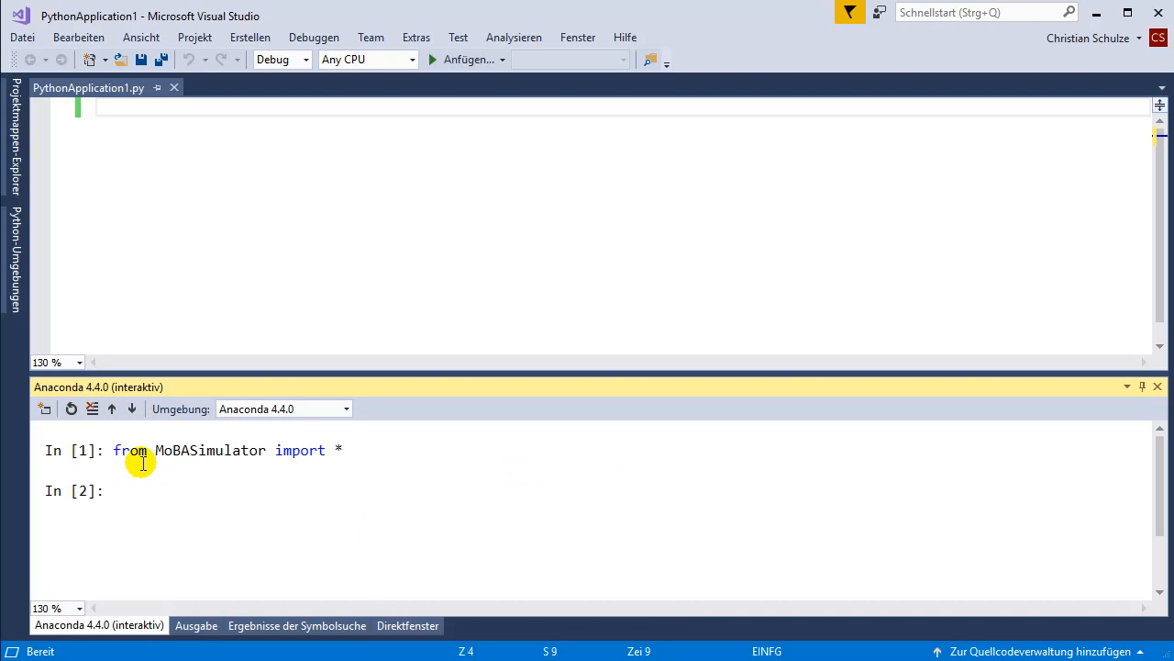
type("sim = Simulator(")
type("sim.loadModel(\"")
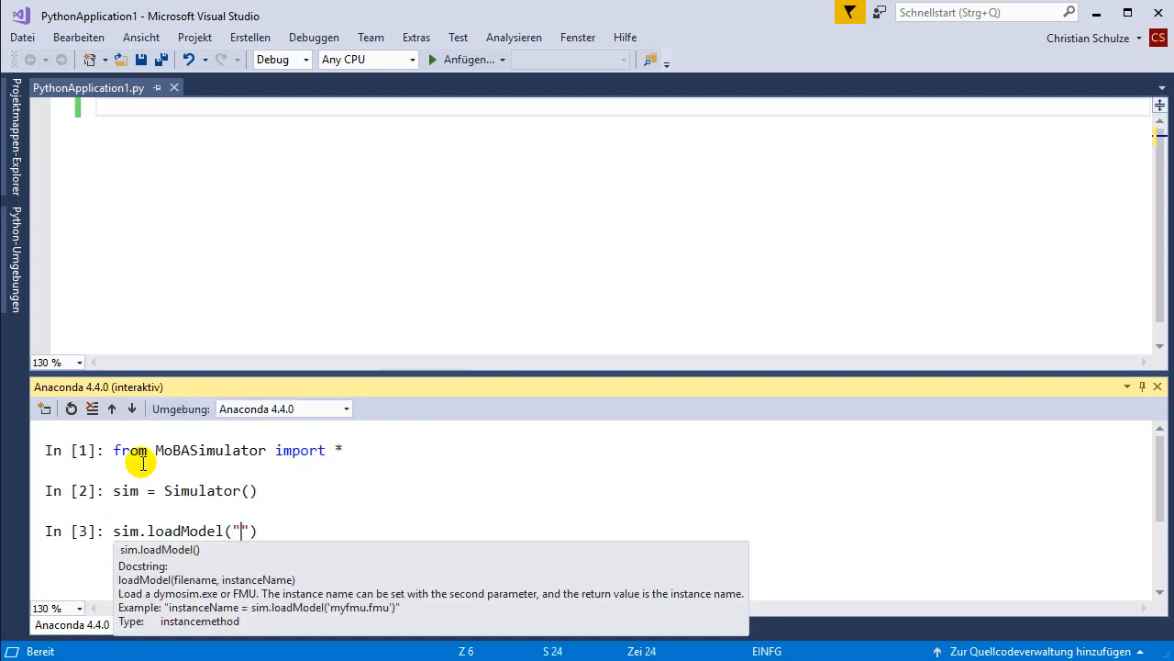
type("y:\\demo\\")
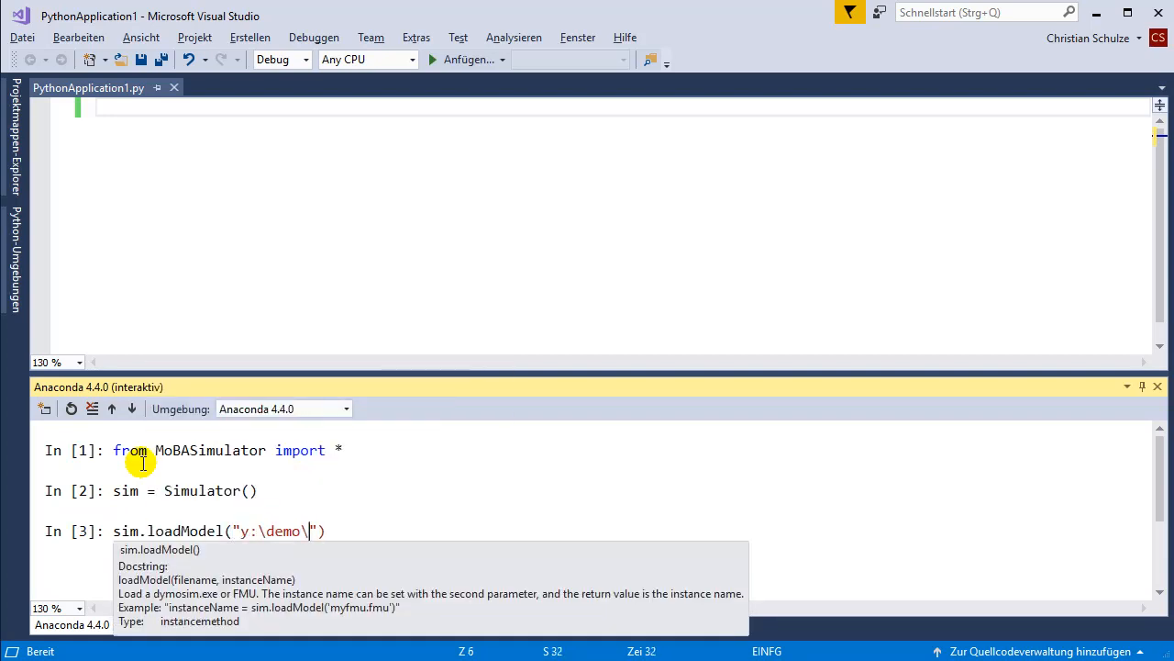
type("\\VirtualTestLabLibrary_Examples_TransportRefrigerationCycle_0CO2.fmu")
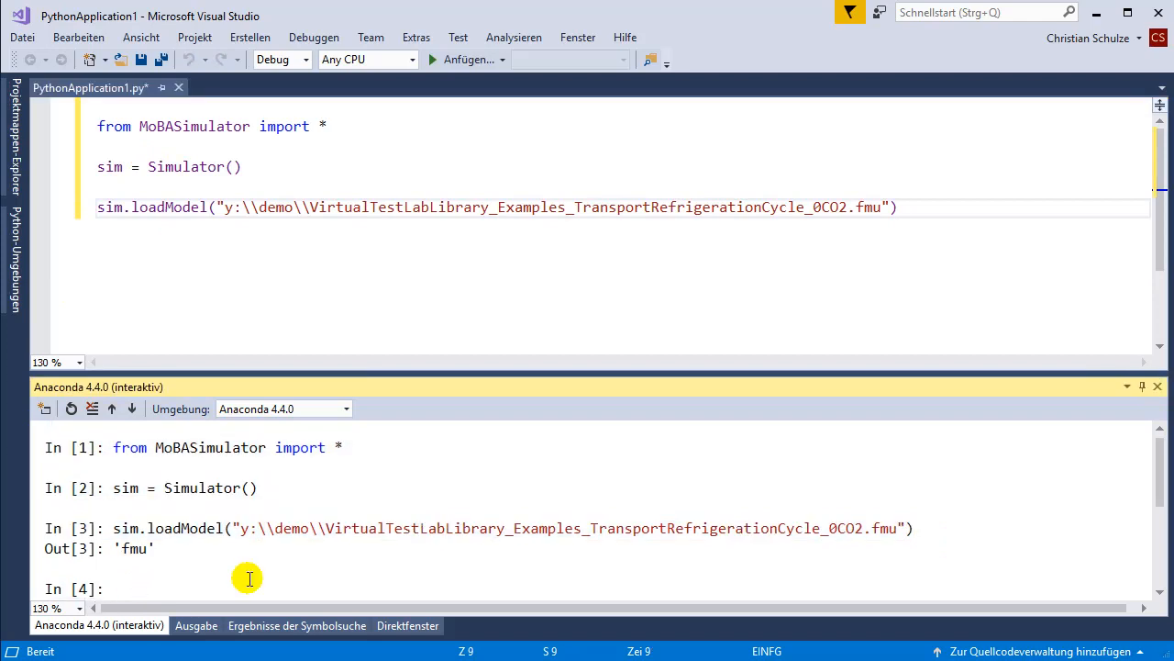
- Show the sim.simulate docstring in the interactive window
type("sim.simulate(")
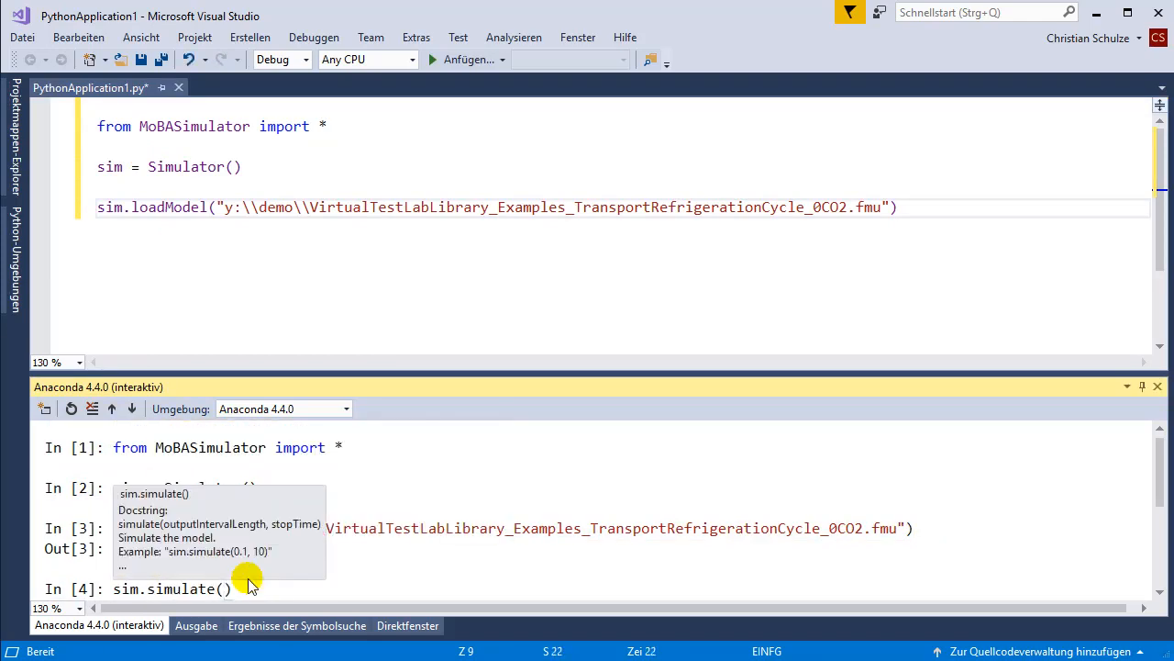
mouse_move(218, 551)
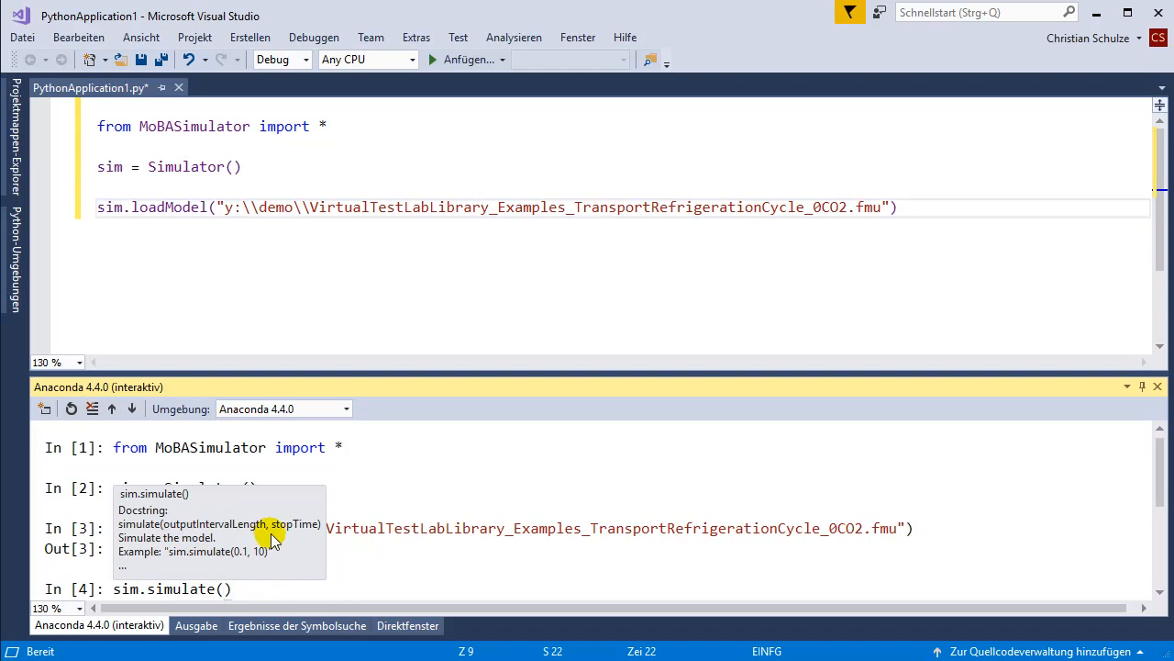
mouse_move(295, 538)
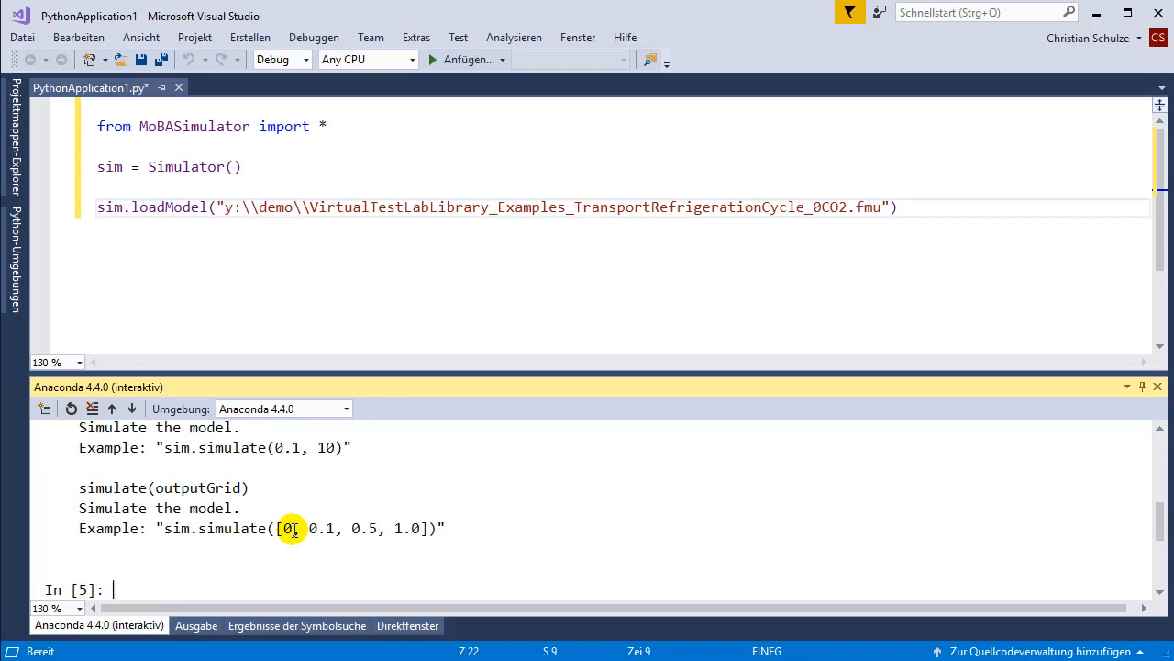
mouse_move(167, 457)
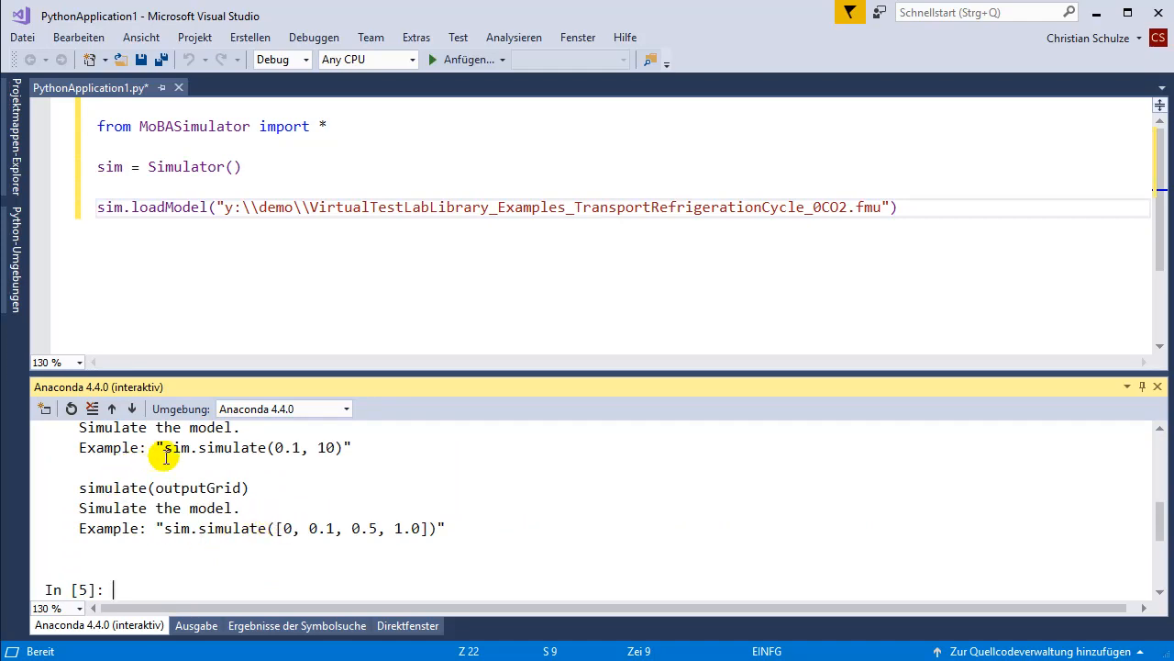
mouse_move(256, 510)
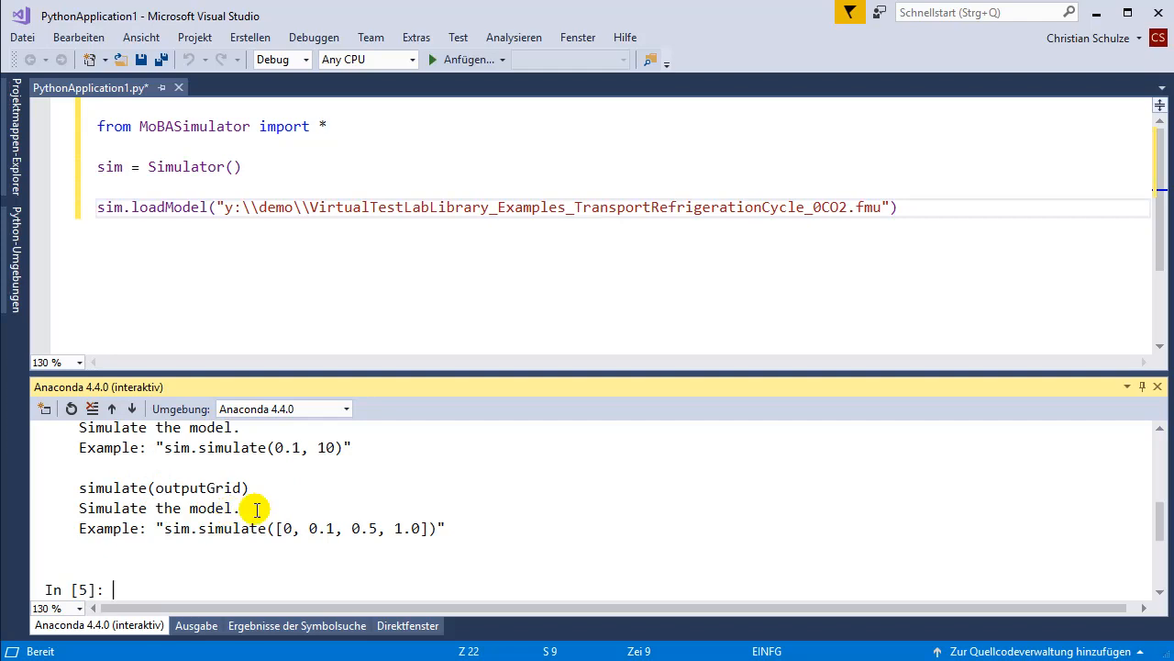
mouse_move(145, 587)
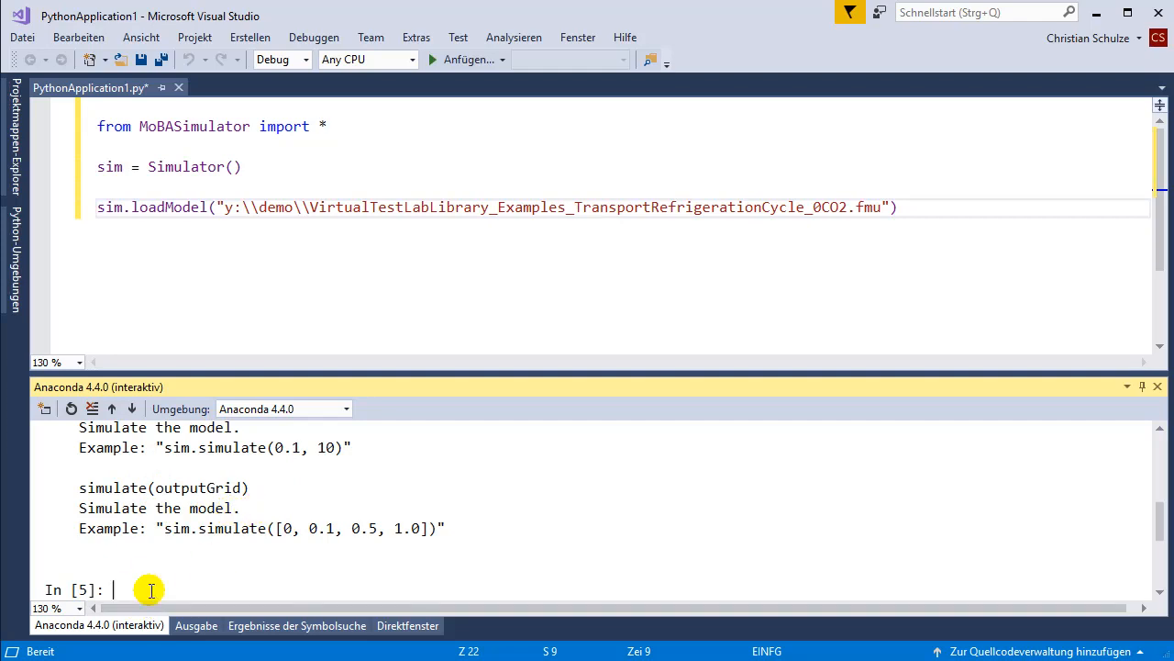
- Simulate from 1 to 10 into res, then display res['time'] and res.keys()
type("sim.simulate(1, 1")
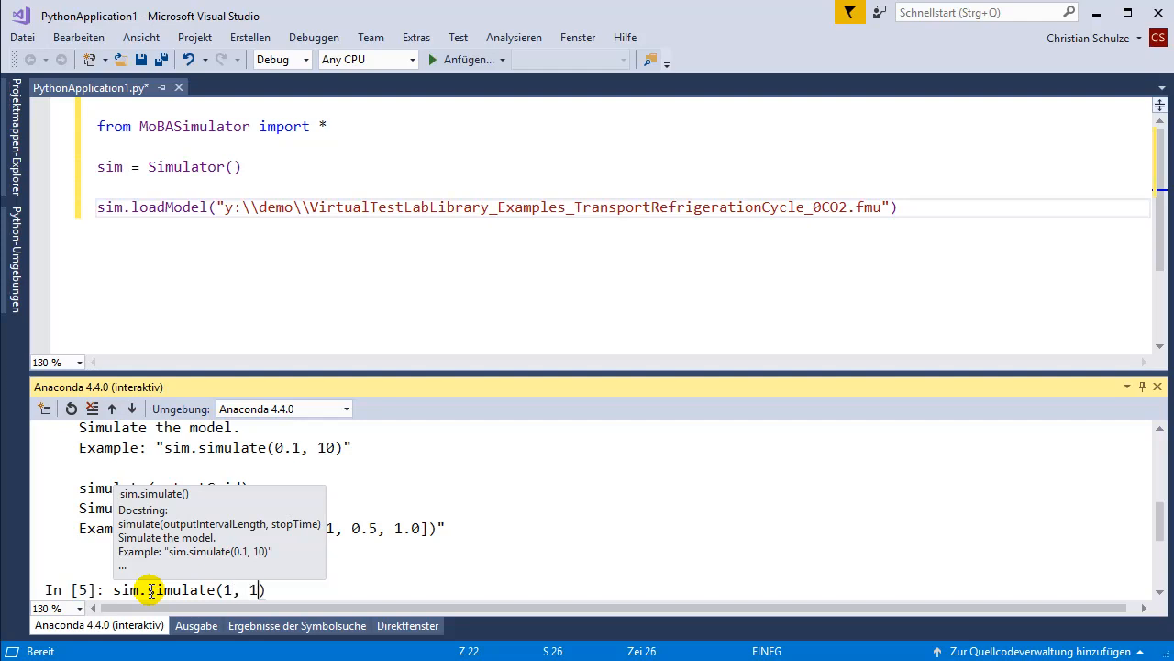
type("0")
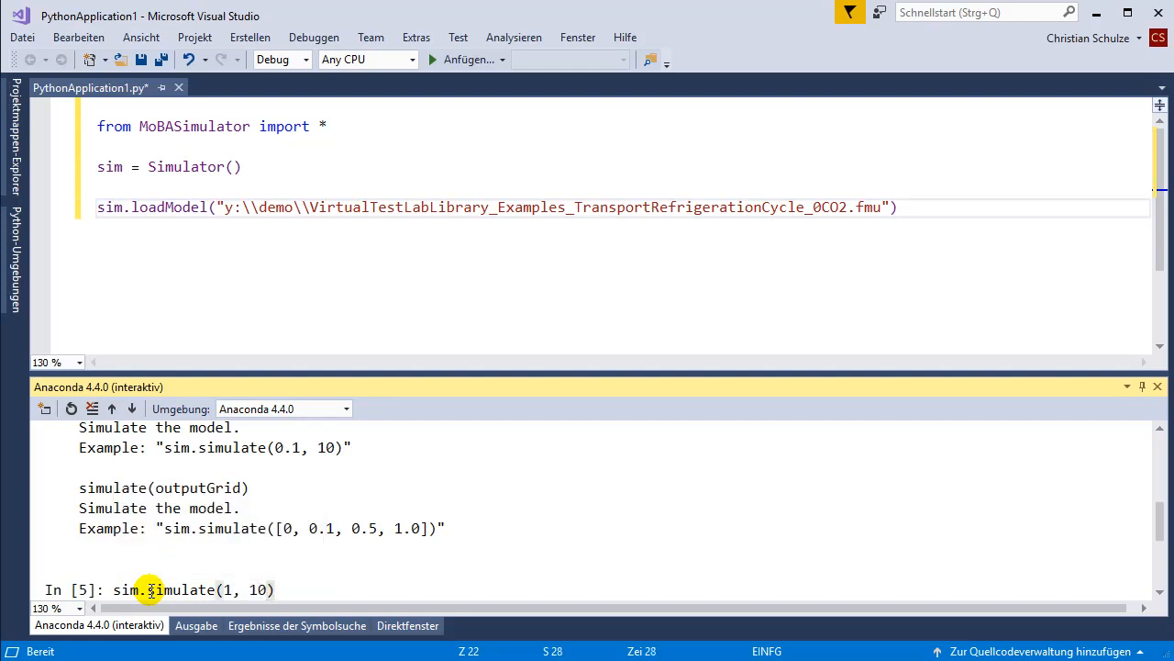
type("res =")
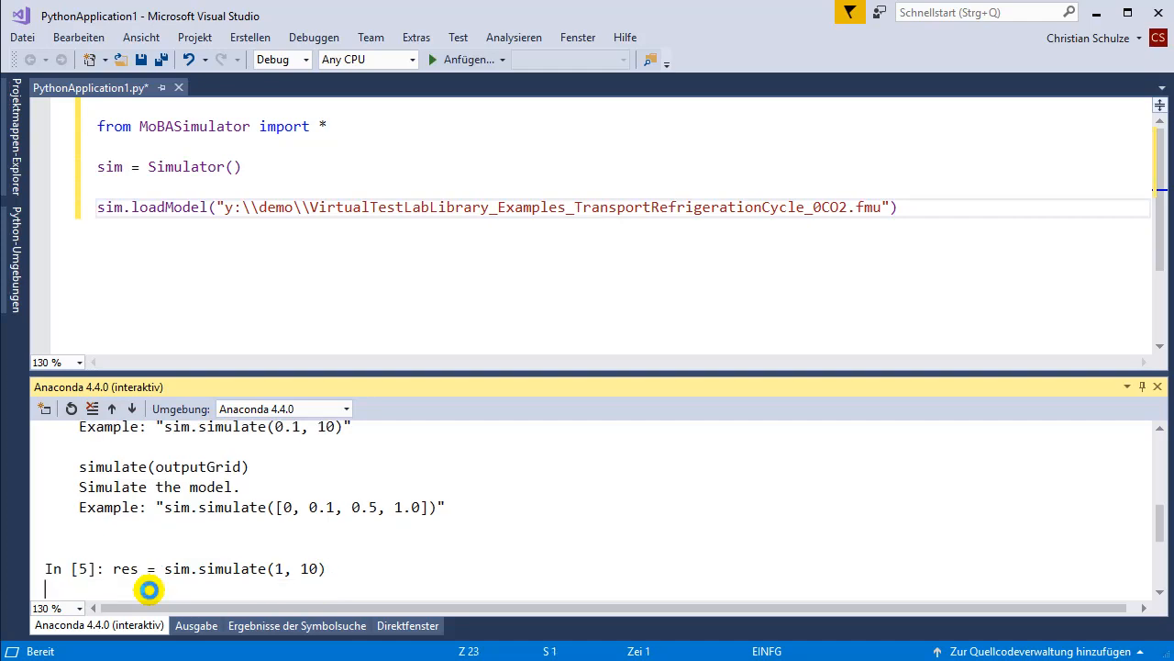
type("res['time")
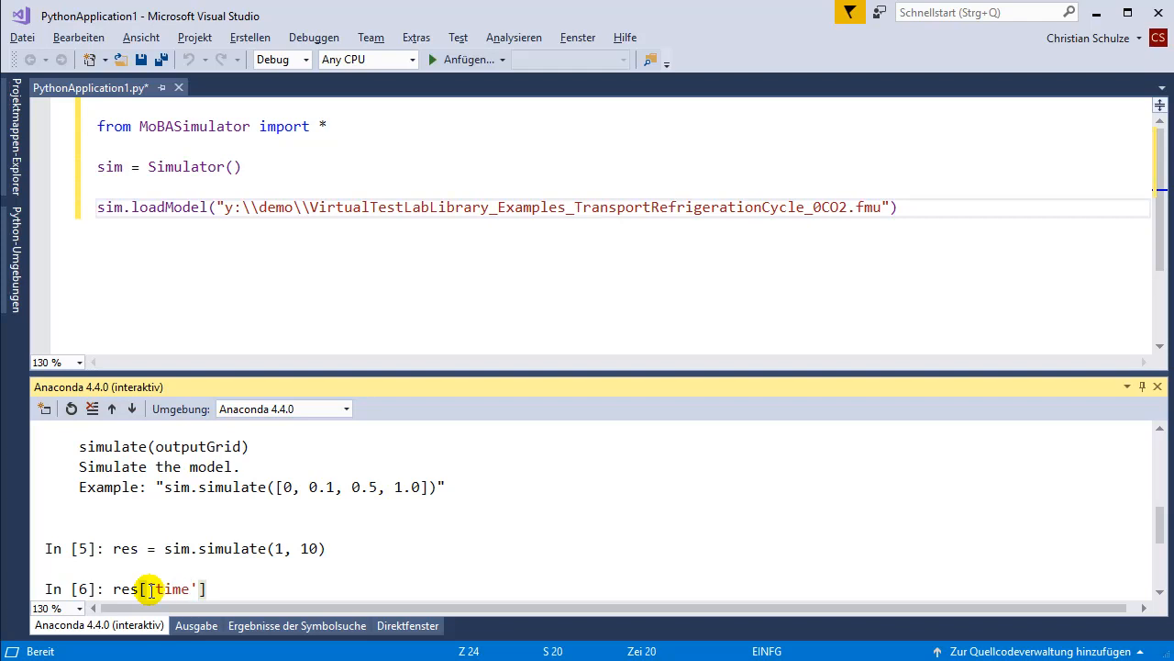
key("Return")
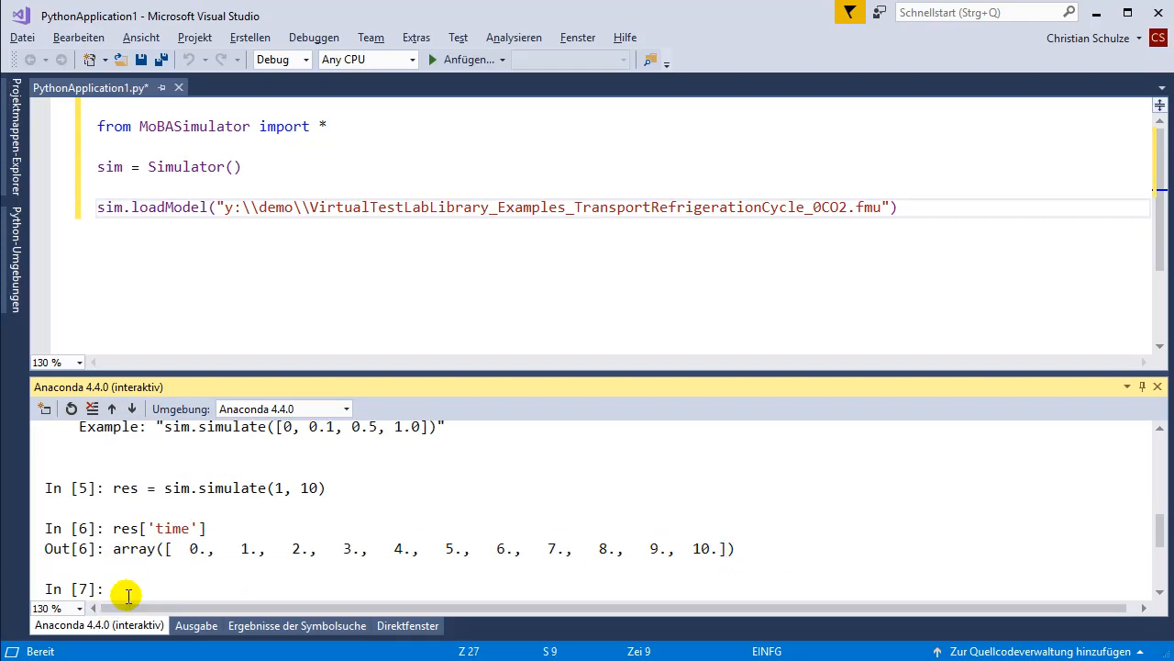
type("res")
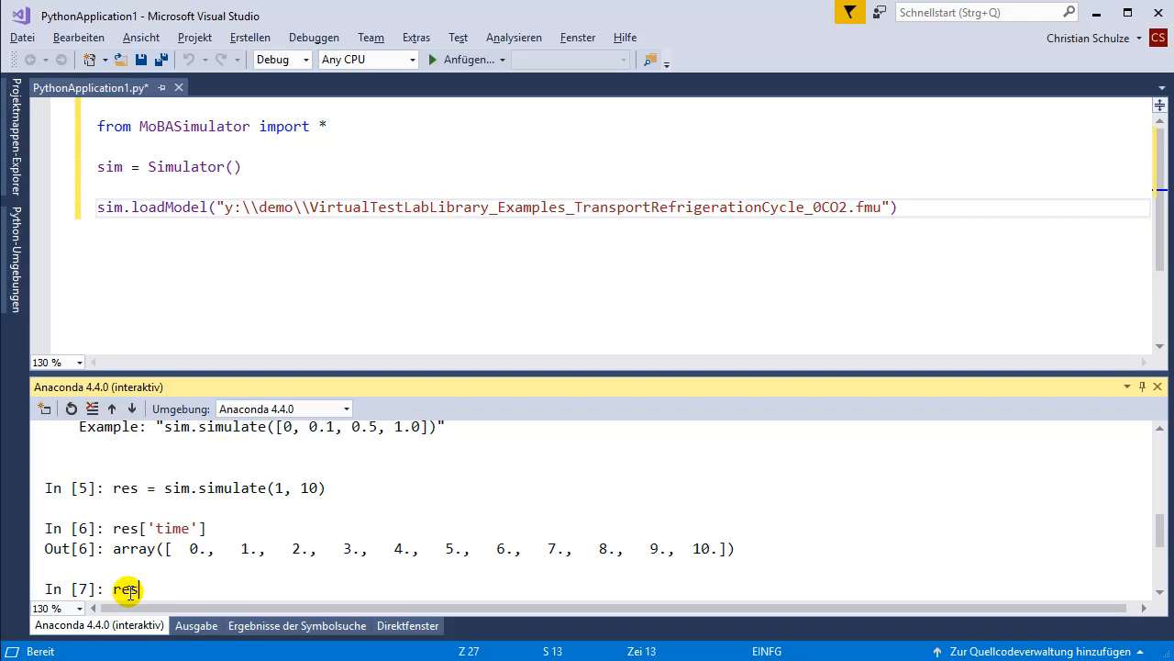
type(".keys()")
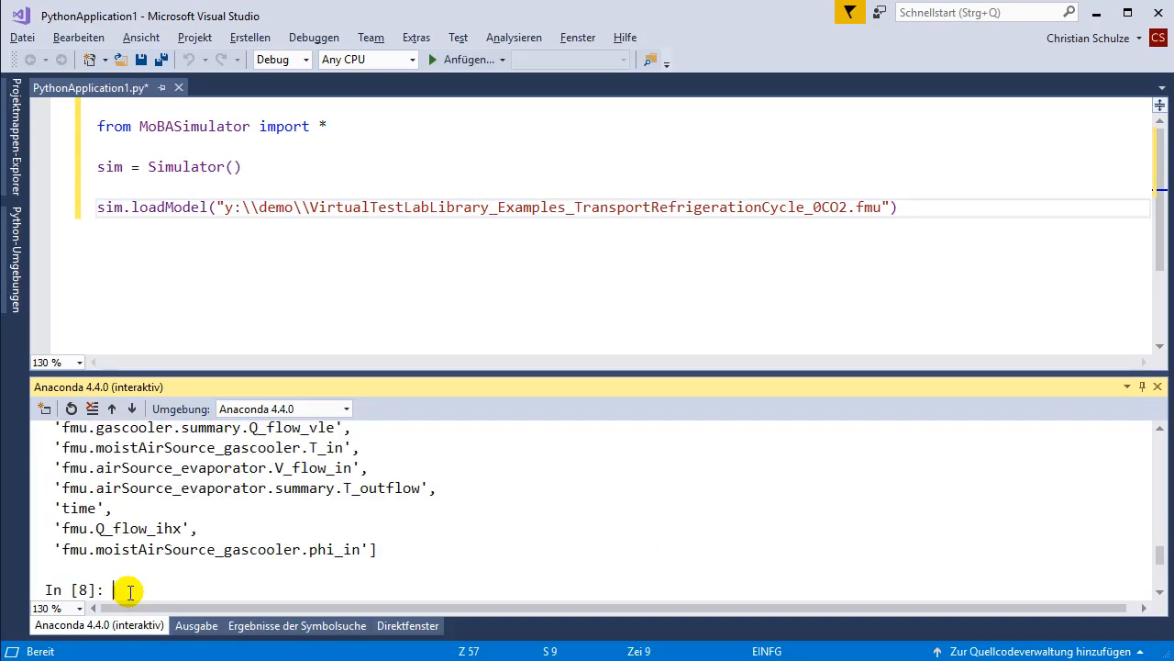
type("sim")
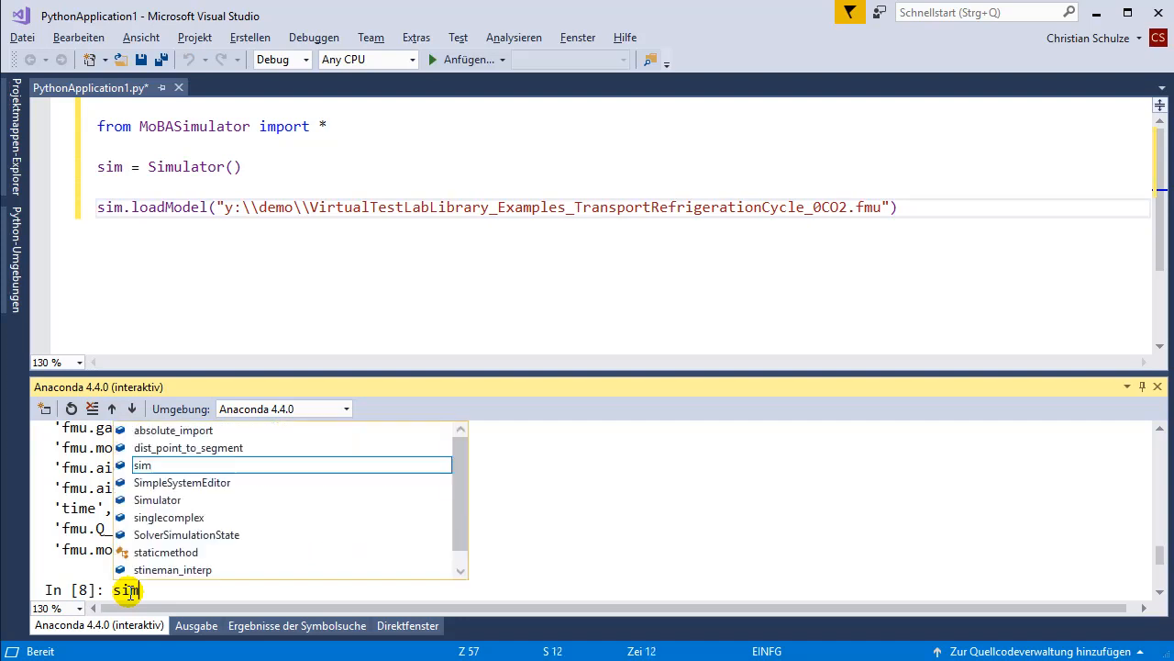
type(".setResultVariableNames(")
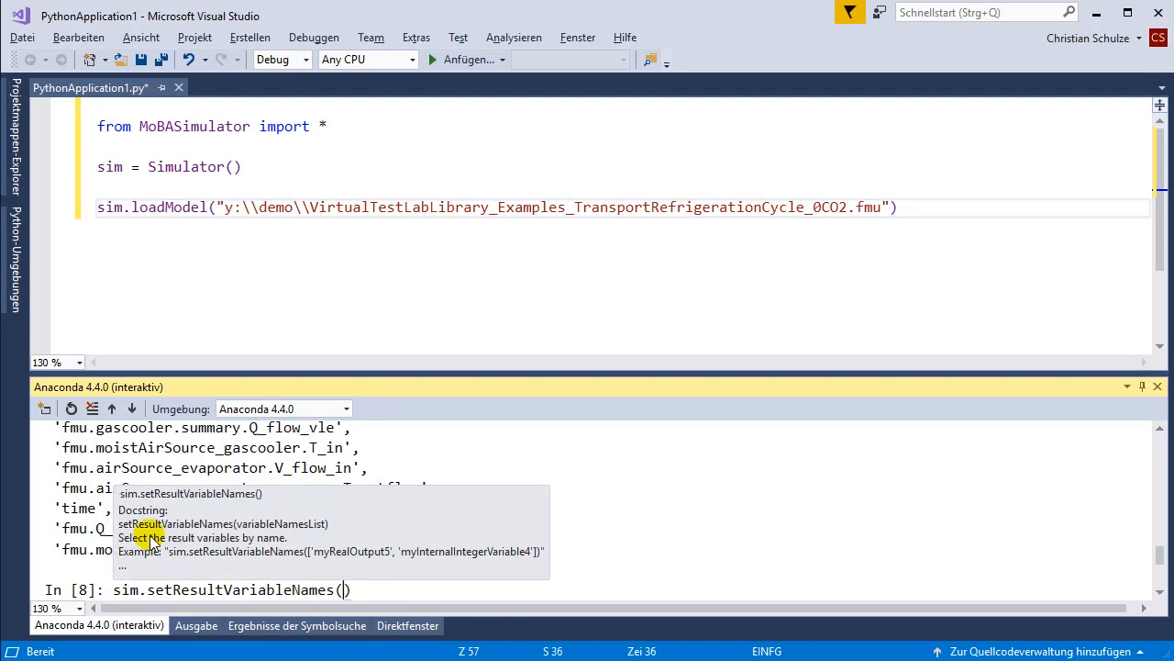
mouse_move(425, 583)
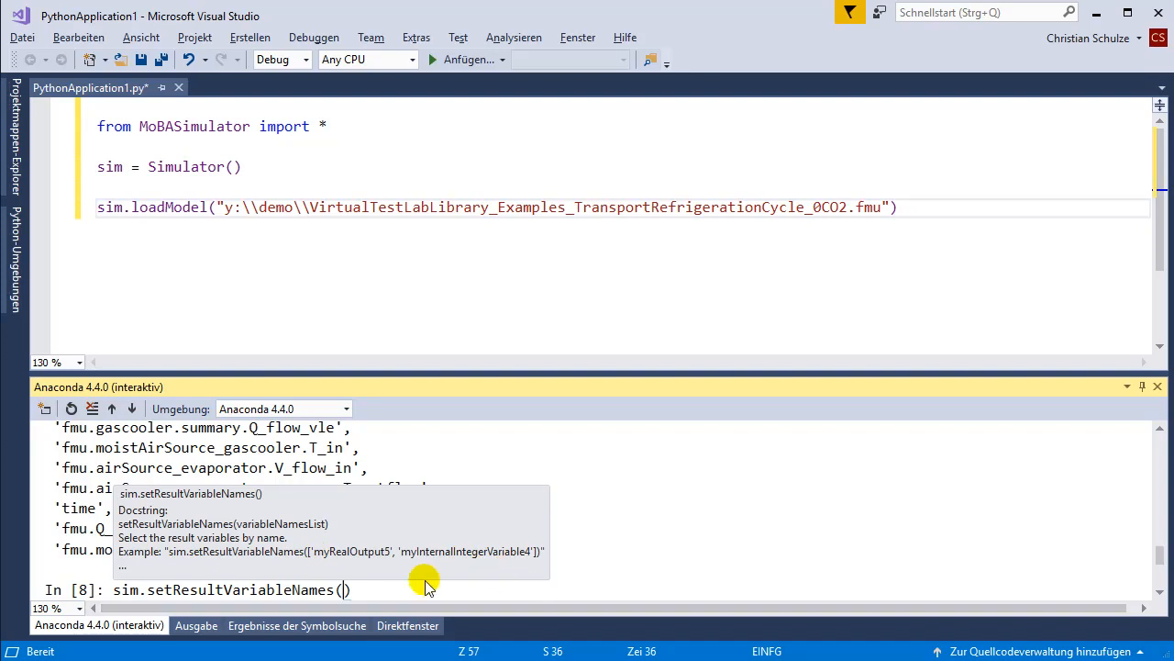
type("''")
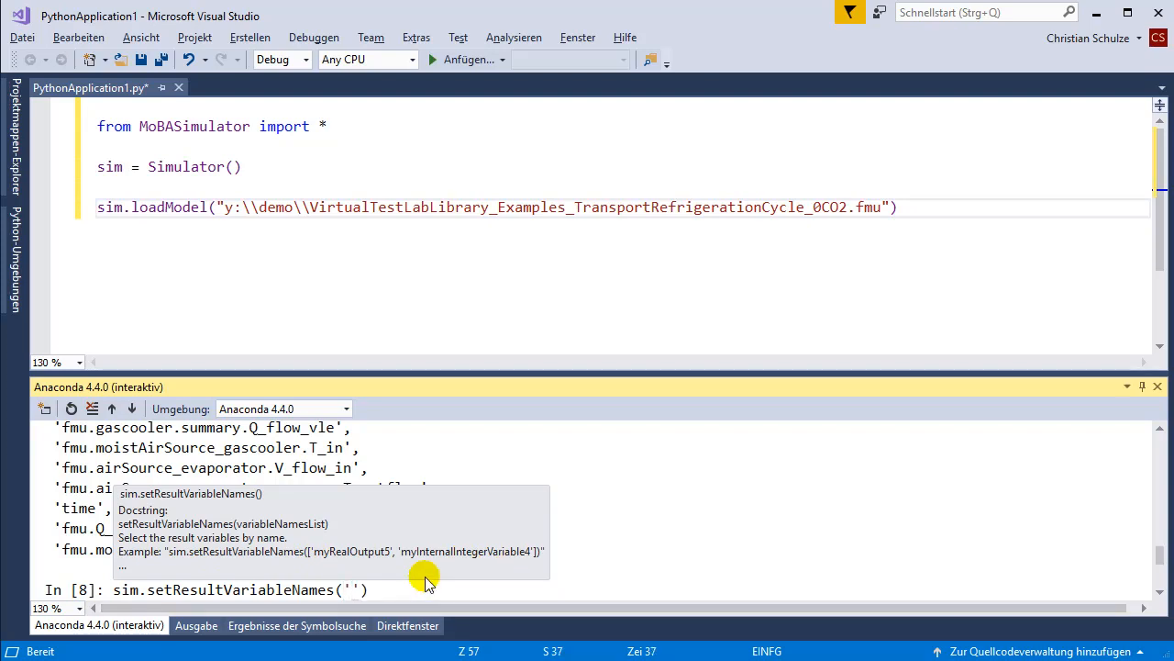
type(".*")
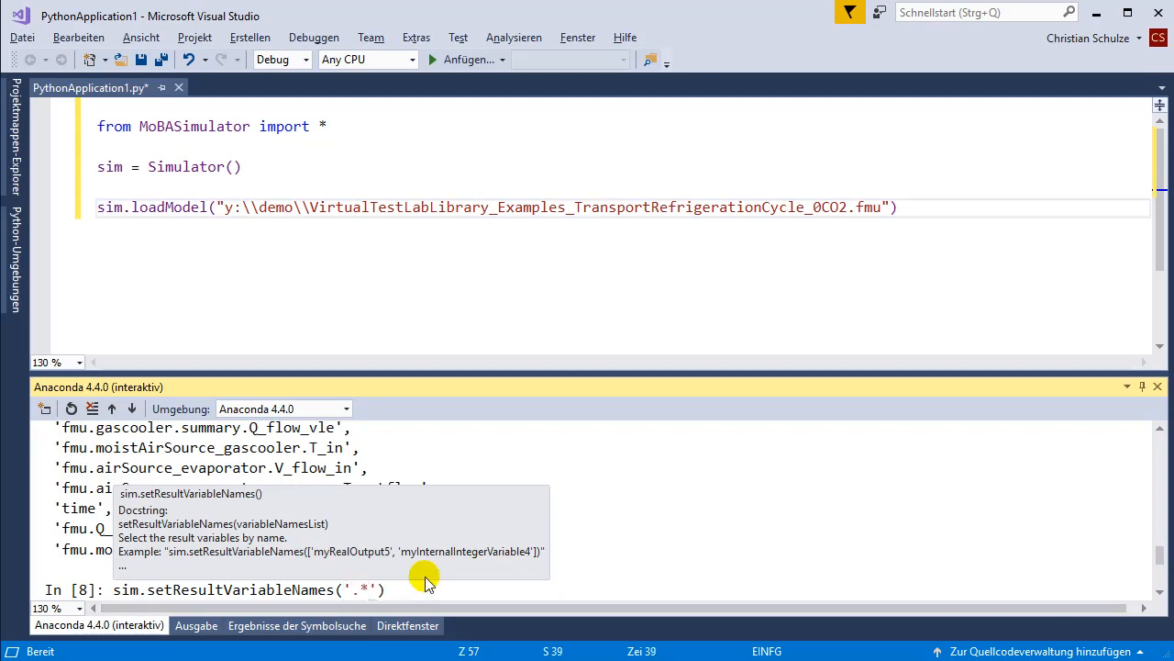
type("COP.")
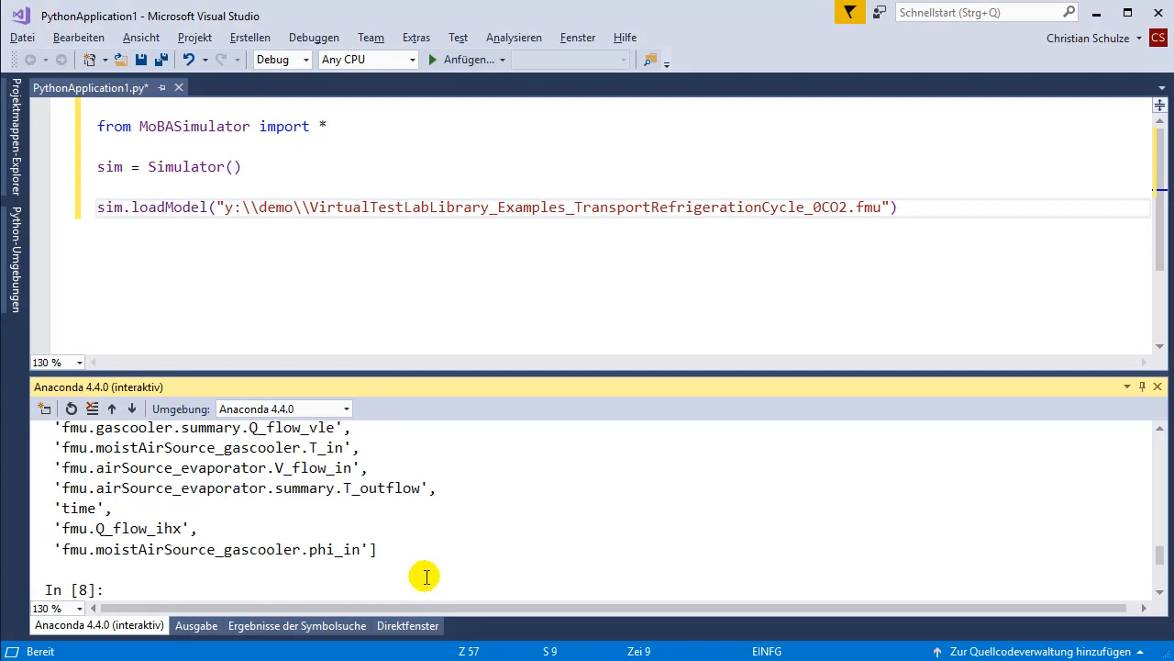
mouse_move(448, 594)
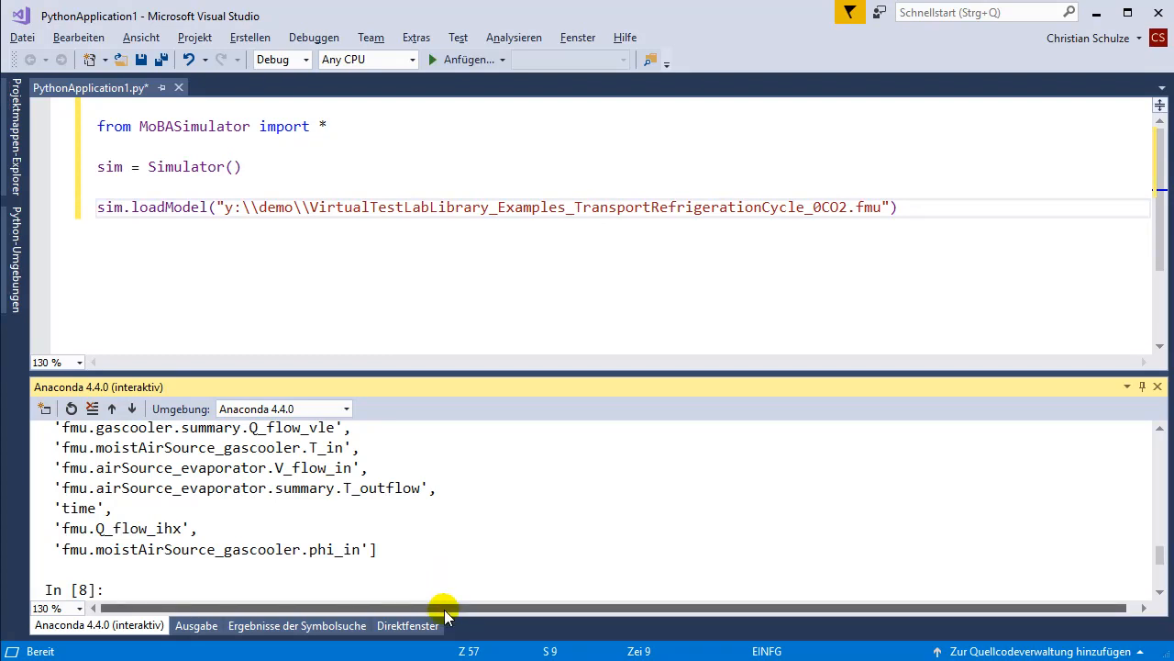
mouse_move(419, 568)
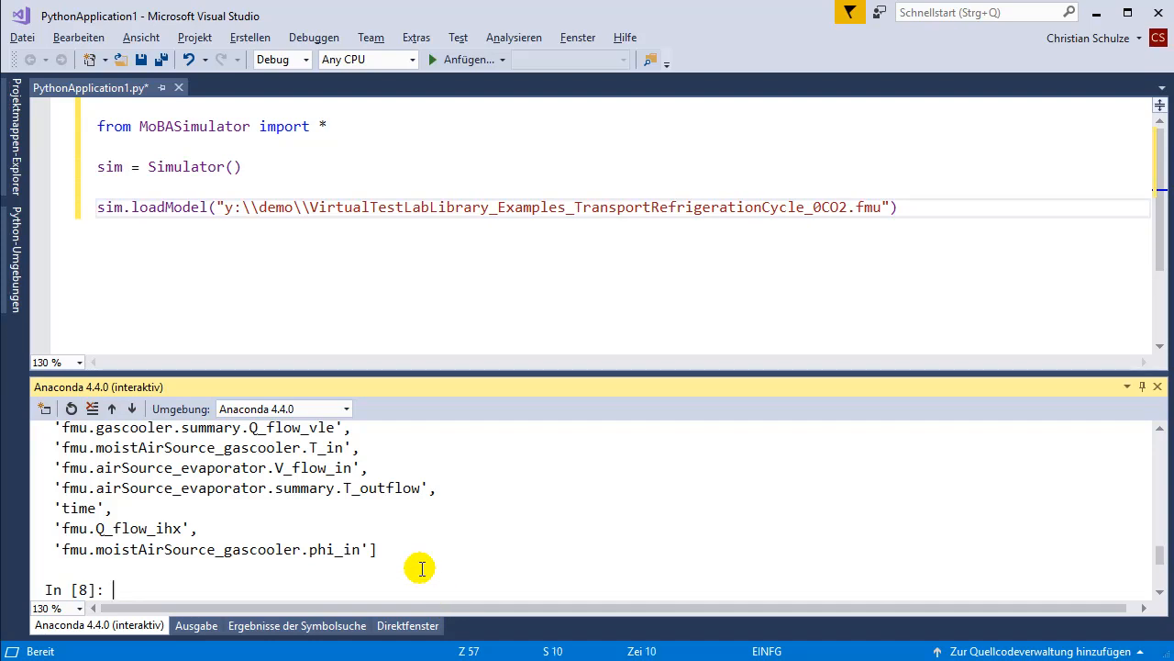
- List the FMU input names and set the first input, hpComp_n, to 15
type("sim.set()")
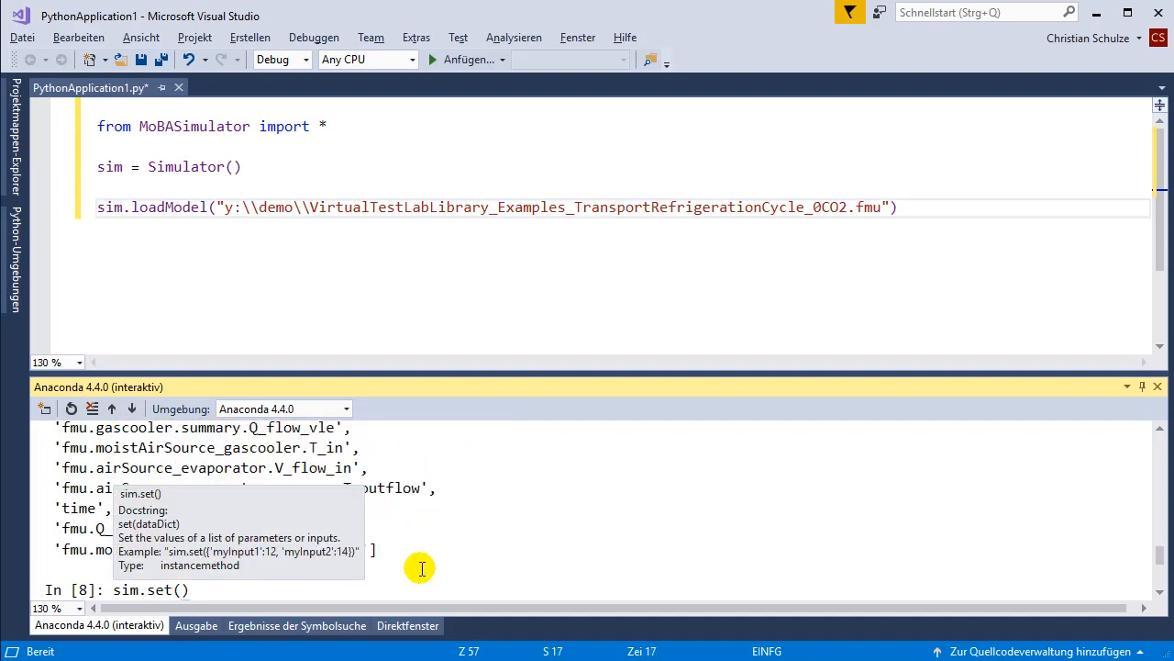
type("get")
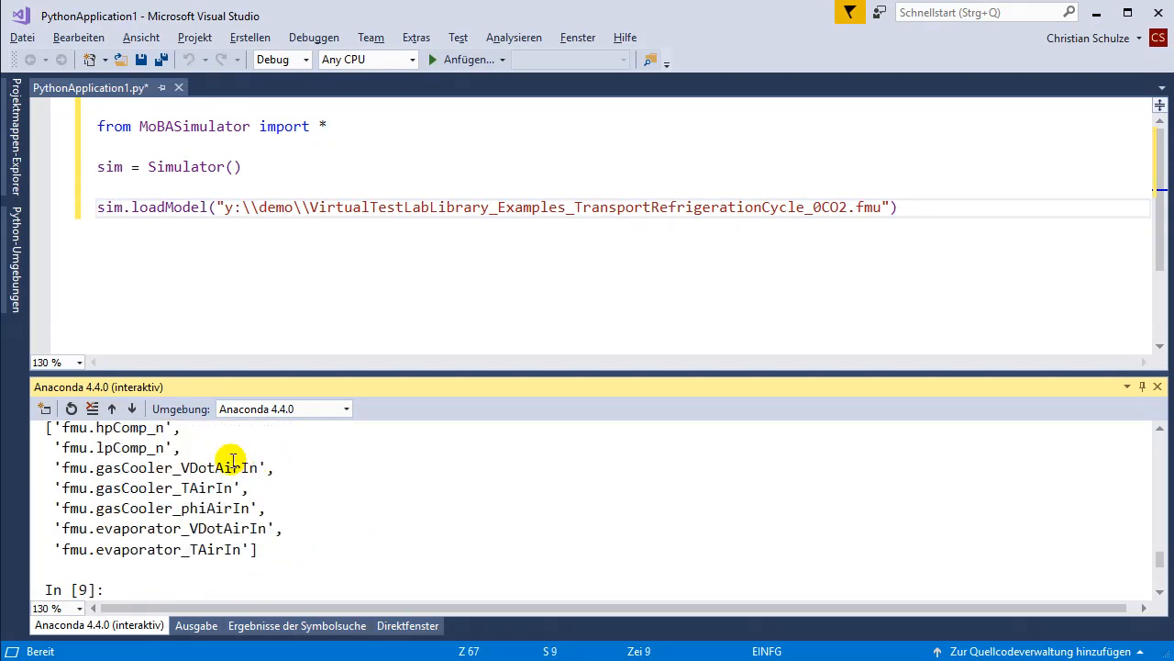
type("sim.getInputNames()")
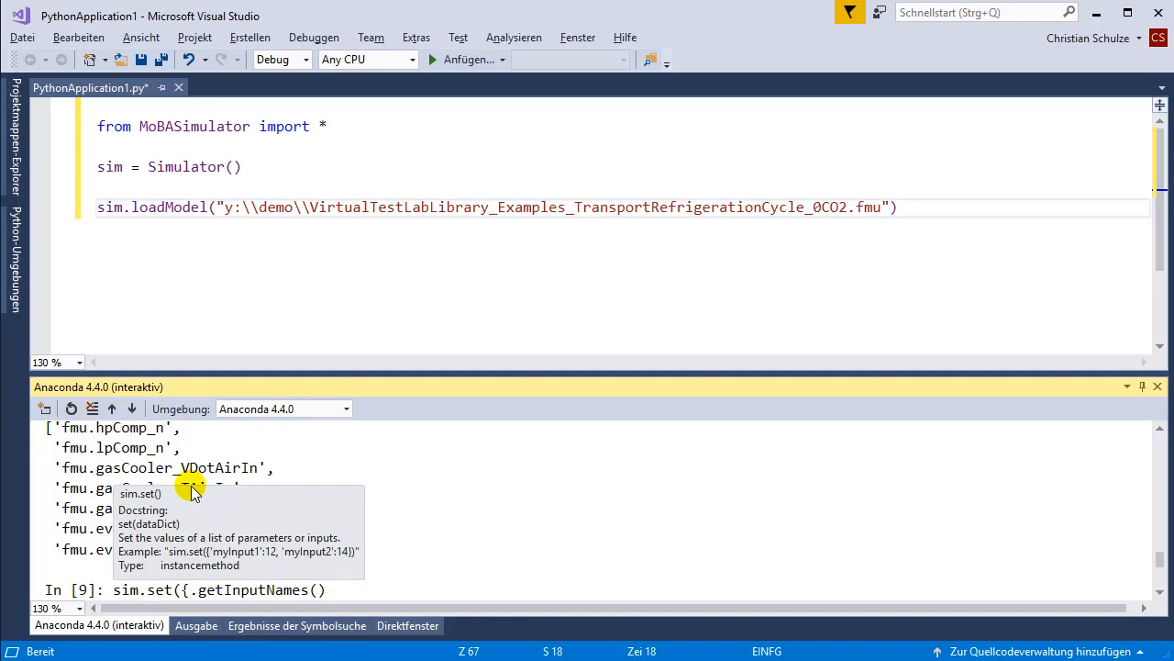
type("sin")
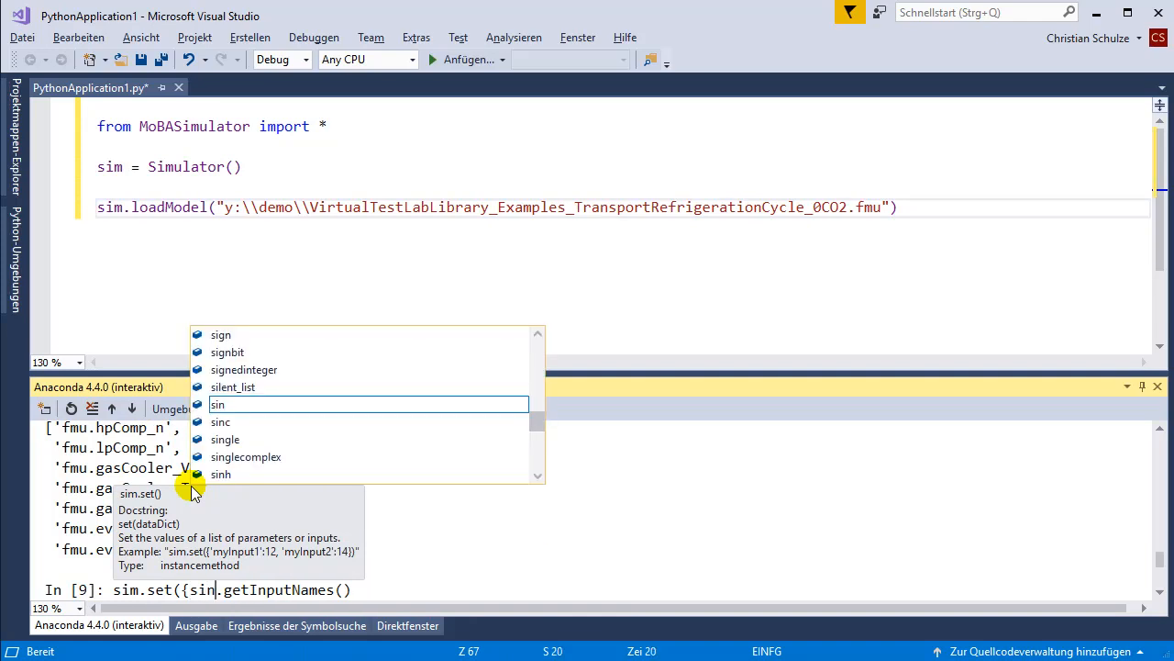
type("sim.getInputNames()[0")
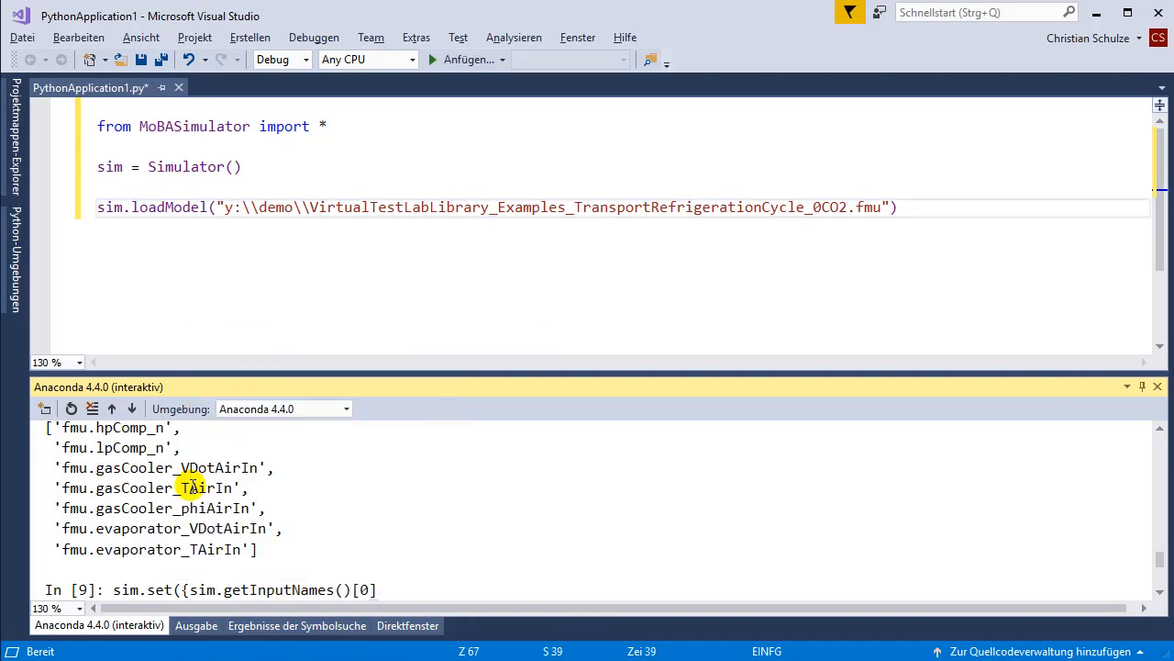
type(":")
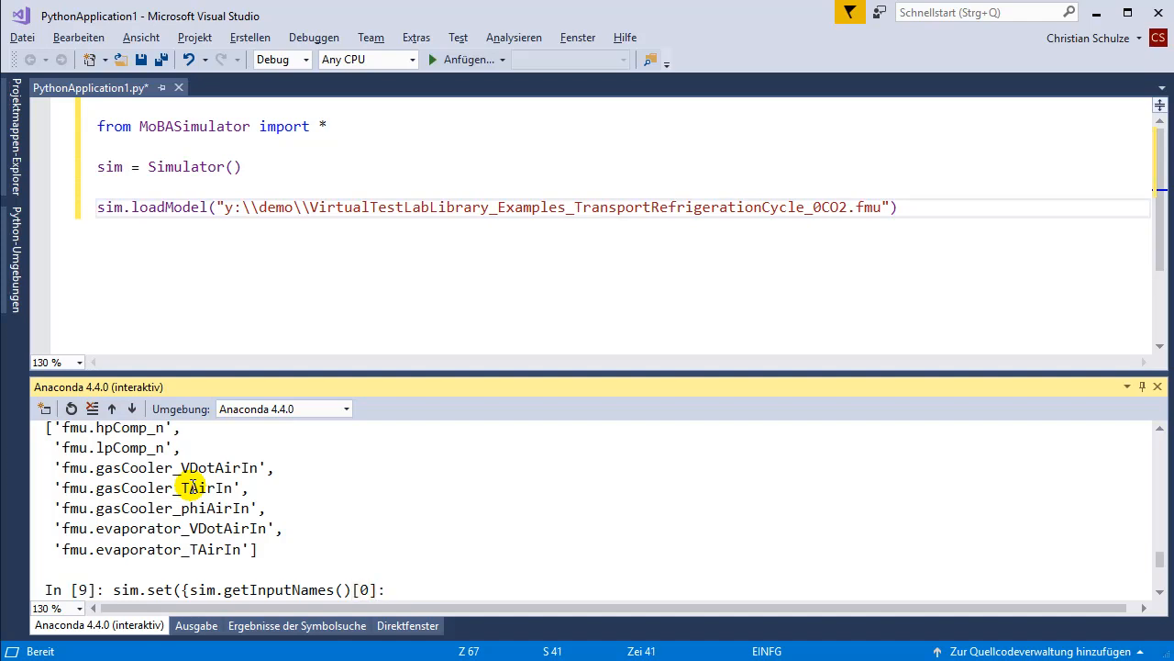
type("15})")
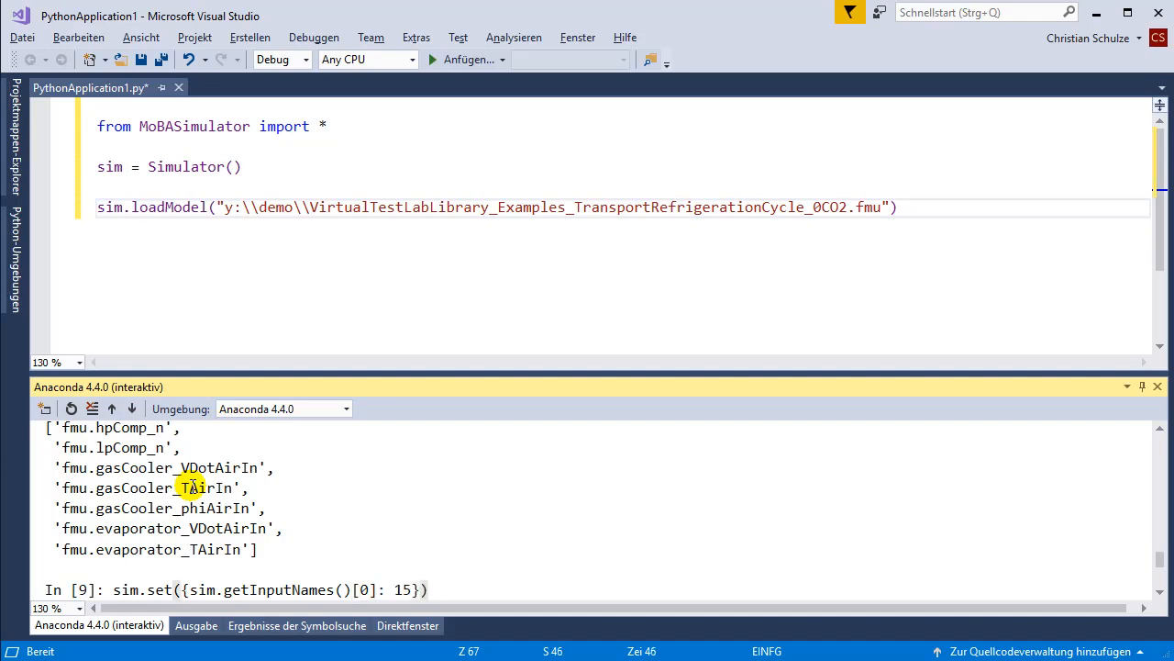
type("sim")
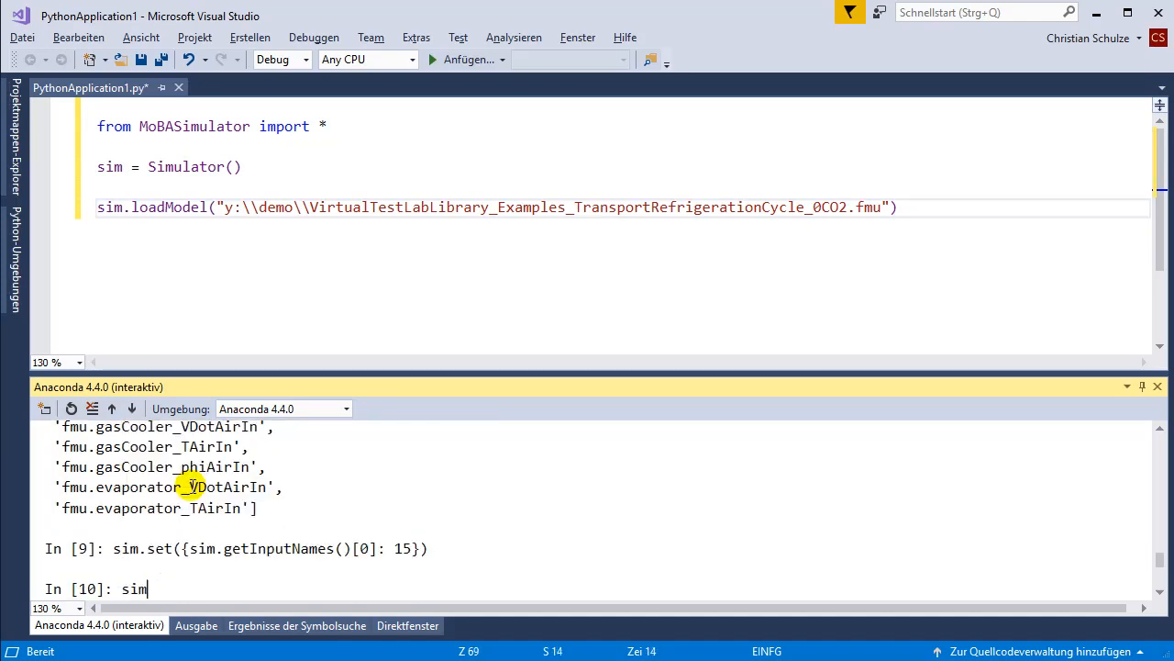
- Run a simulation to time 20 and store it in res
type(".simulate(1, 20)")
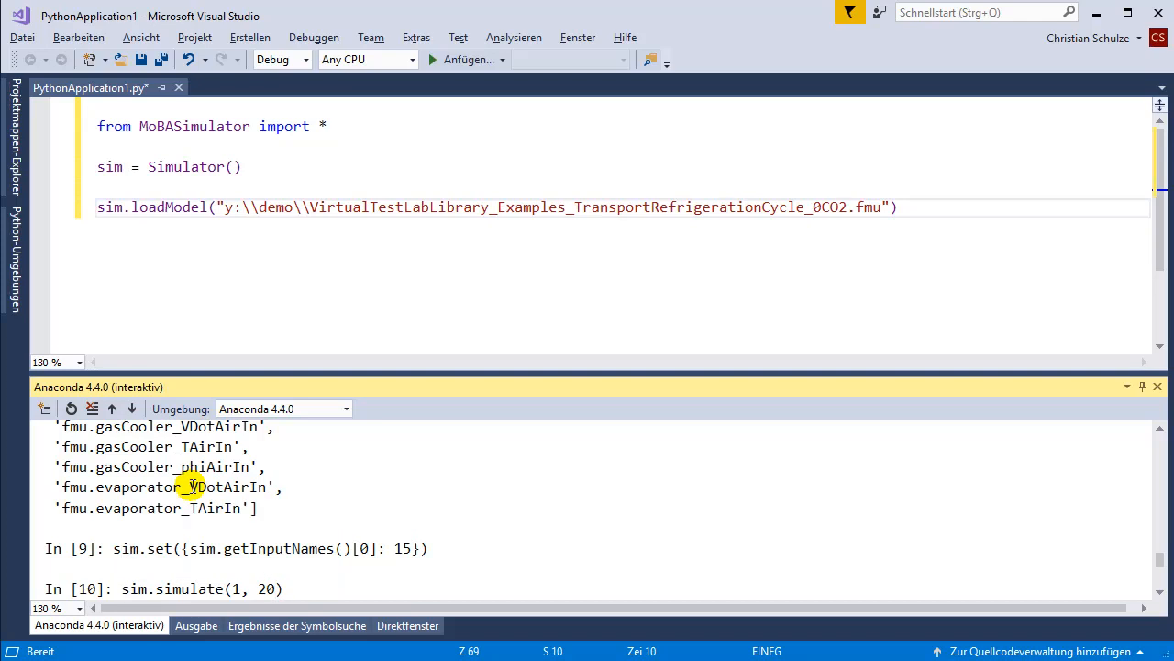
type("res =")
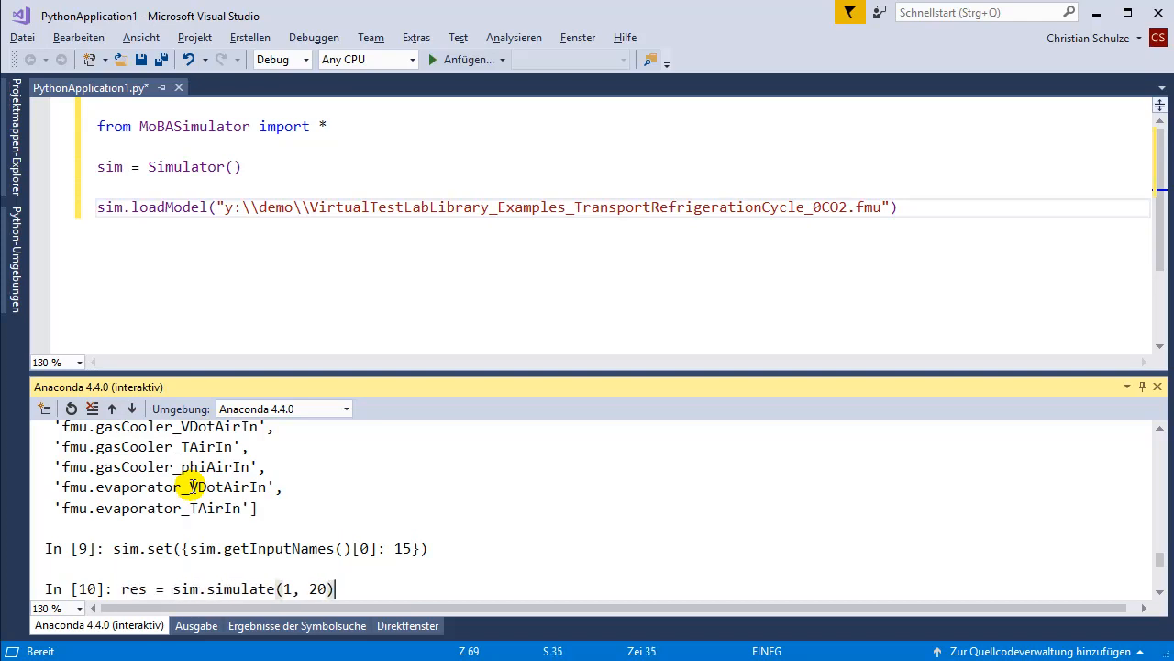
key("Return")
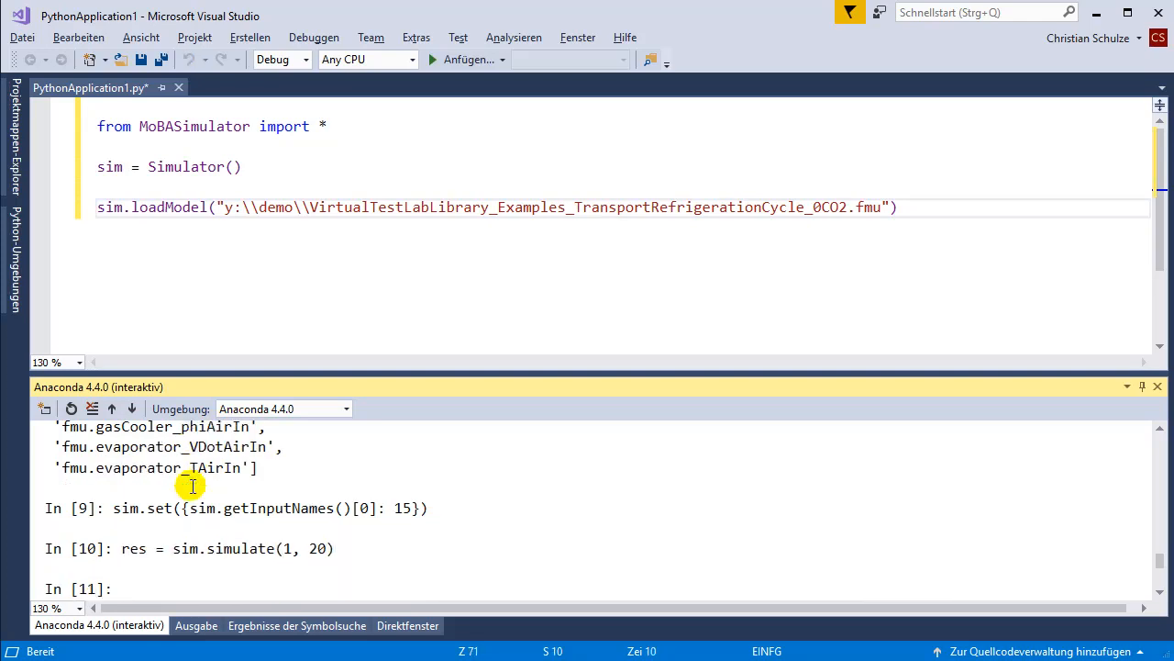
- Import matplotlib and plot the first model output against res['time']
type("impo")
type("plt.plot(")
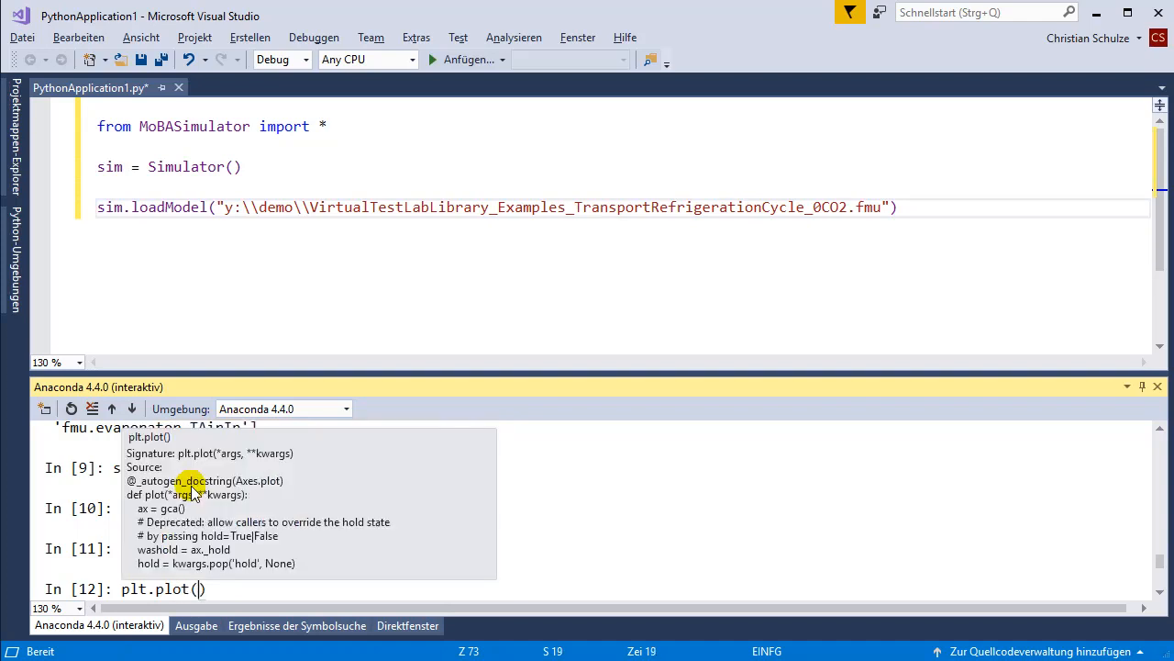
type("res['time']")
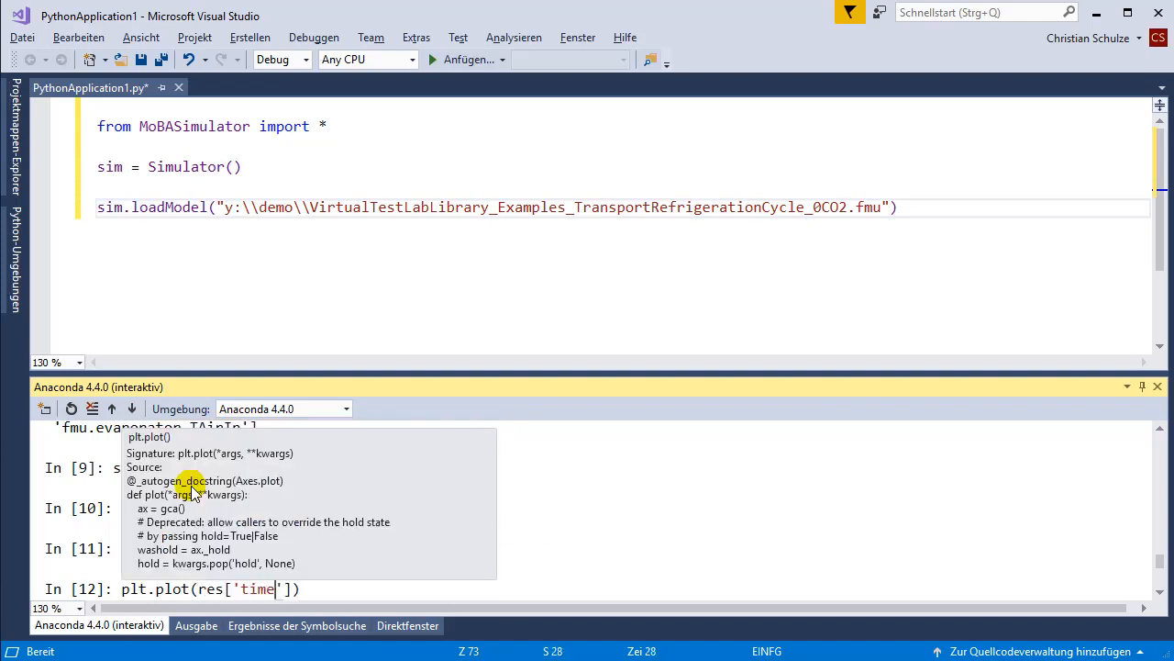
type(",")
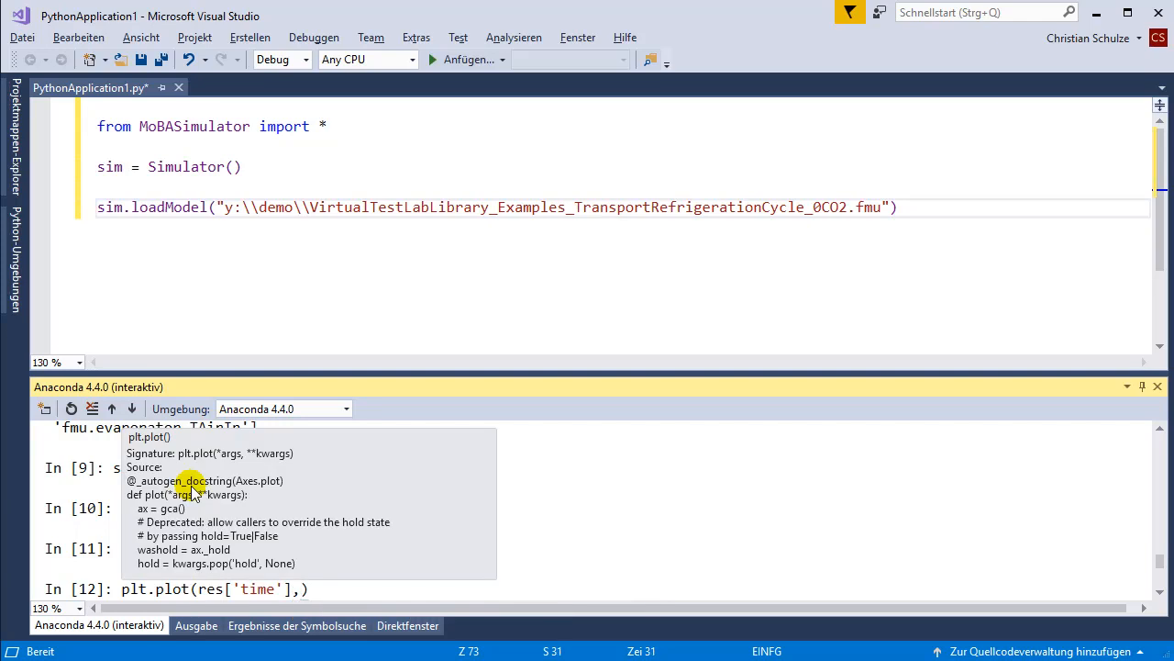
type("res[]")
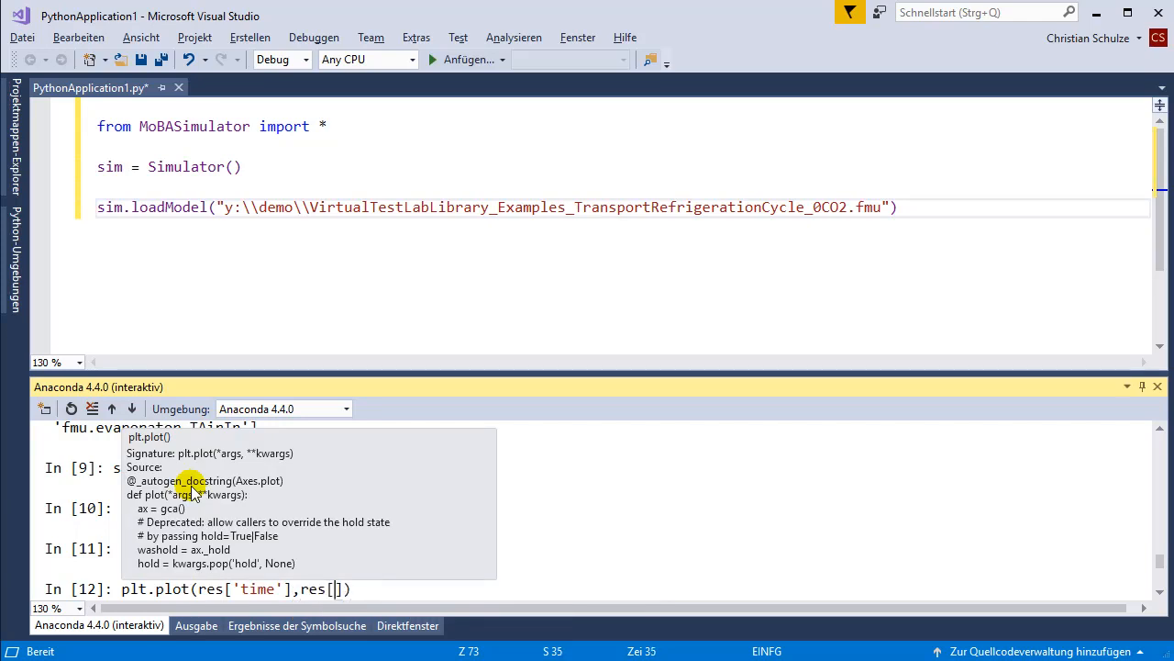
type("r")
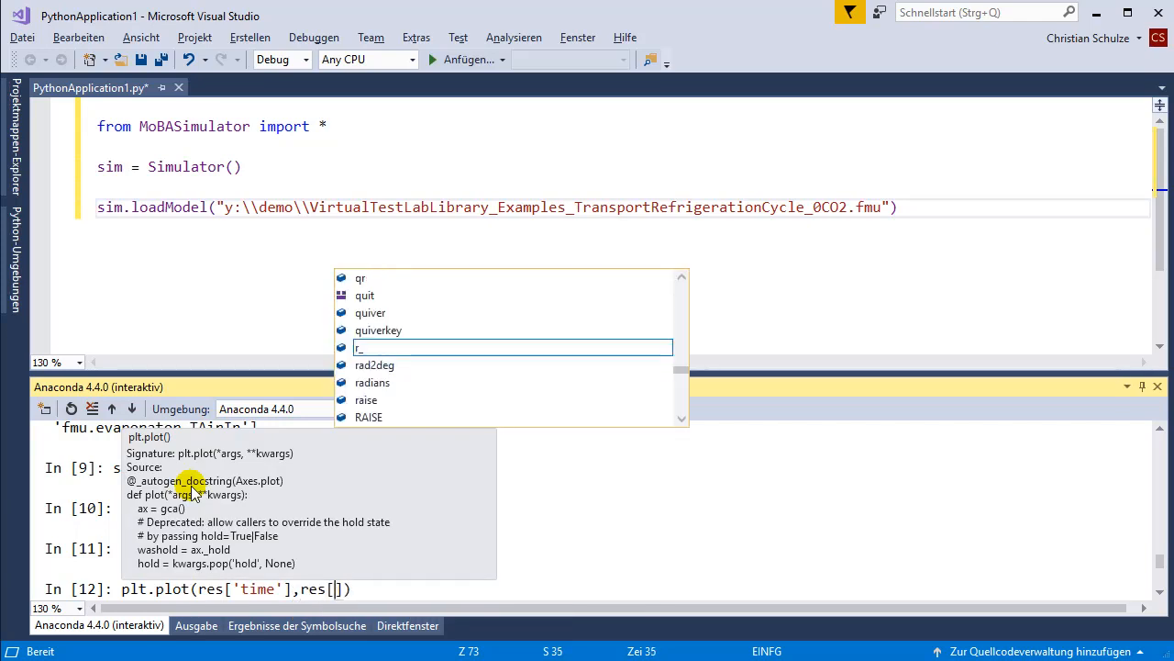
type("sim.")
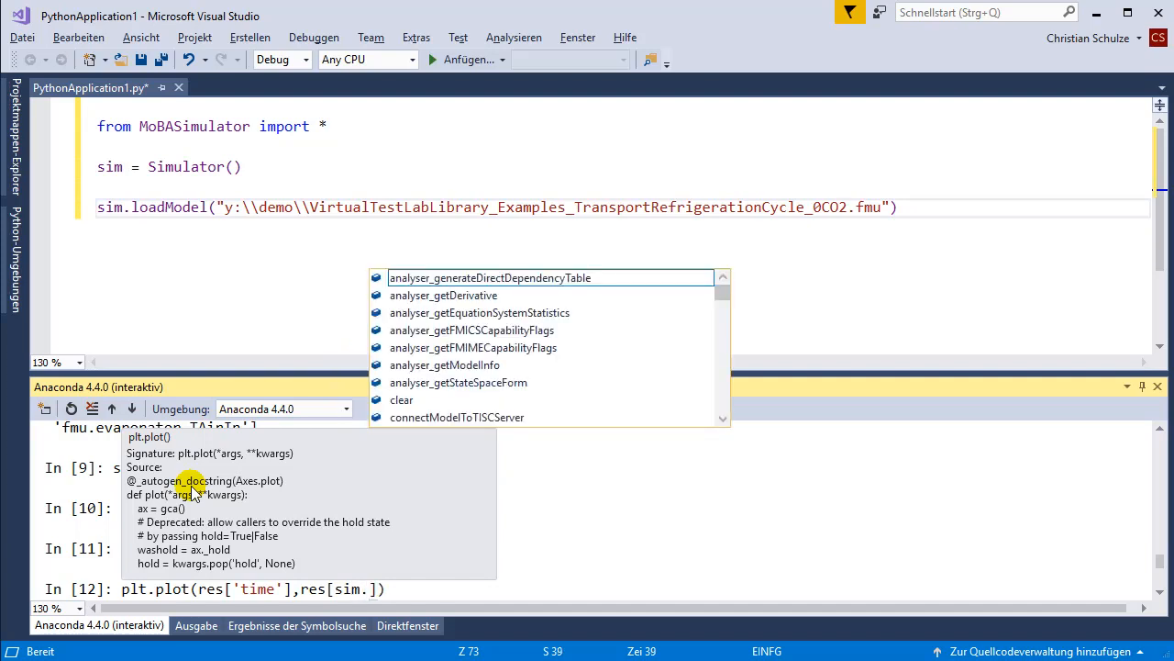
type("getou")
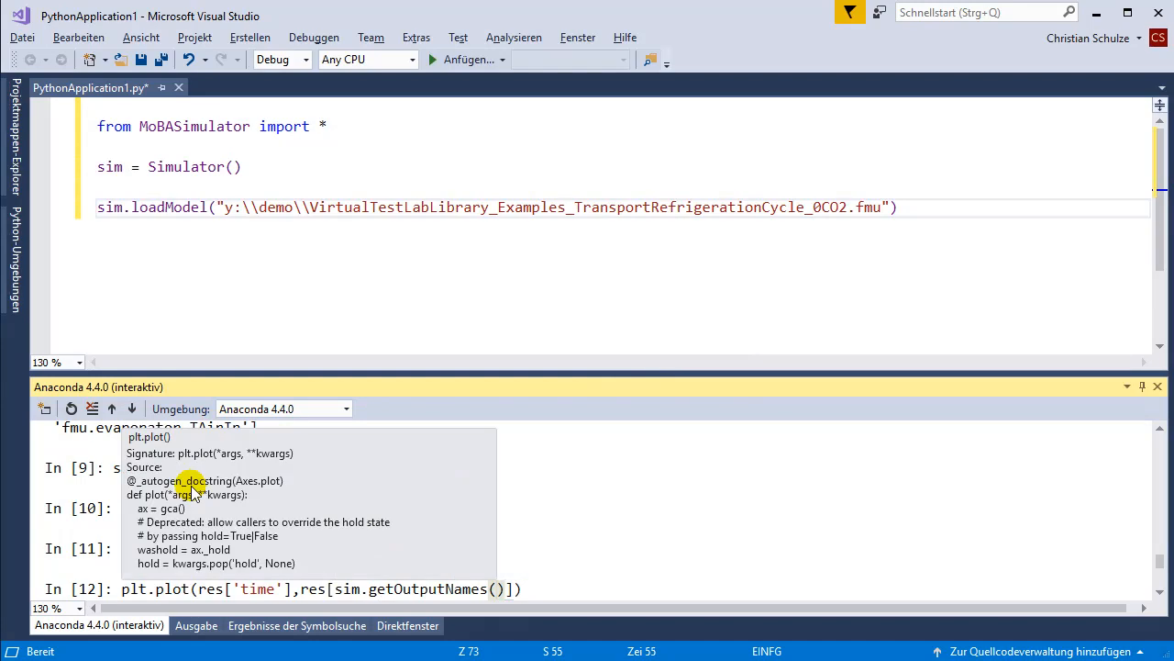
type("[0")
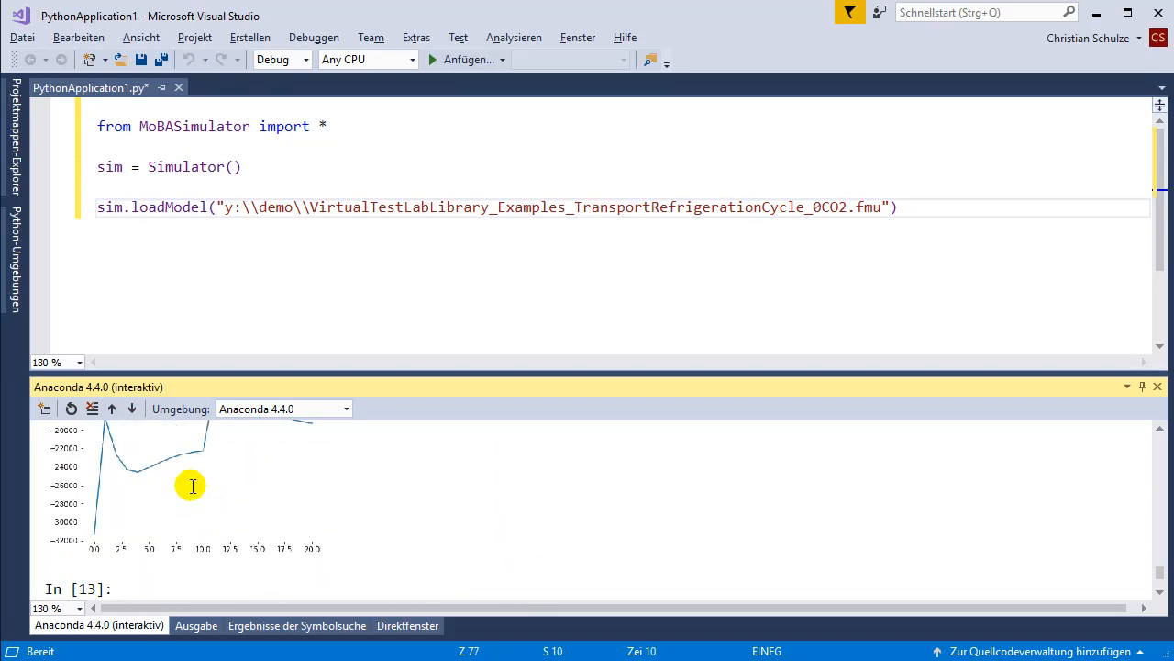
mouse_move(198, 556)
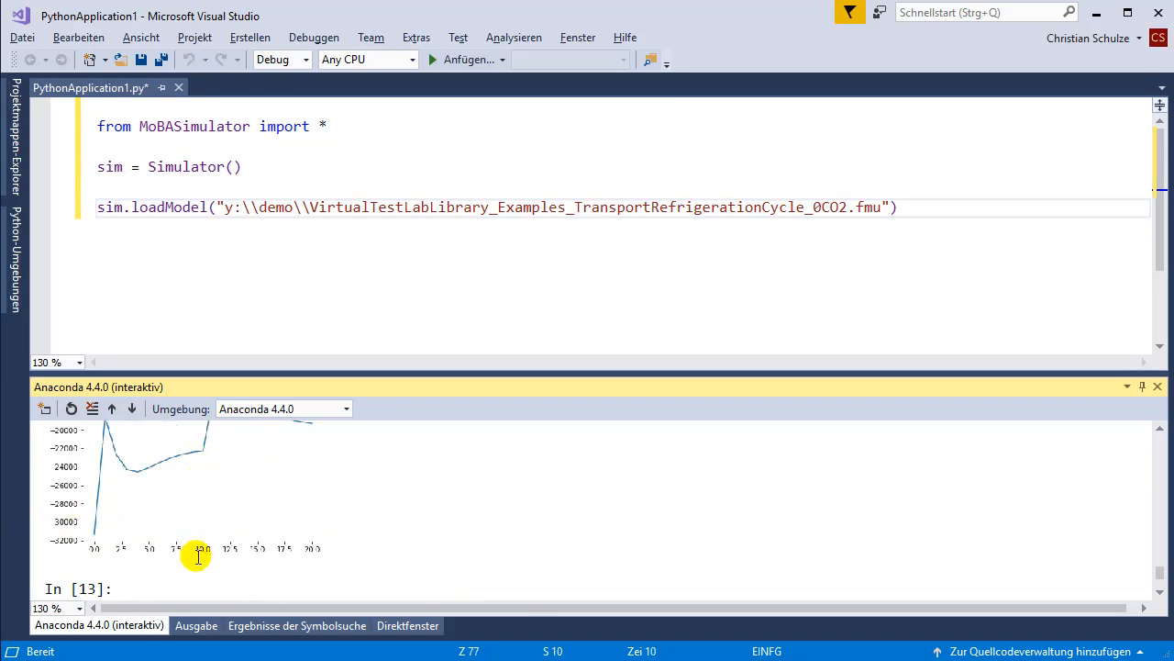
mouse_move(208, 459)
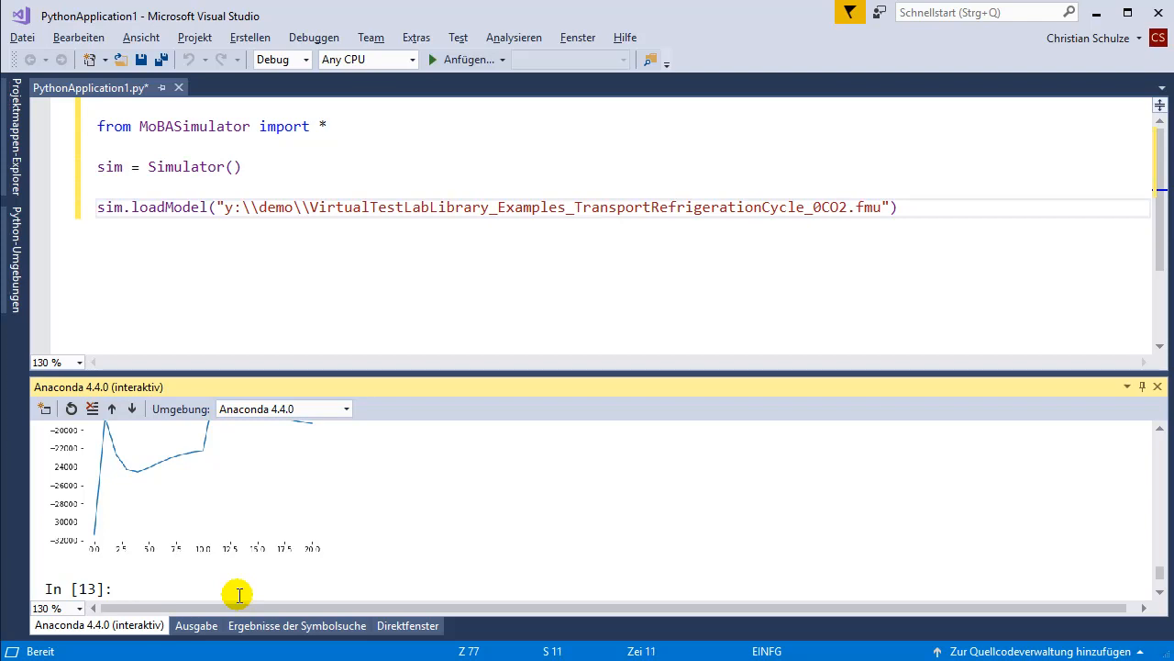
- Open the simulator log window with sim.showLogWindow()
type("sim.sho")
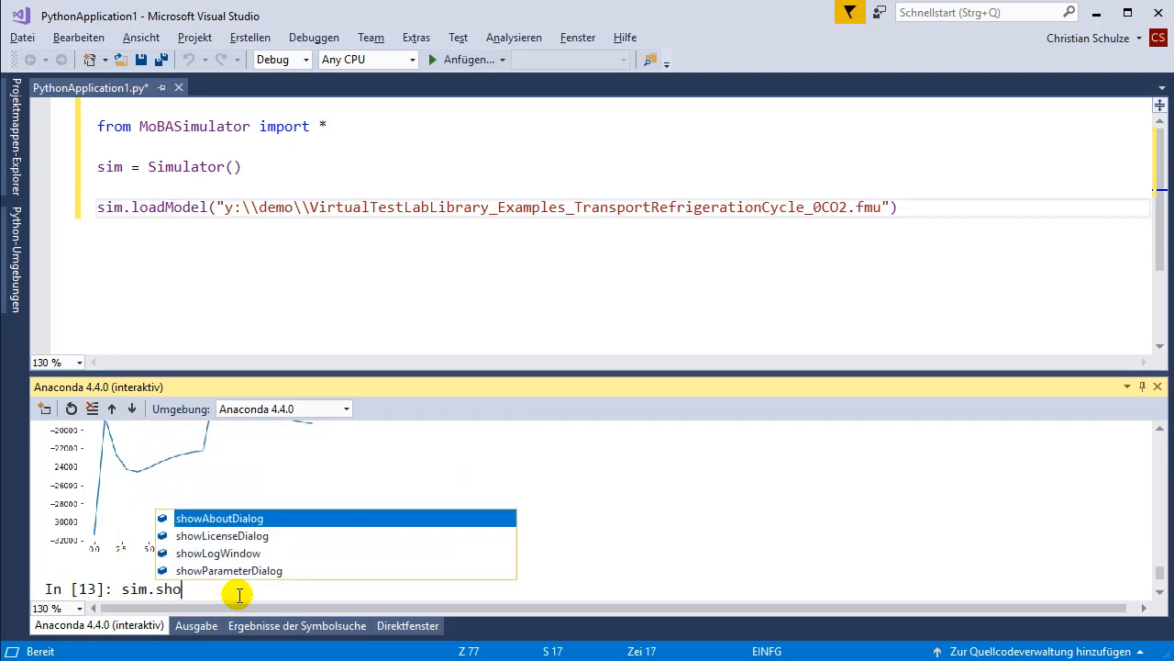
left_click(217, 553)
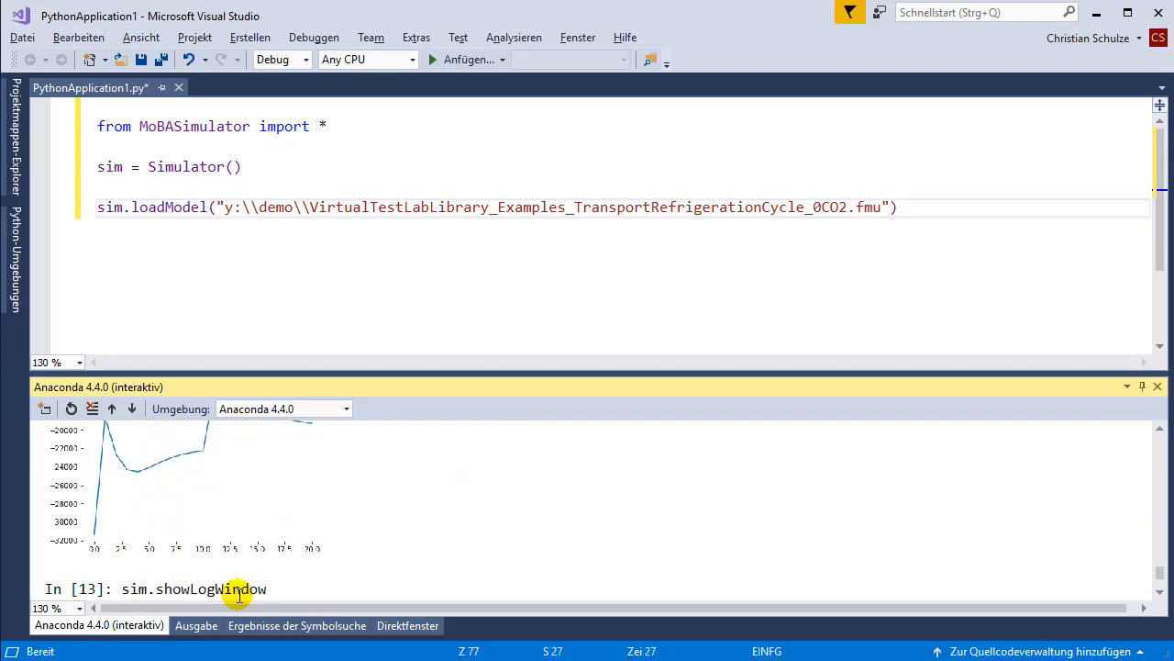
type("()")
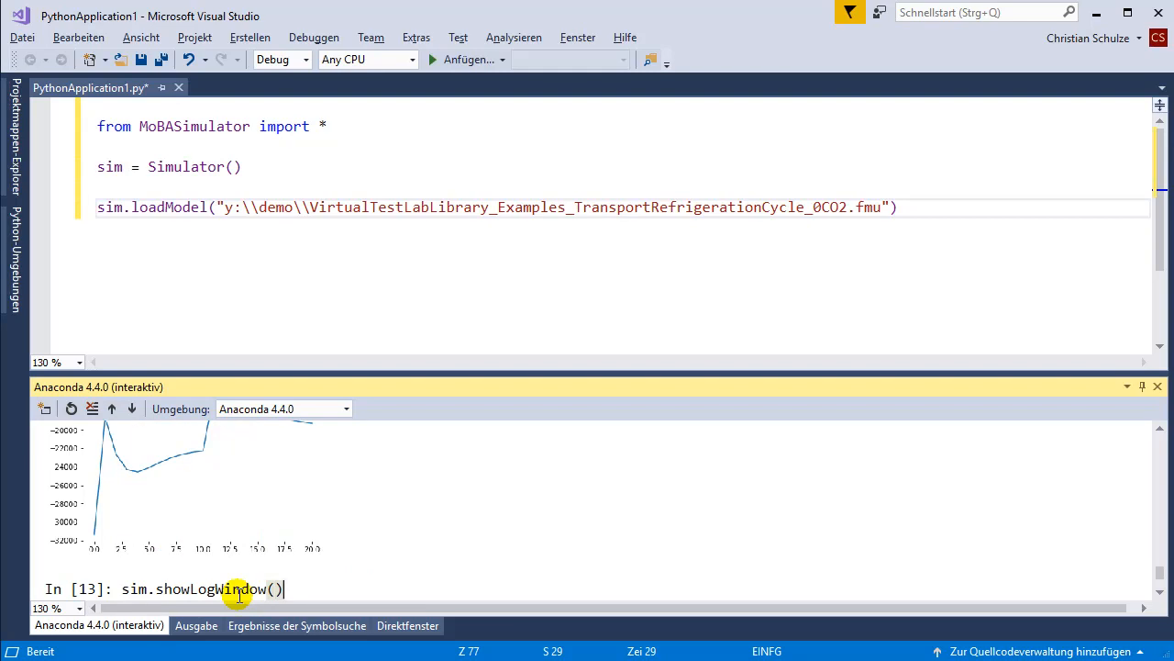
key("Return")
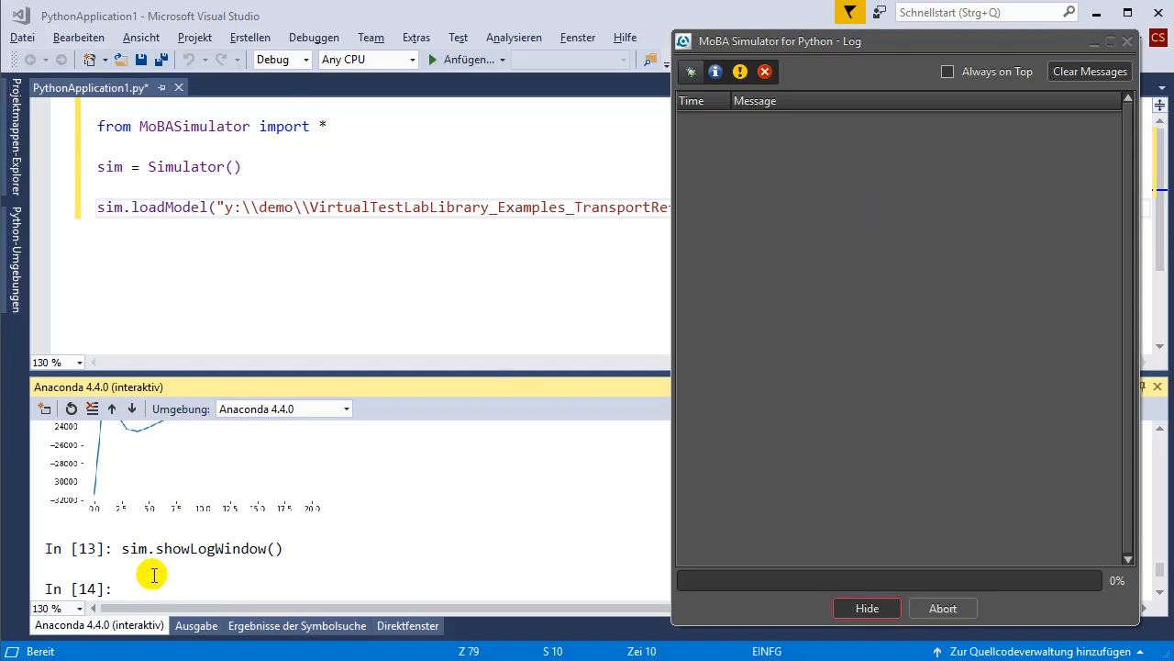
- Simulate to time 30 into res and inspect the integration summary in the log
type("sim")
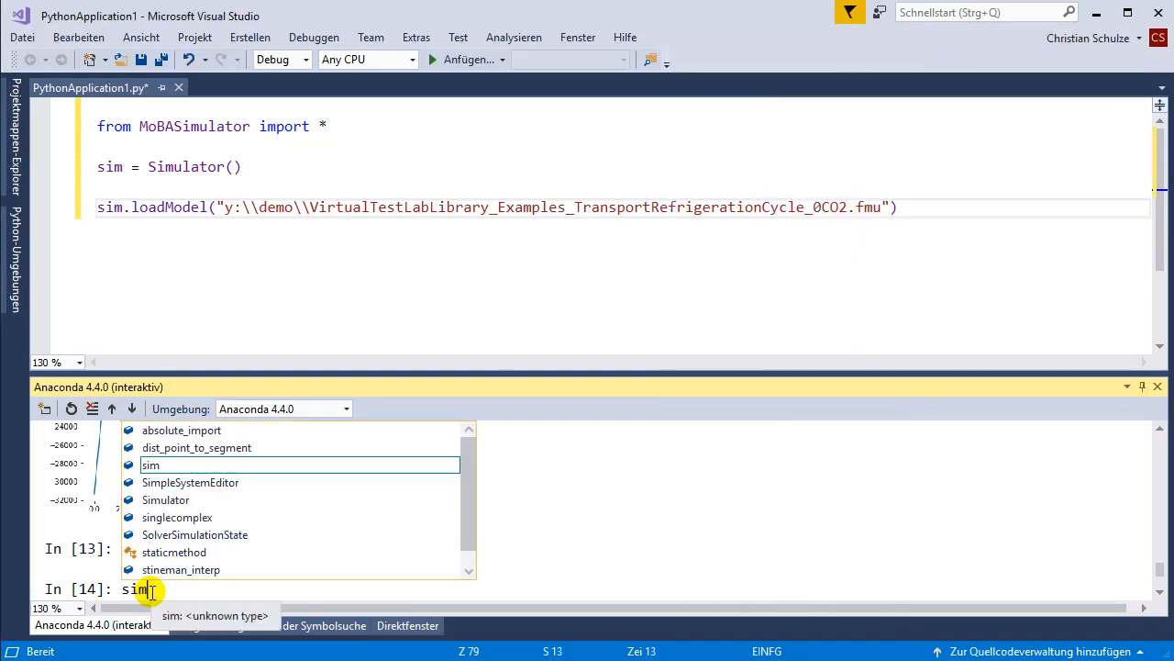
type(".simulate()")
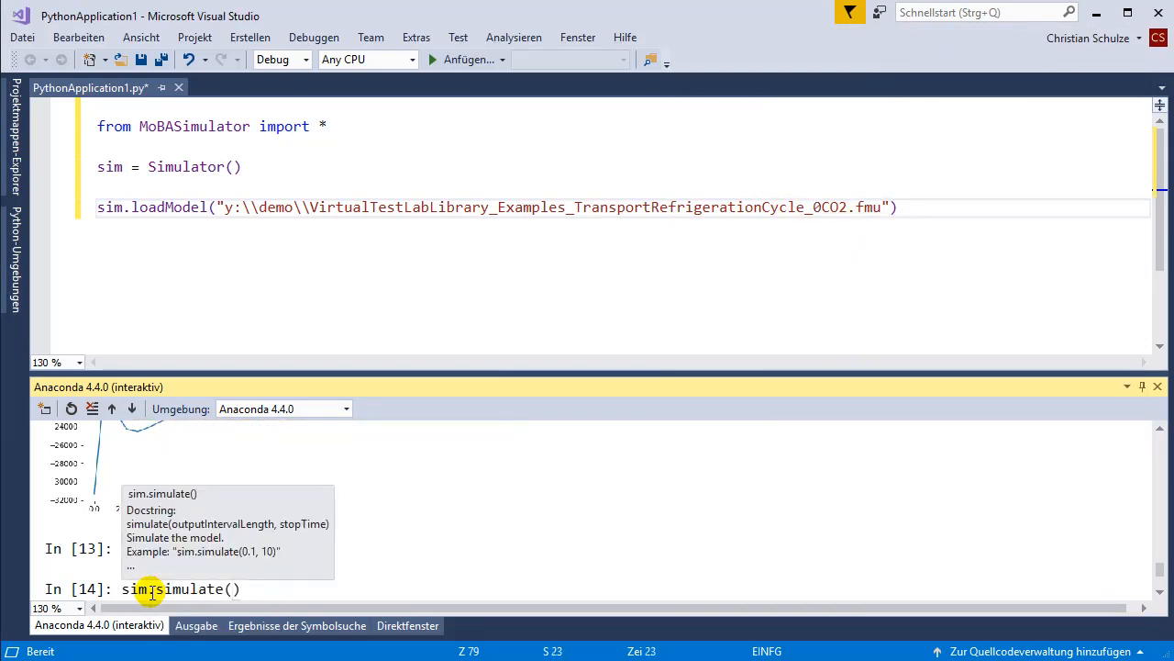
type("1, 30")
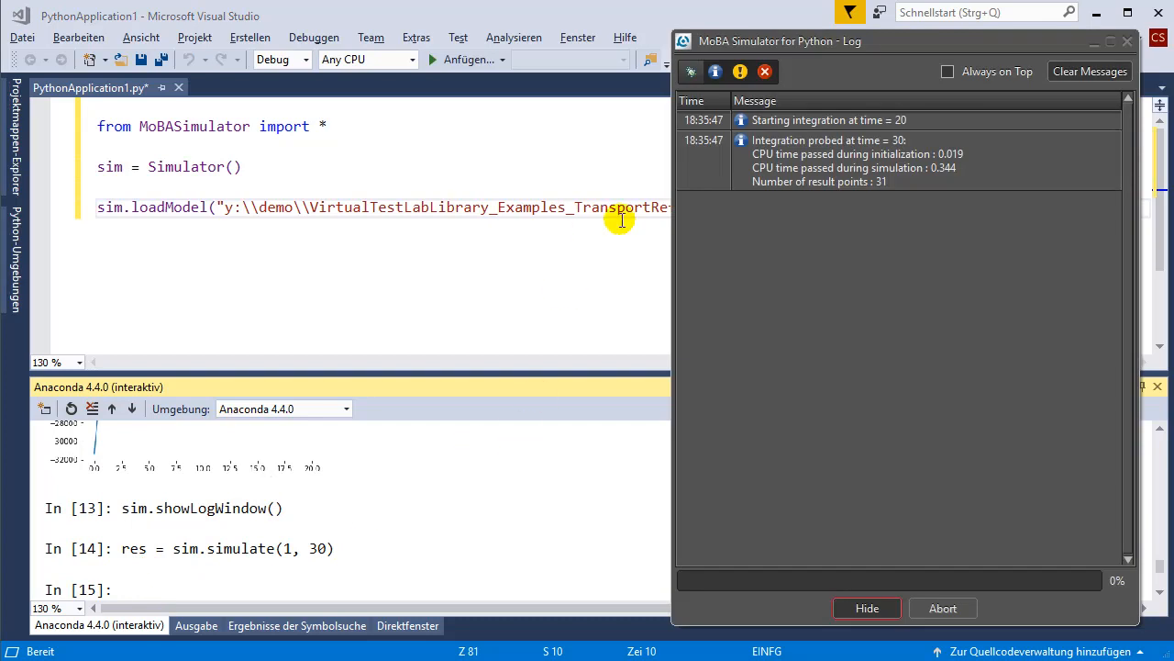
left_click(899, 160)
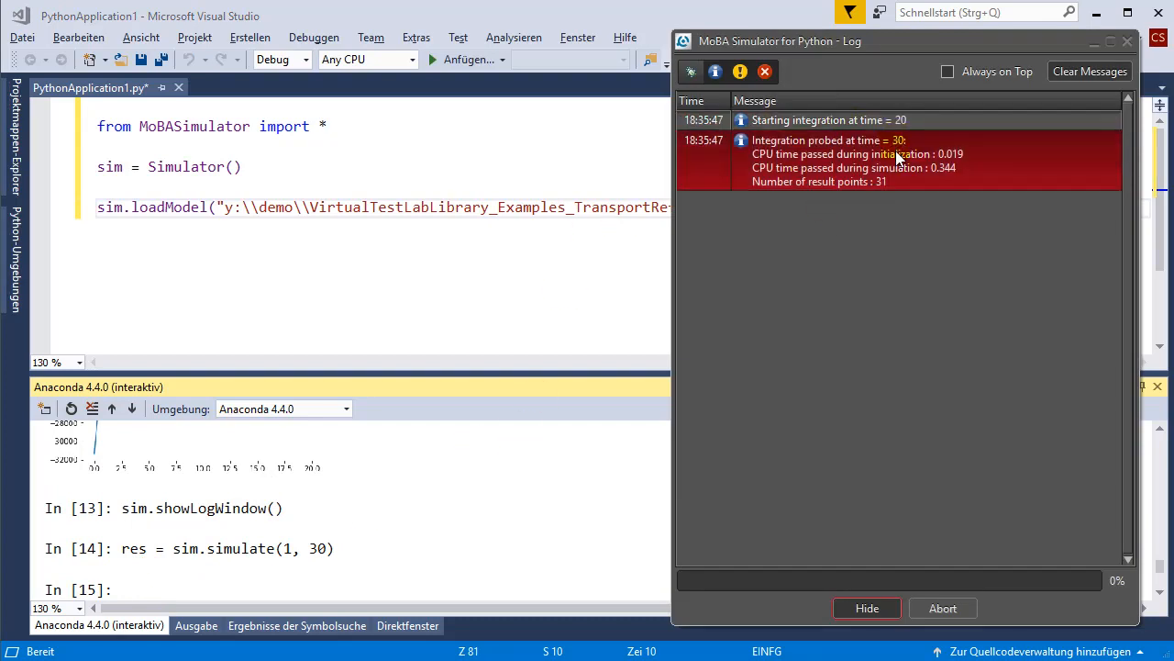
mouse_move(897, 193)
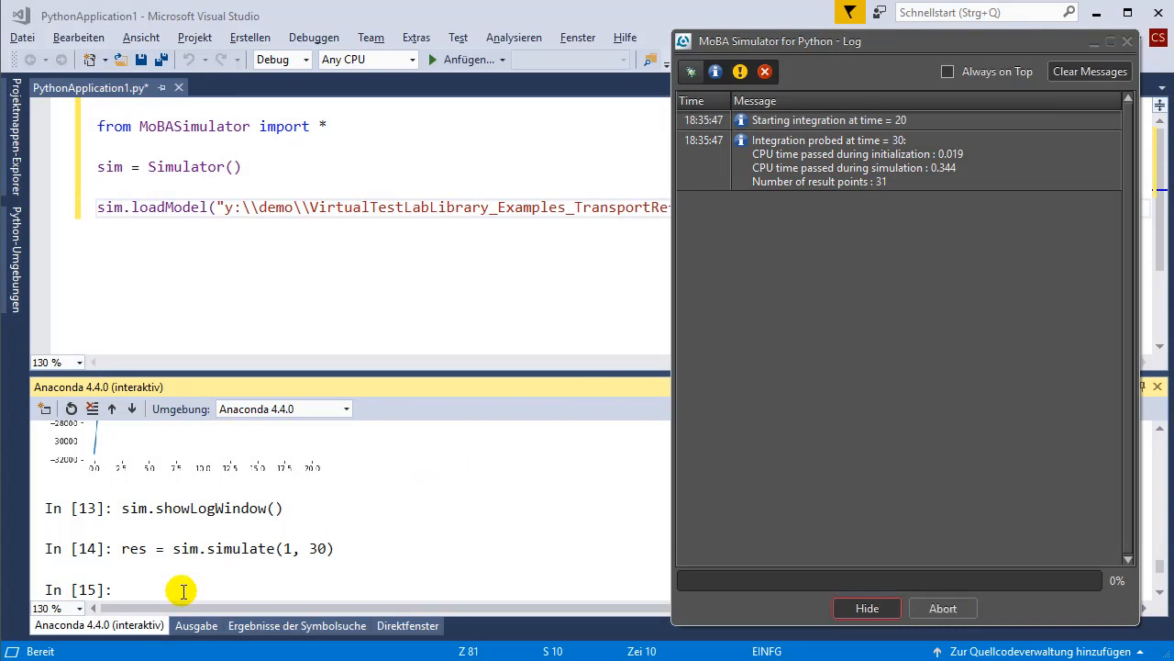
left_click(866, 608)
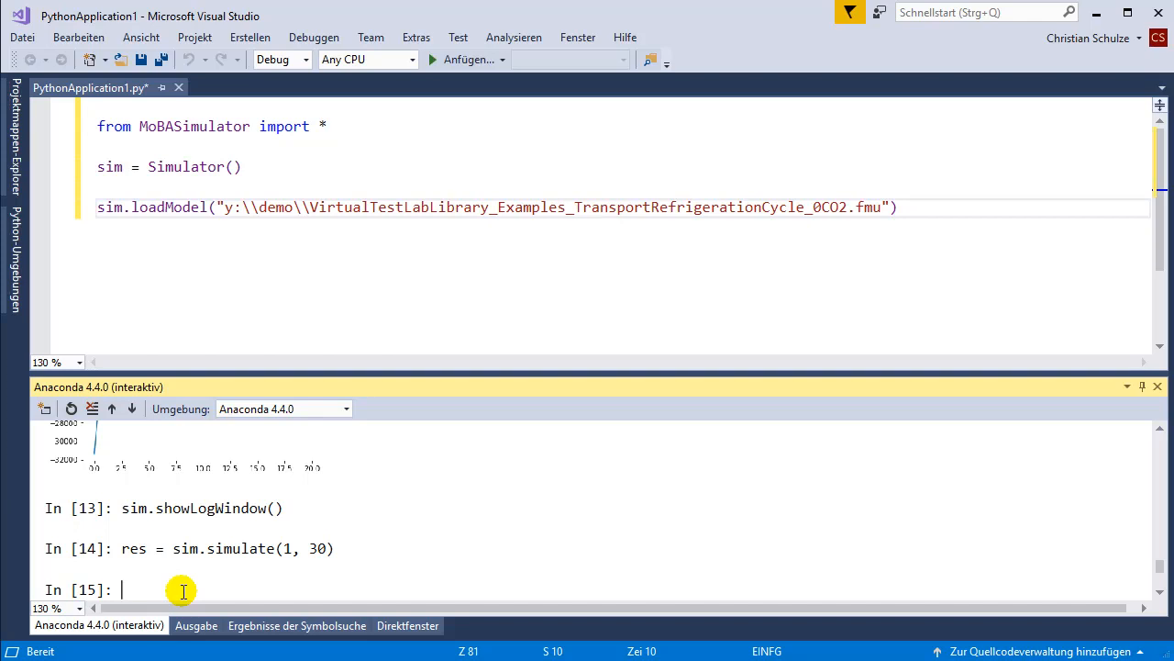
- List operation modes, select FMU for ModelExchange, reset the model state, and rerun a simulation
type("sim.")
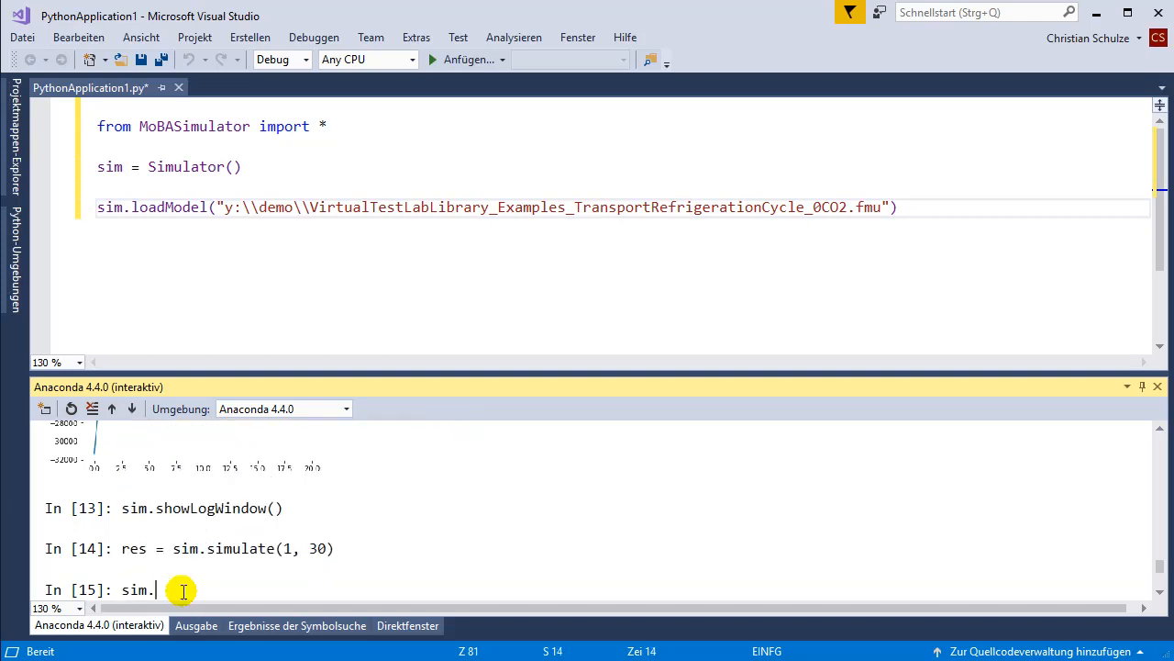
type("getOperationModeList(")
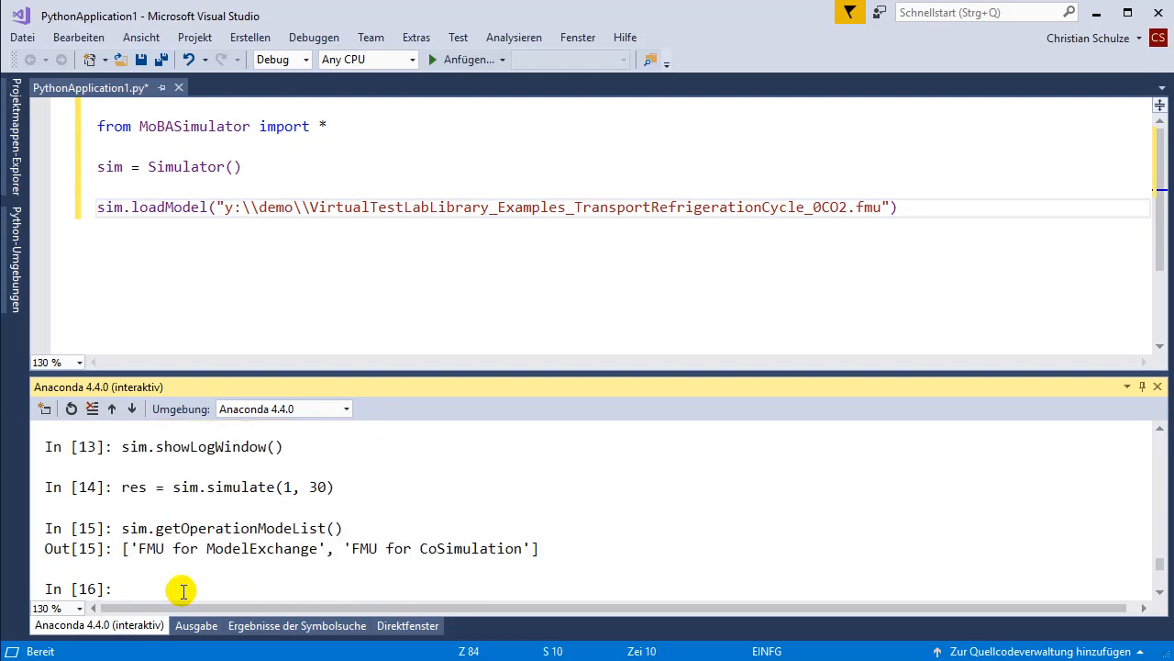
mouse_move(283, 548)
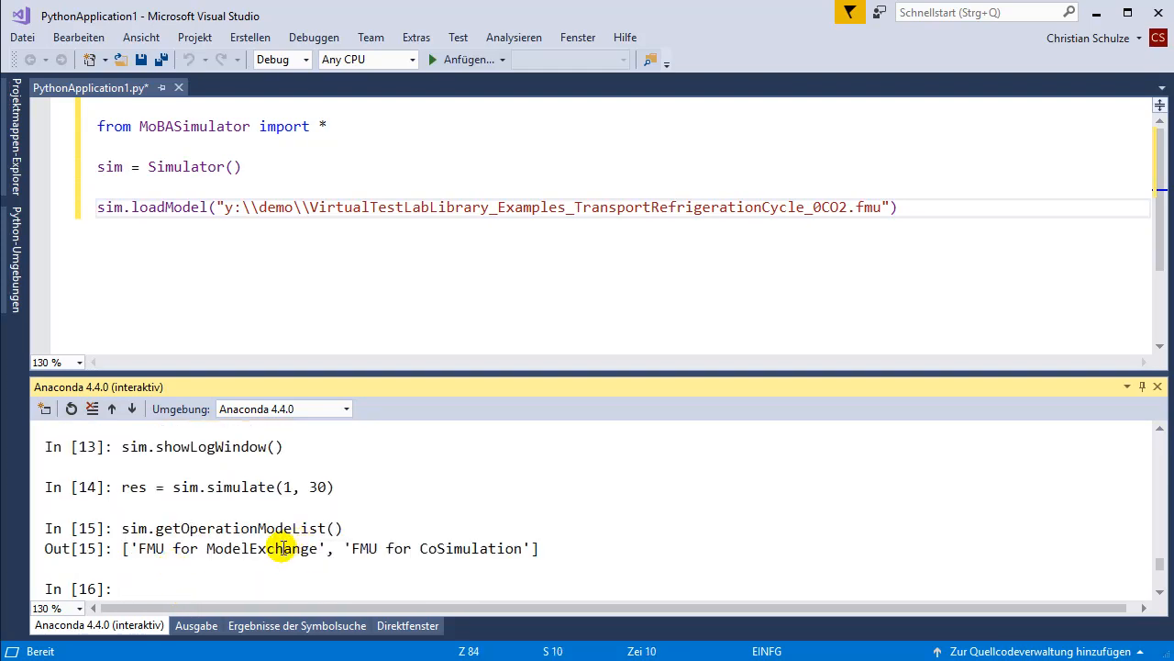
type("sim.setOperationMode(")
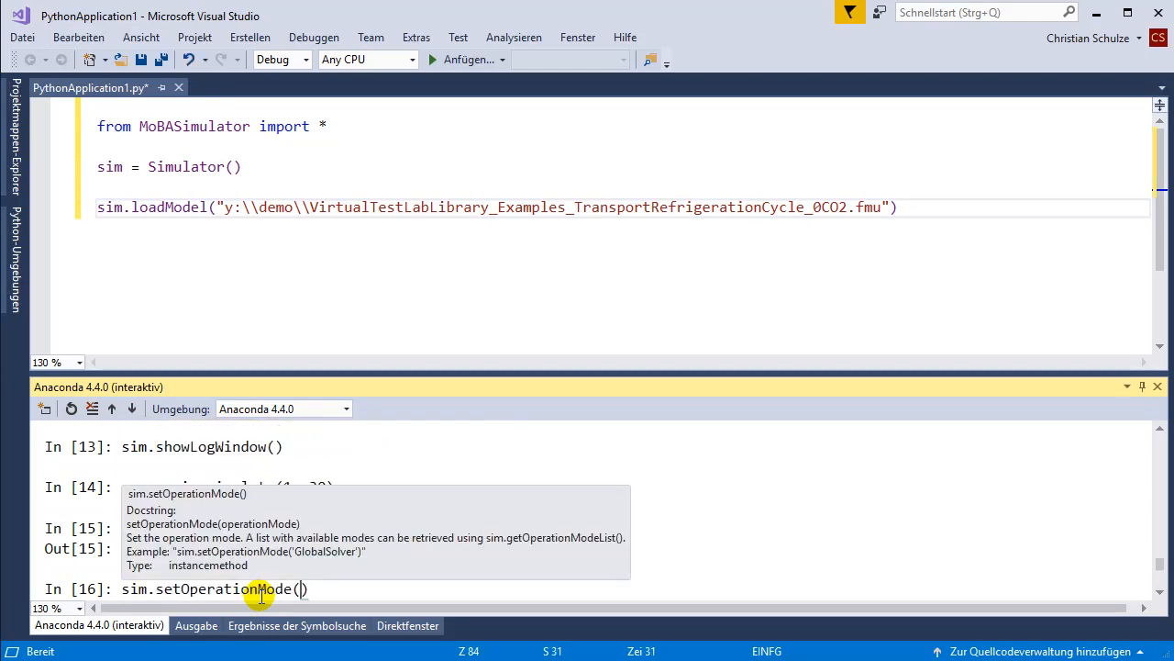
type("\"FMU \"")
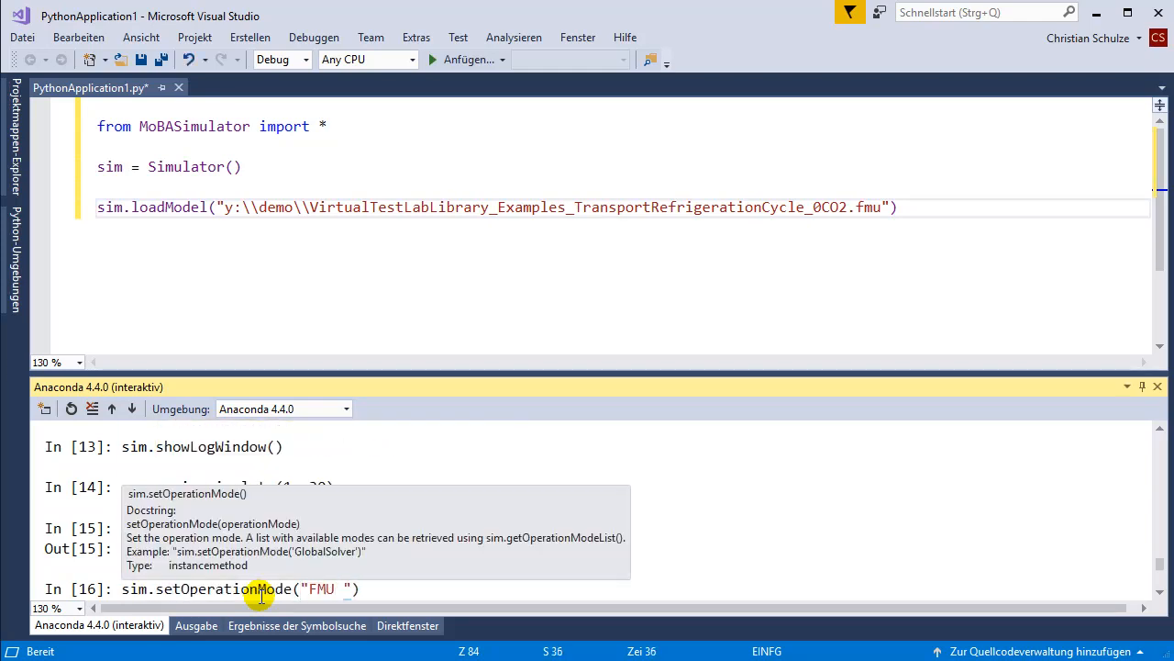
type("for ModelExchange")
type("sim")
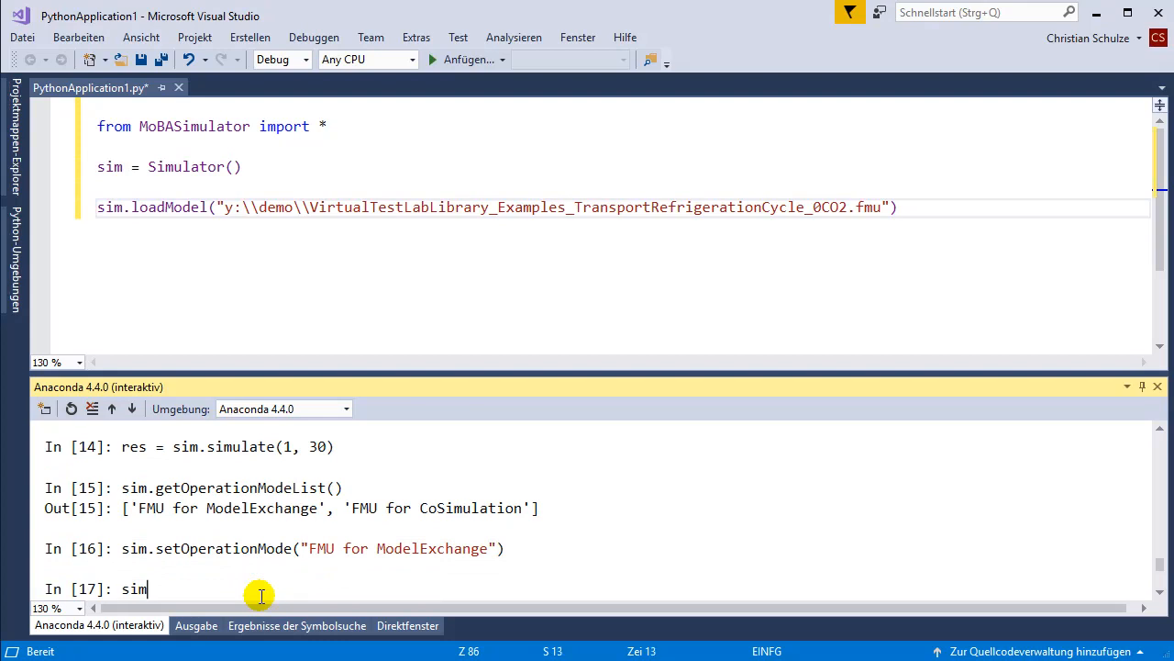
type(".simulate")
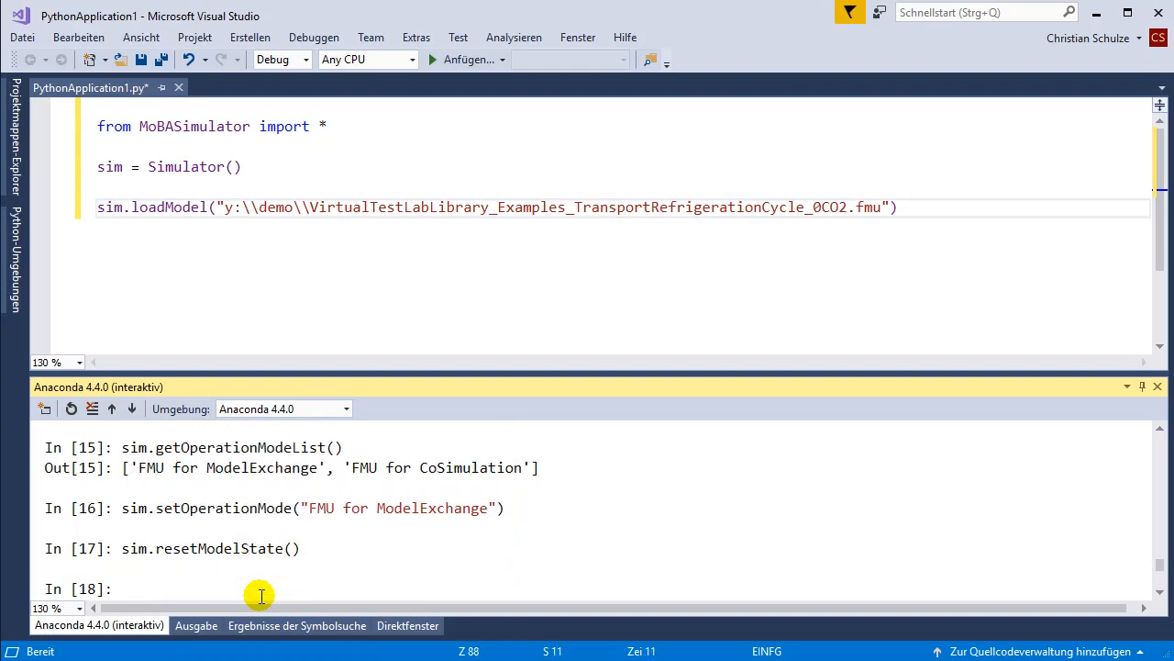
type("sim.simulate()")
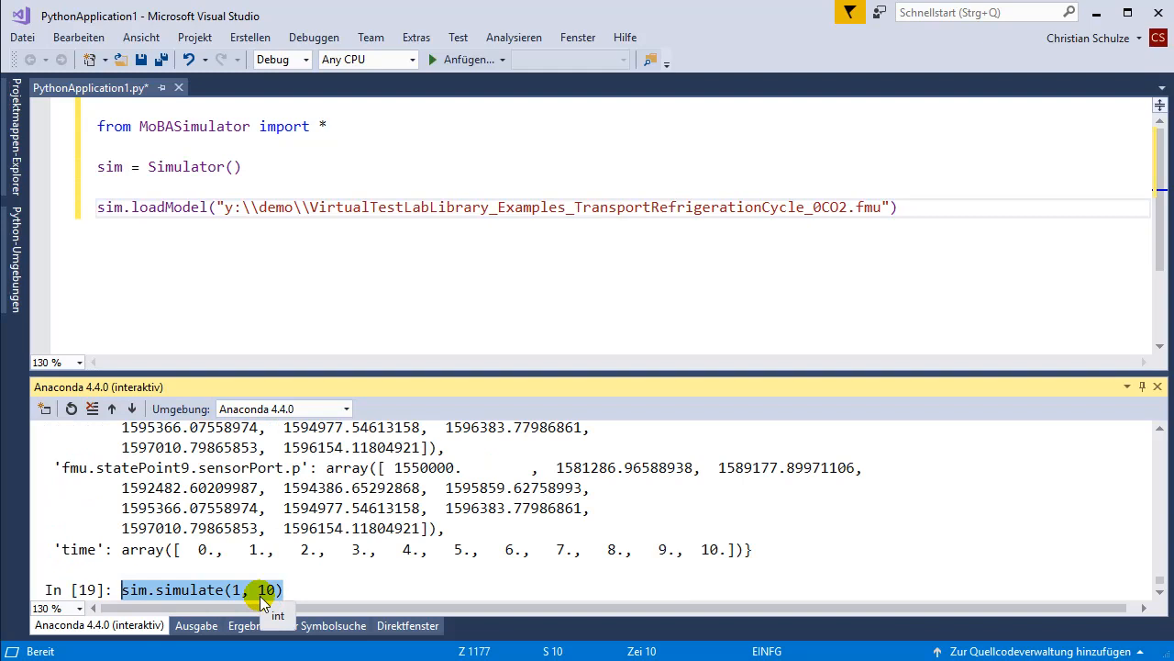
- Store the results via res = sim.getResults() and hide the simulator log window
type("res = sim.getRe")
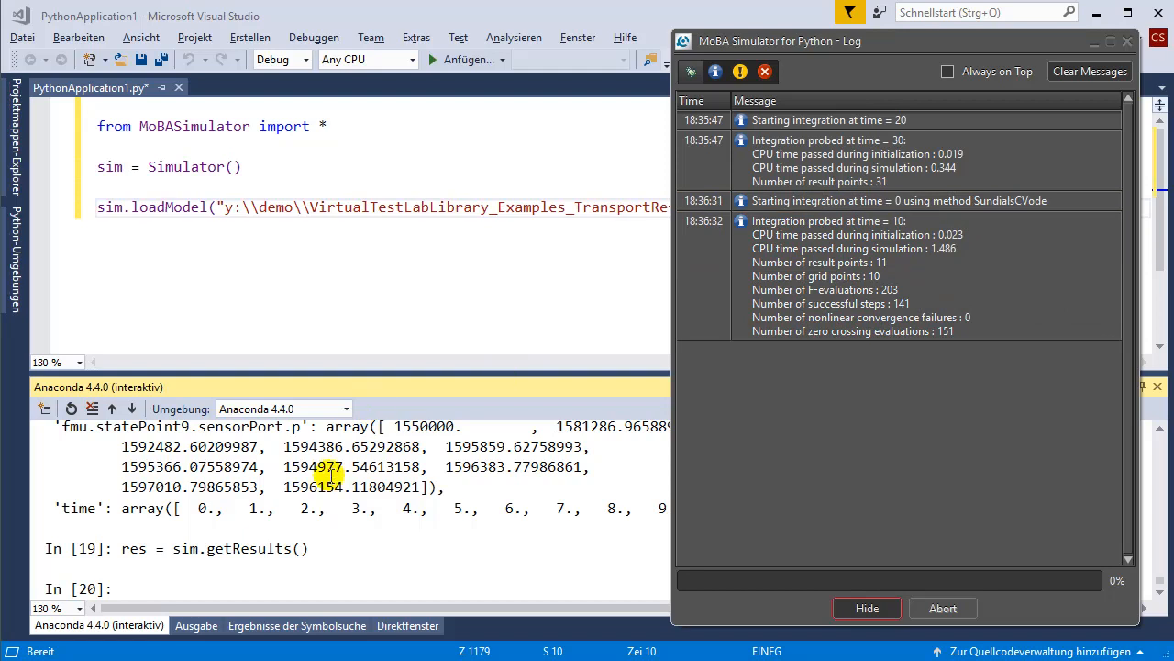
left_click(867, 607)
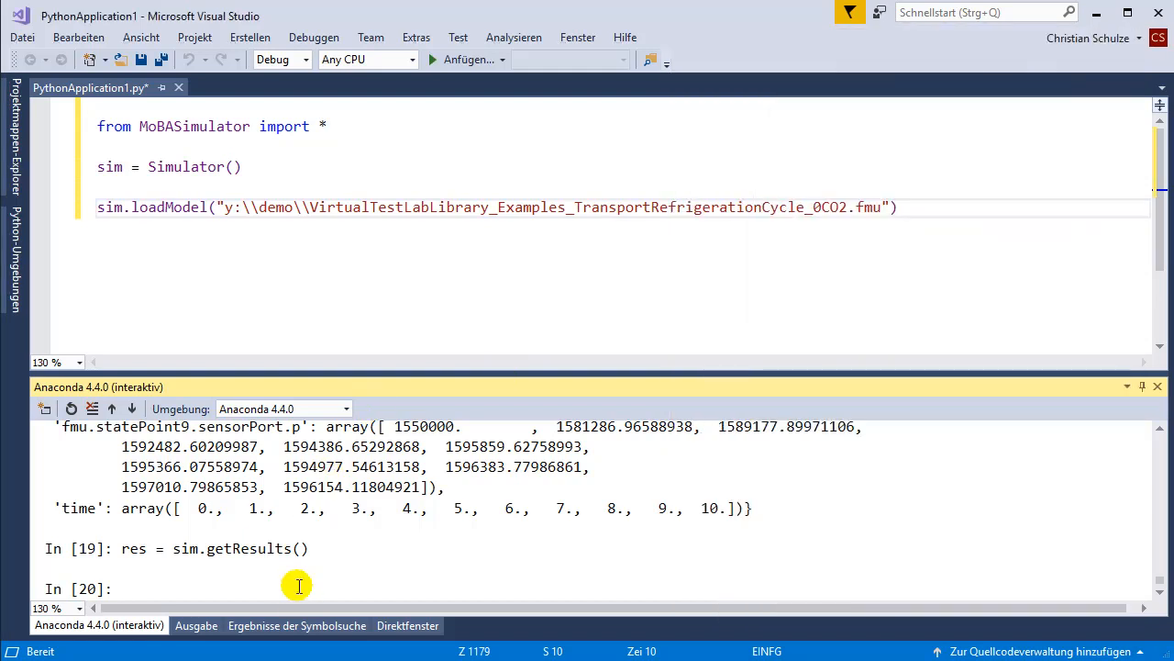
type("sim.getDAESolverList(")
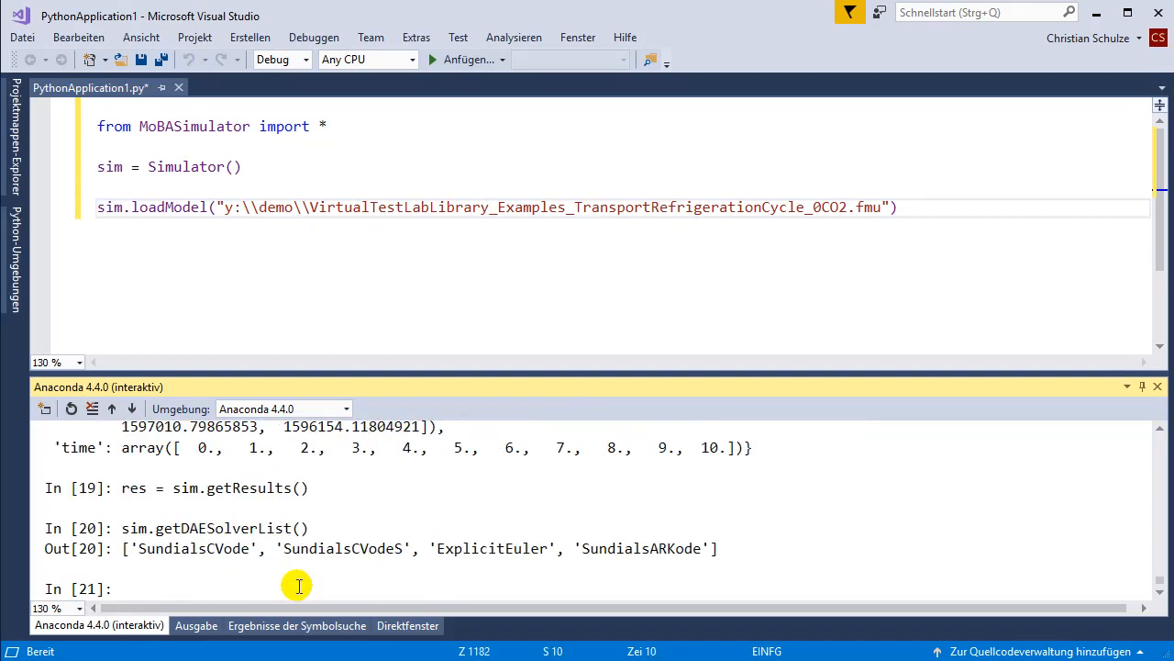
mouse_move(661, 548)
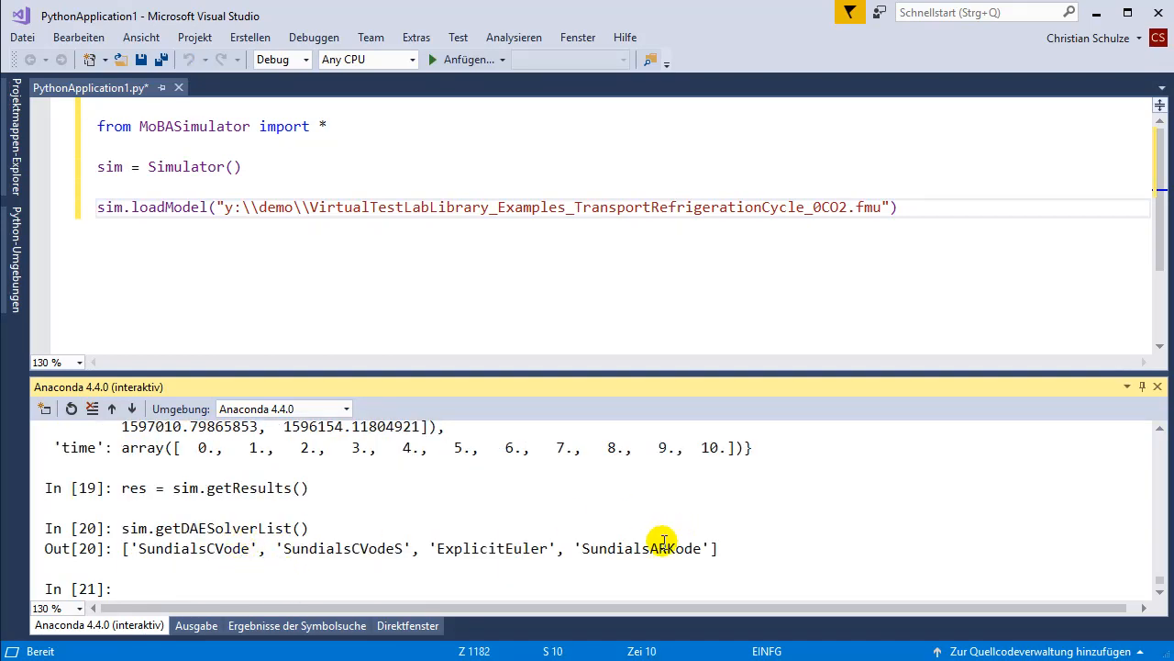
- Set the DAE solver to SundialsARKode
type("sim.")
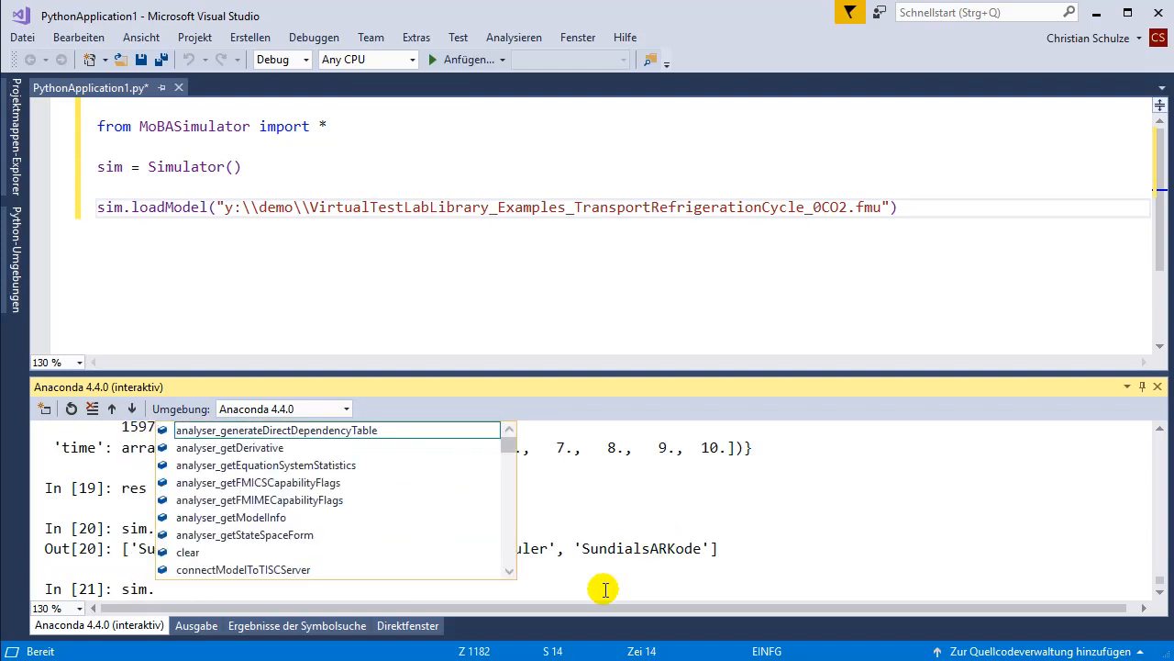
type("setDAESolver(\"")
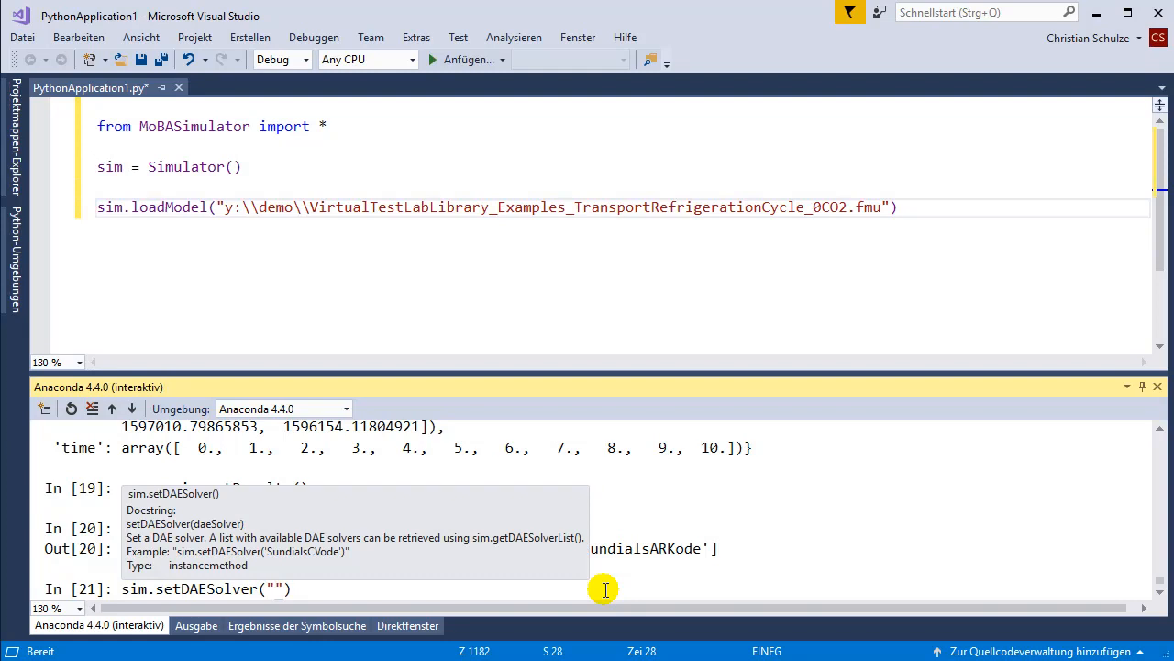
type("Sun")
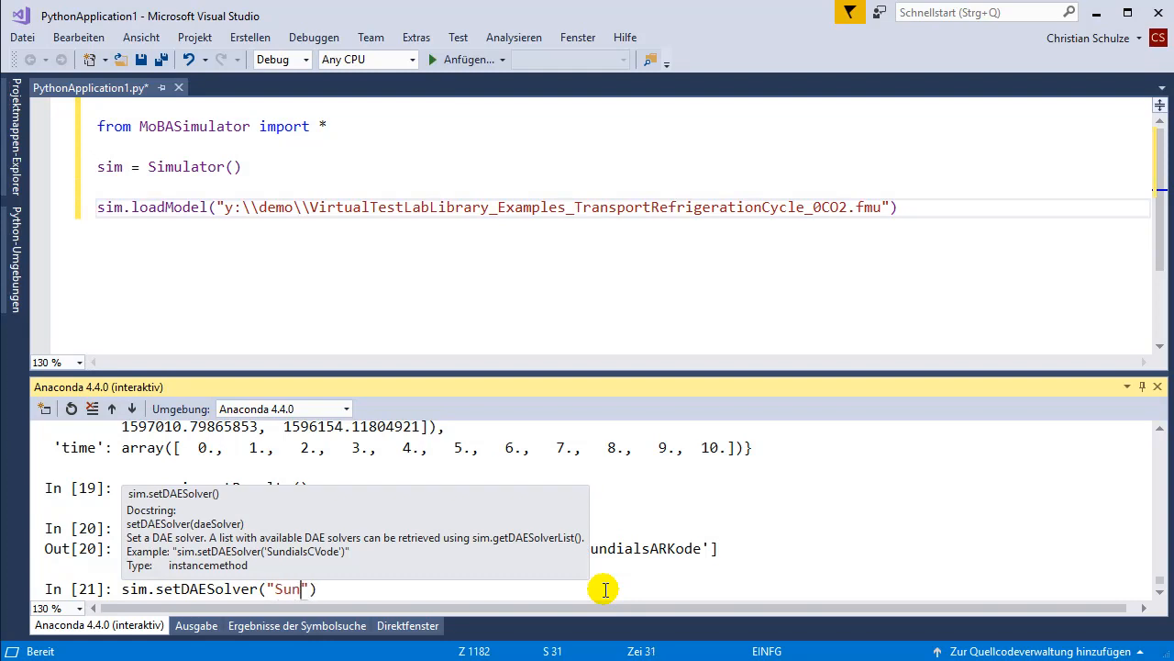
type("dialsARKode")
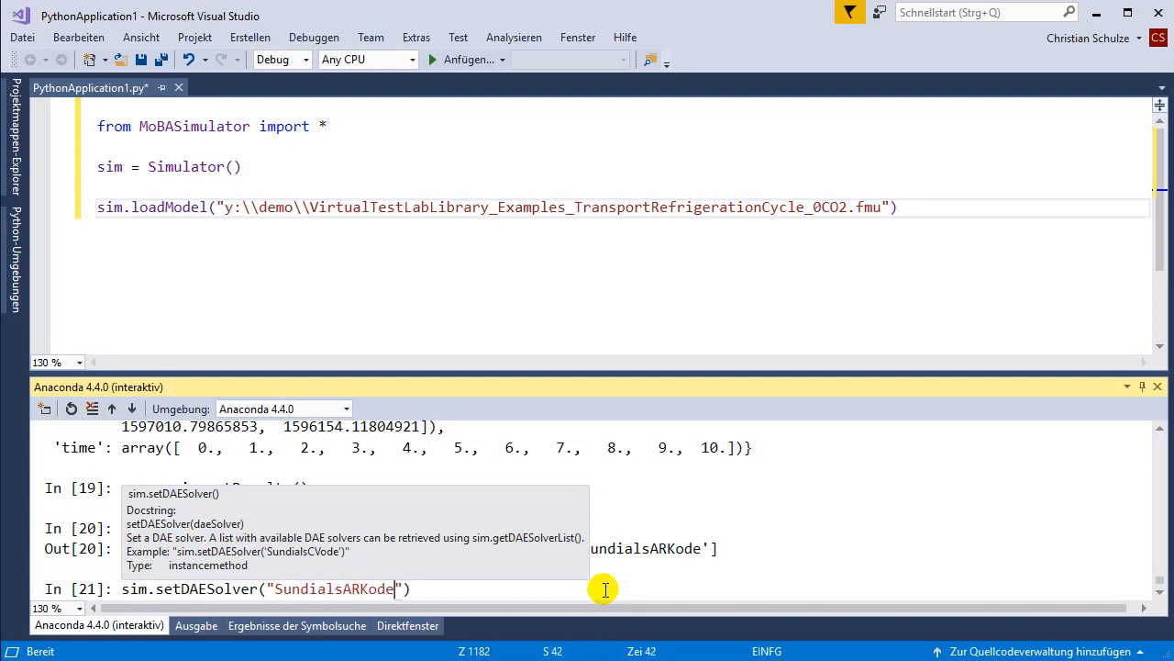
type("sim.simulate")
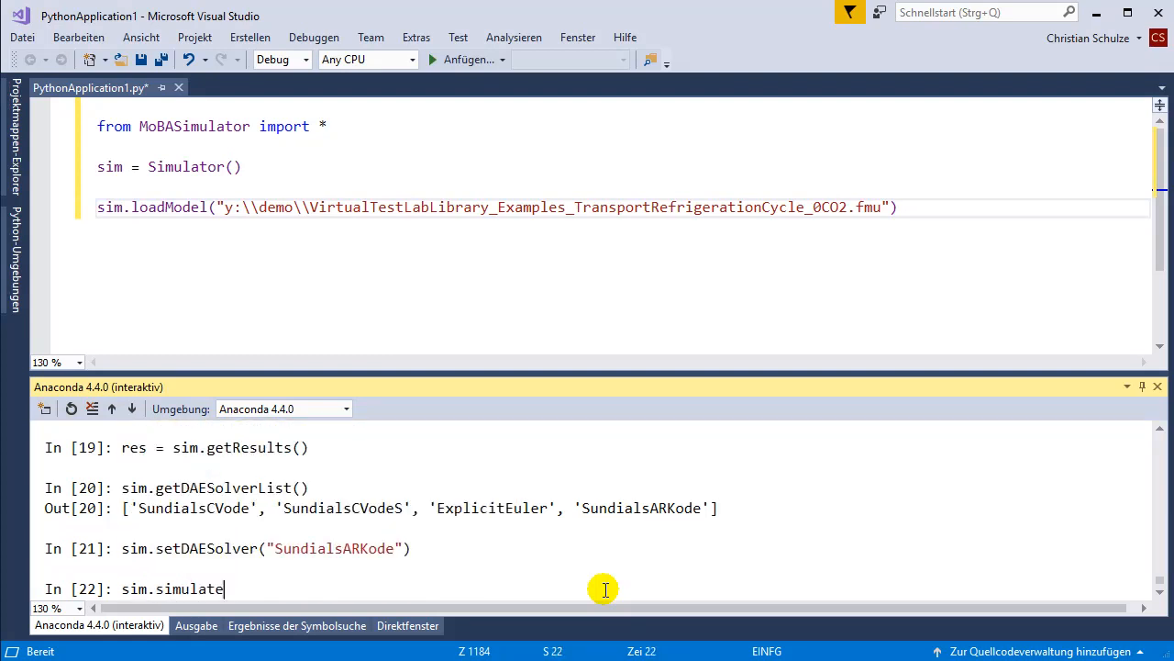
- Run res = sim.simulate(0.01, 0.1) for a 0.1-second test simulation
type("()")
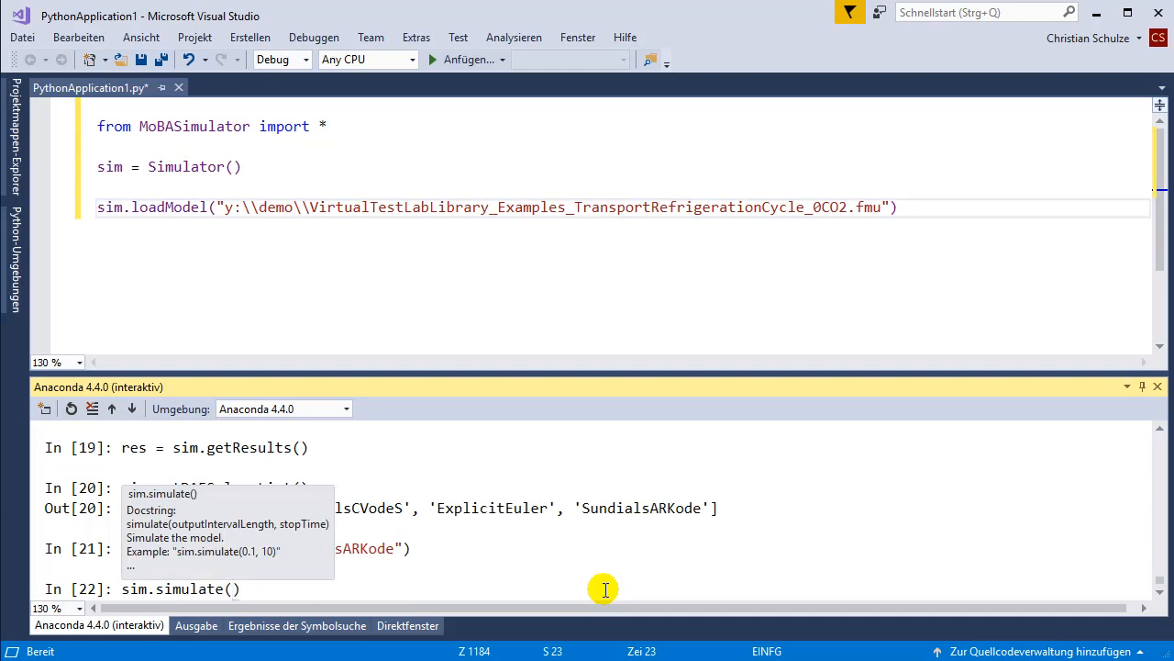
type("0.1")
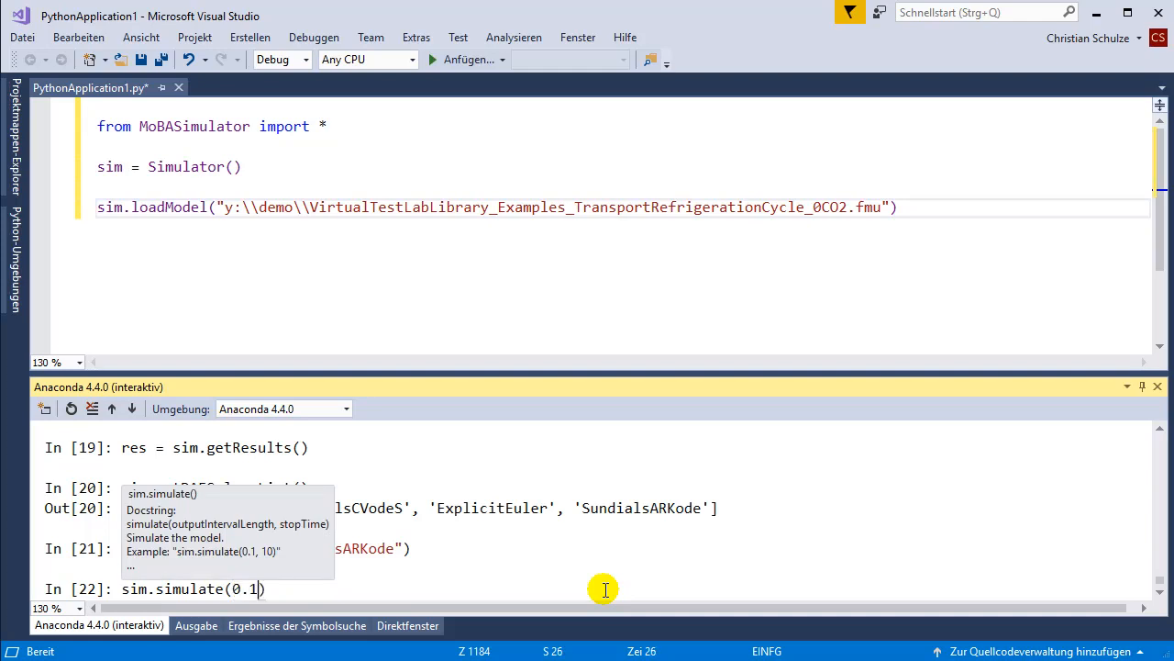
type(",")
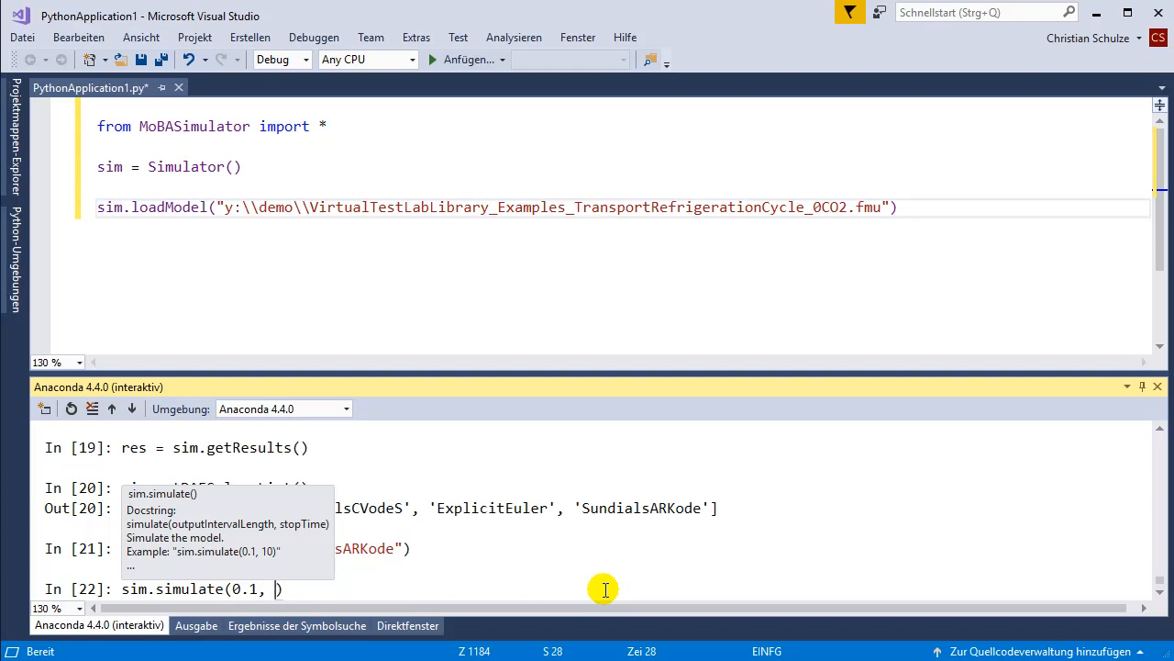
type("0.01, 0.1")
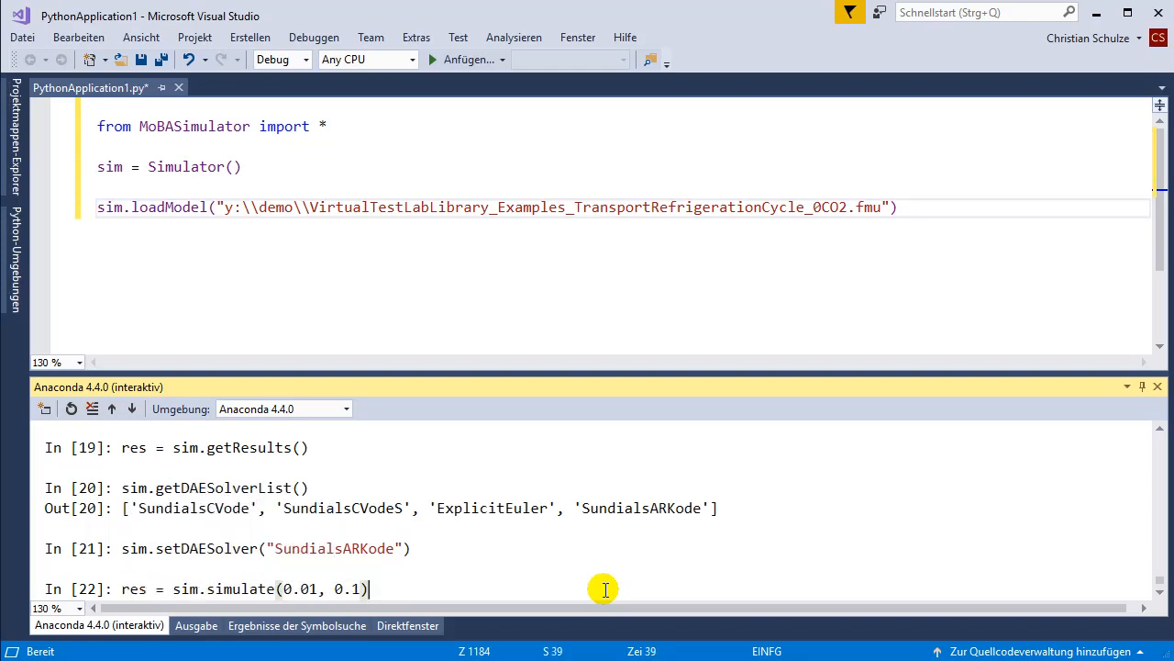
key("Return")
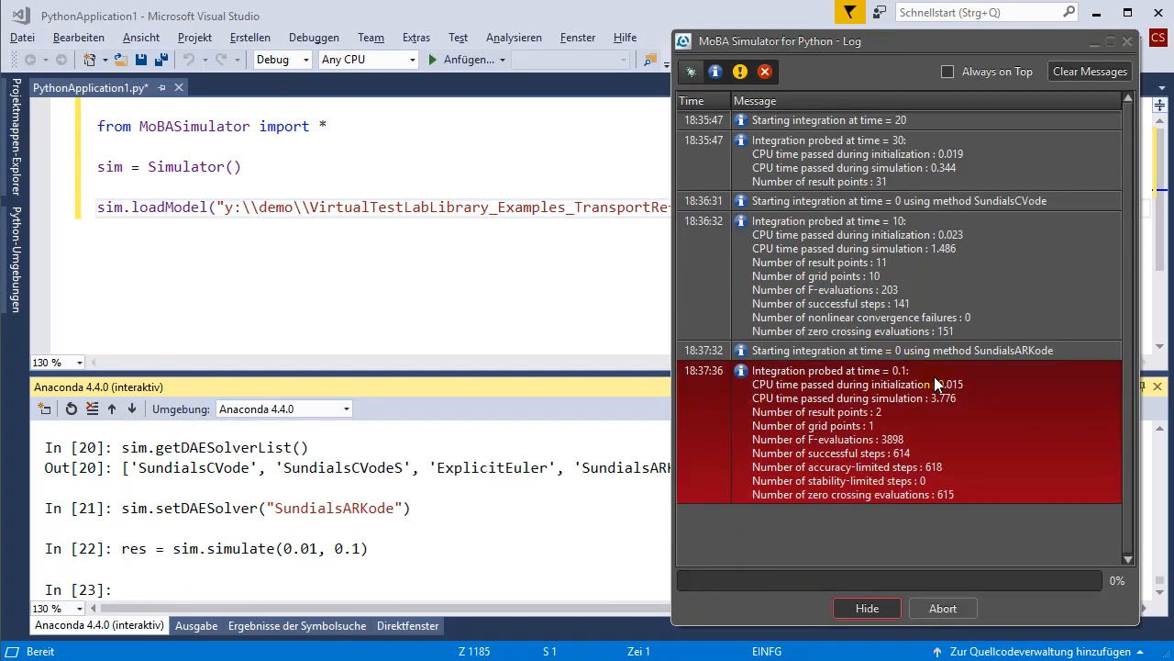
mouse_move(913, 420)
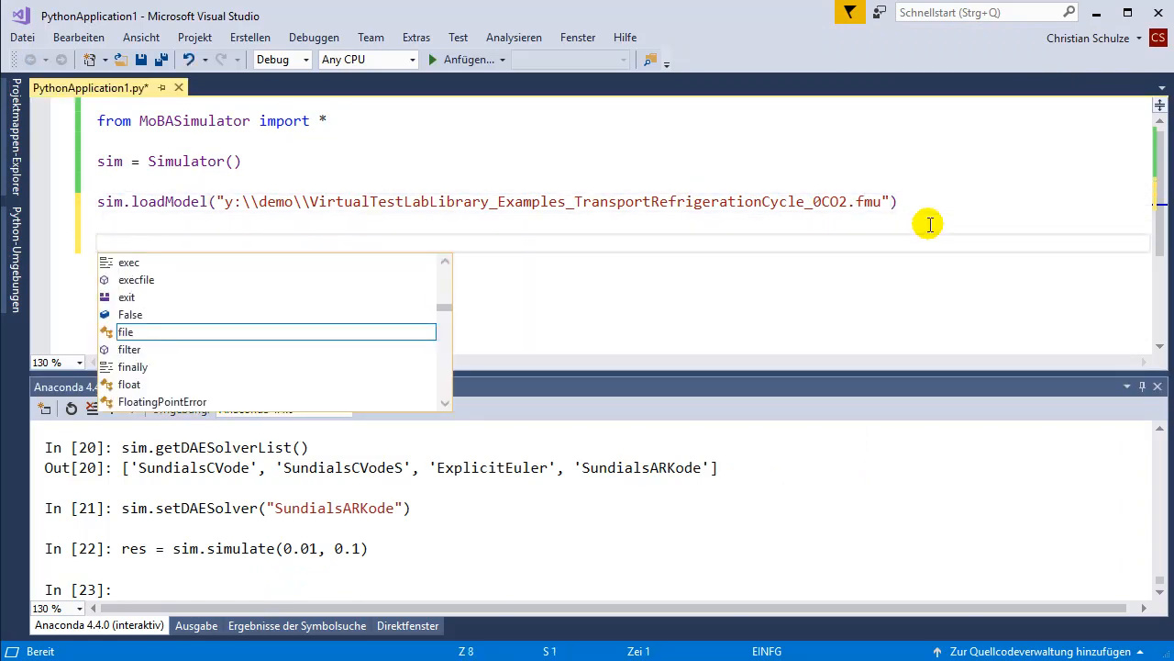
- Initialize res = [] and start the five-run loop that calls sim.reset()
type("res =")
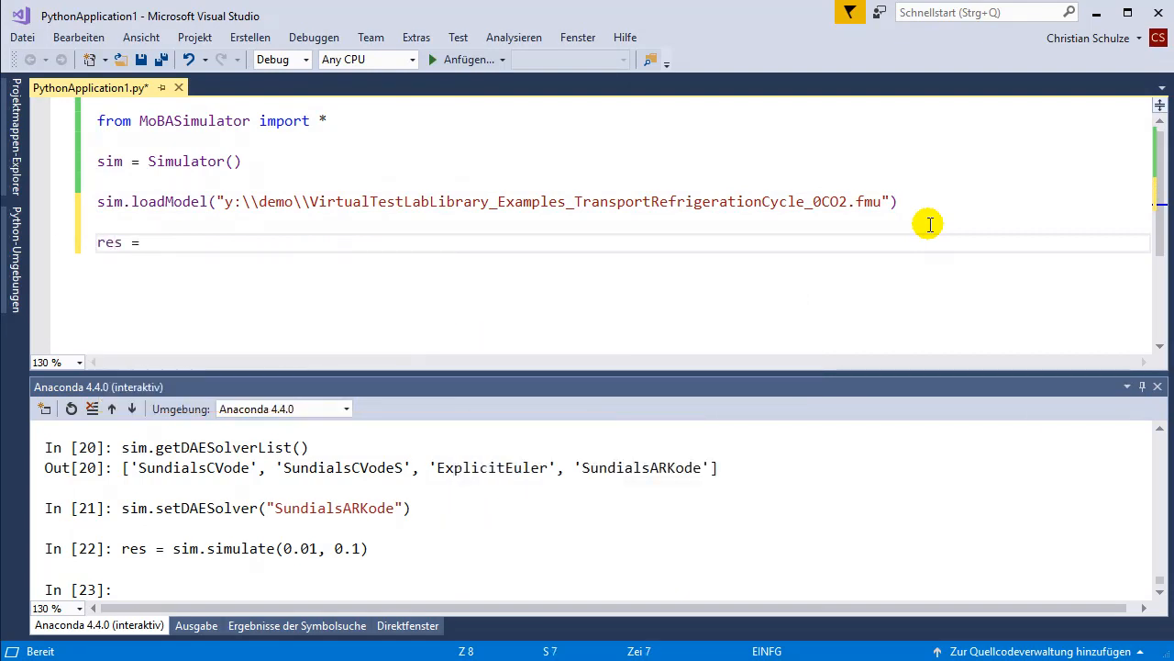
type("[]")
type("for i ")
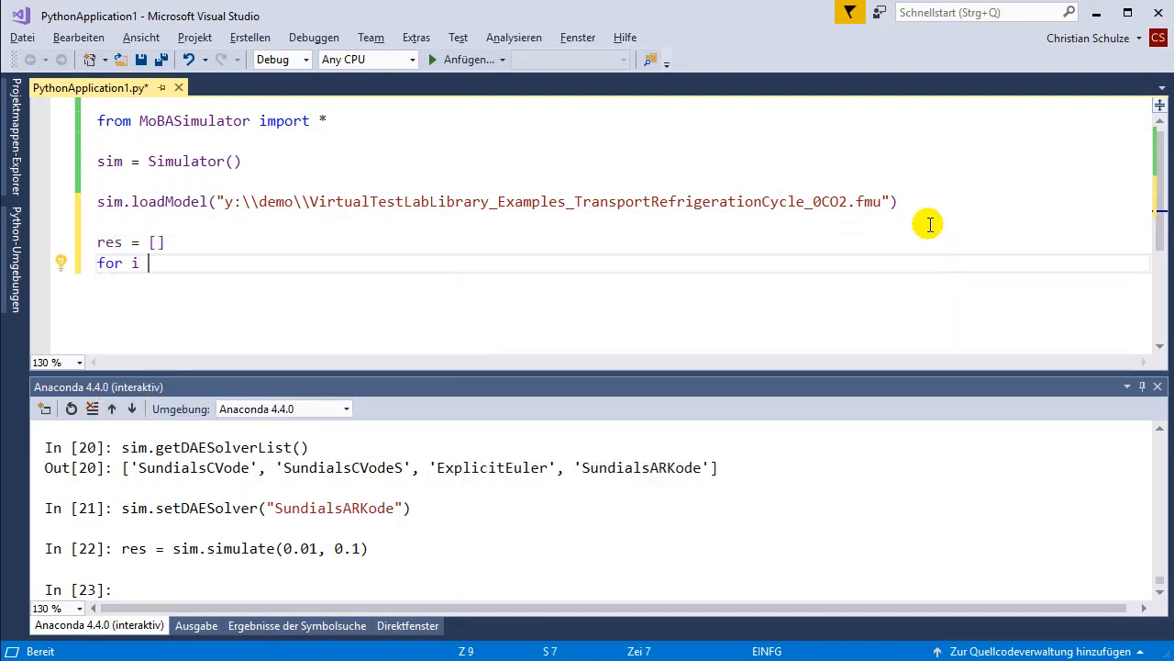
type("in range(5):")
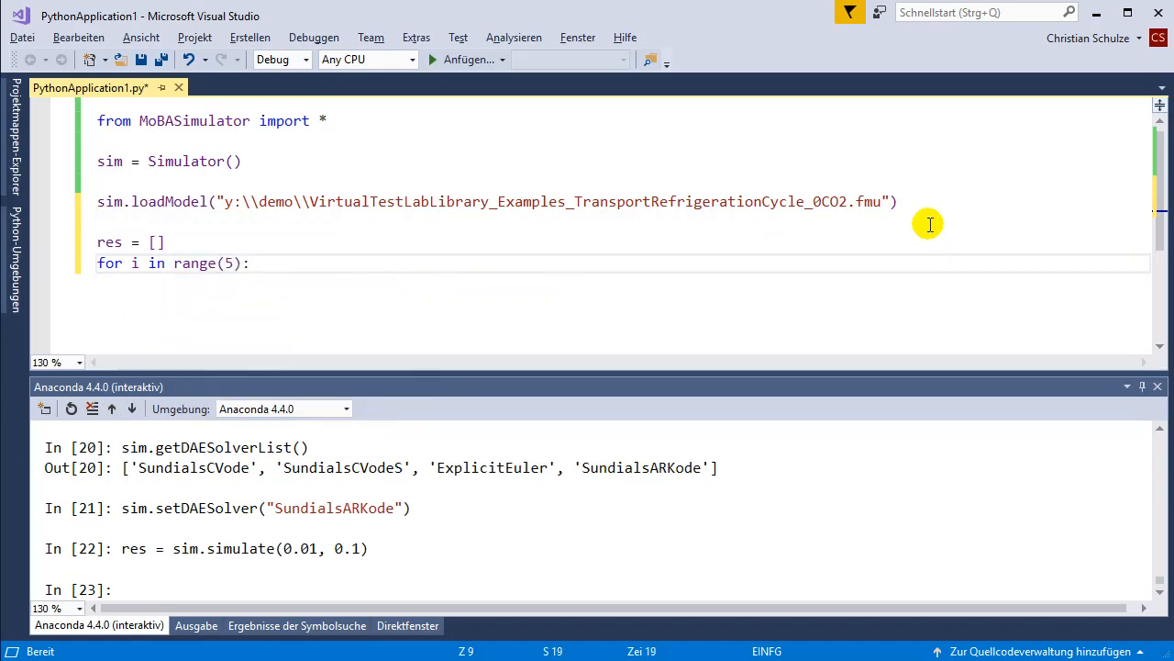
type("sim.")
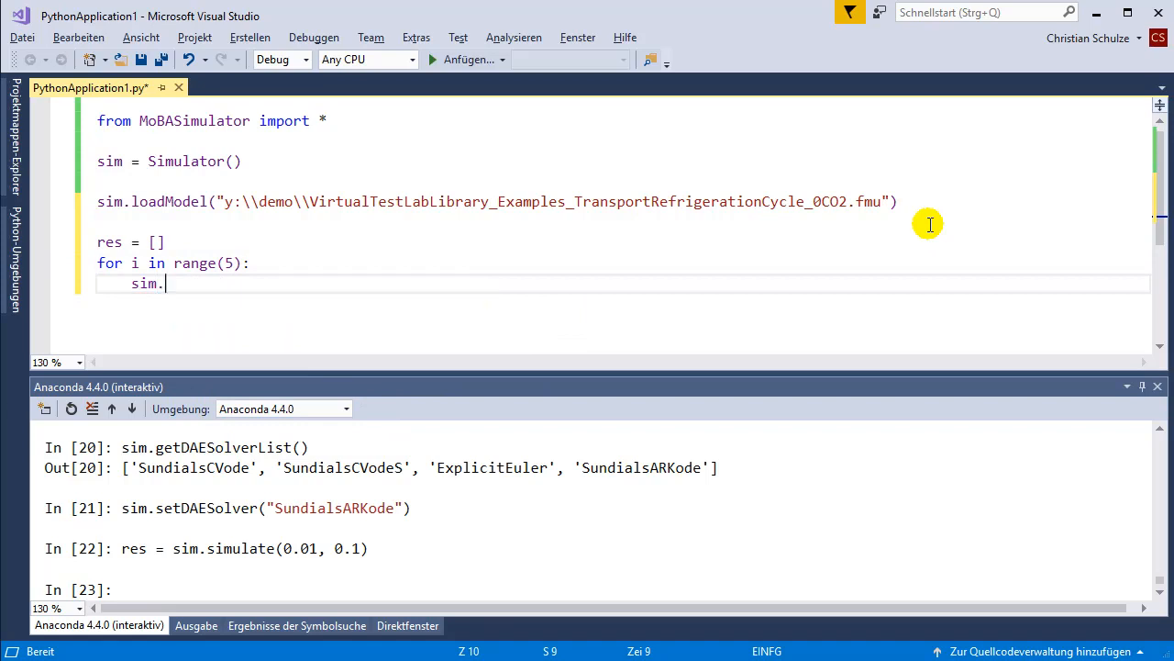
type("resetModelState(")
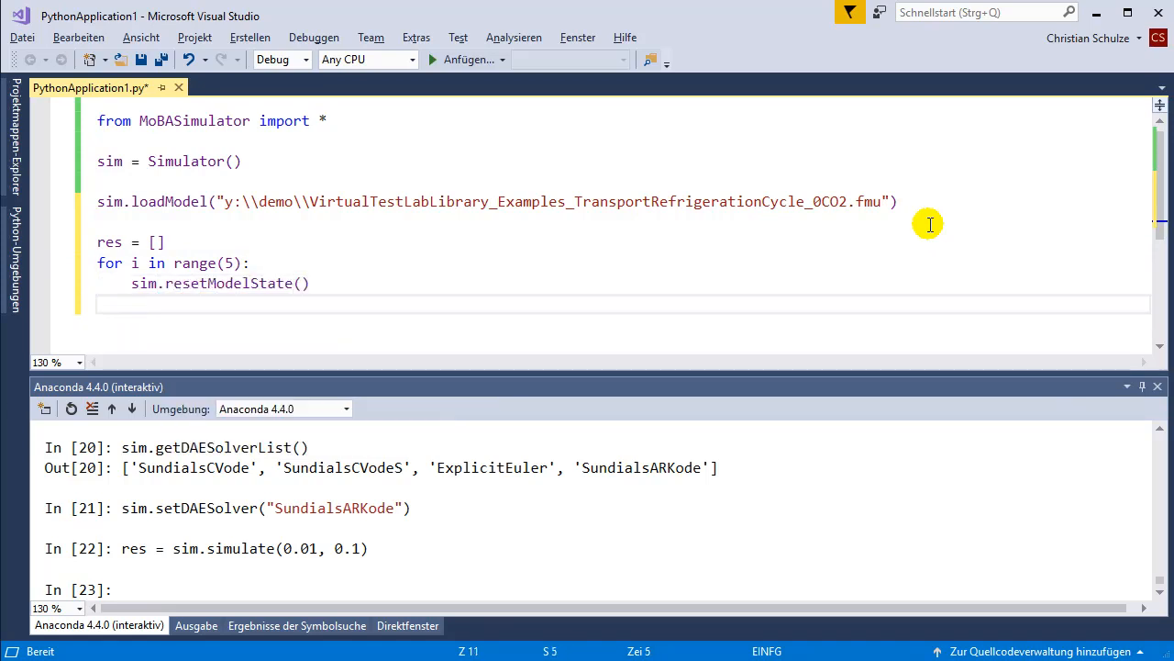
- In the loop, set the first model input to 15+i/5.0 via getInputNames()[0]
type("sim.")
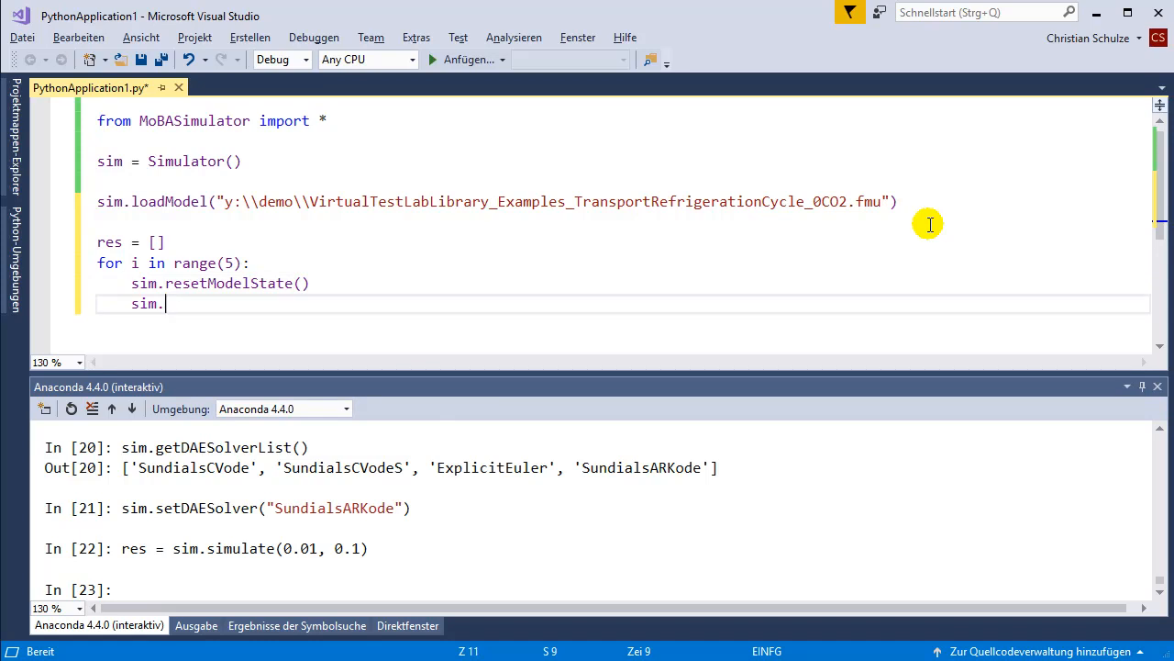
type("set(")
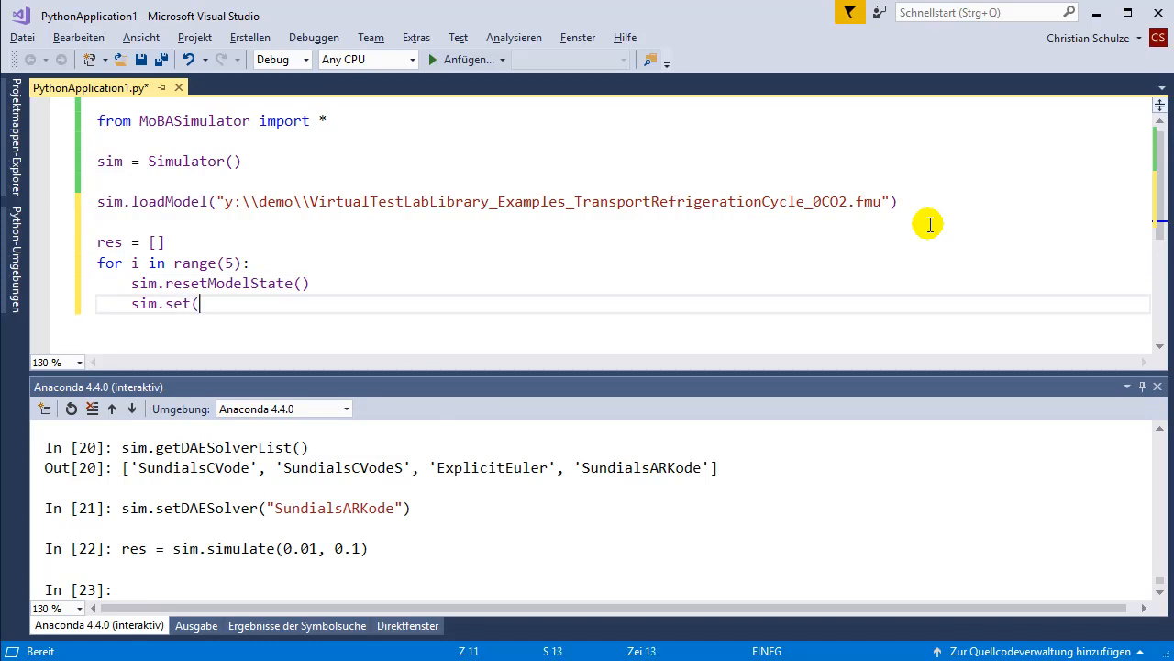
type("{sim.")
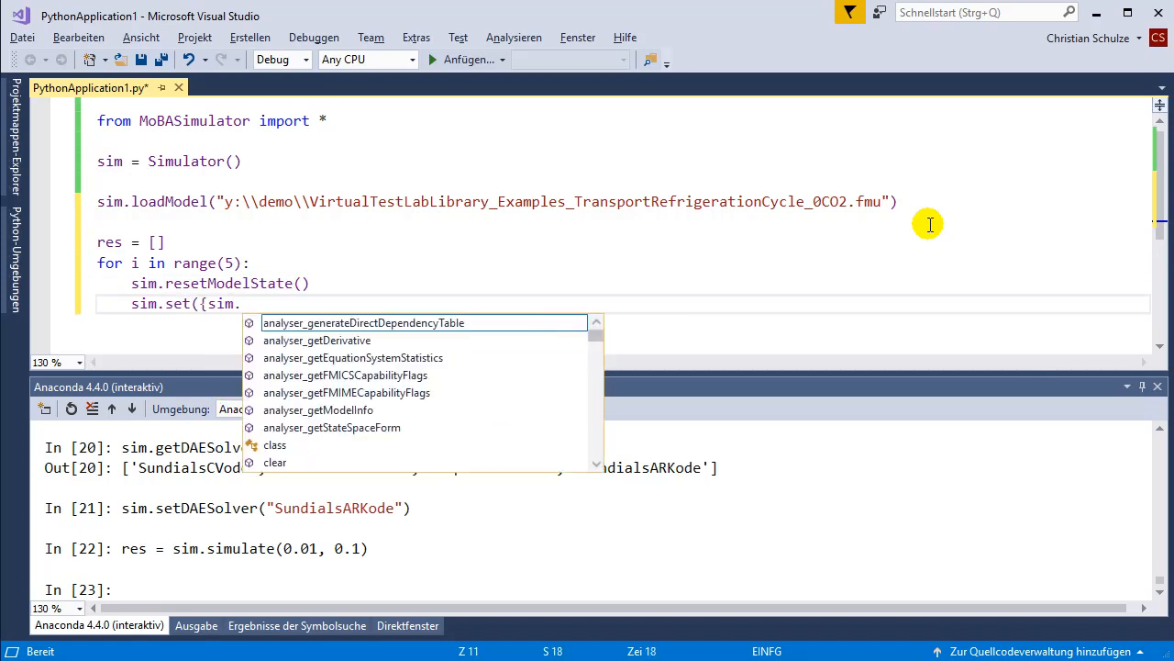
type("getInputNames")
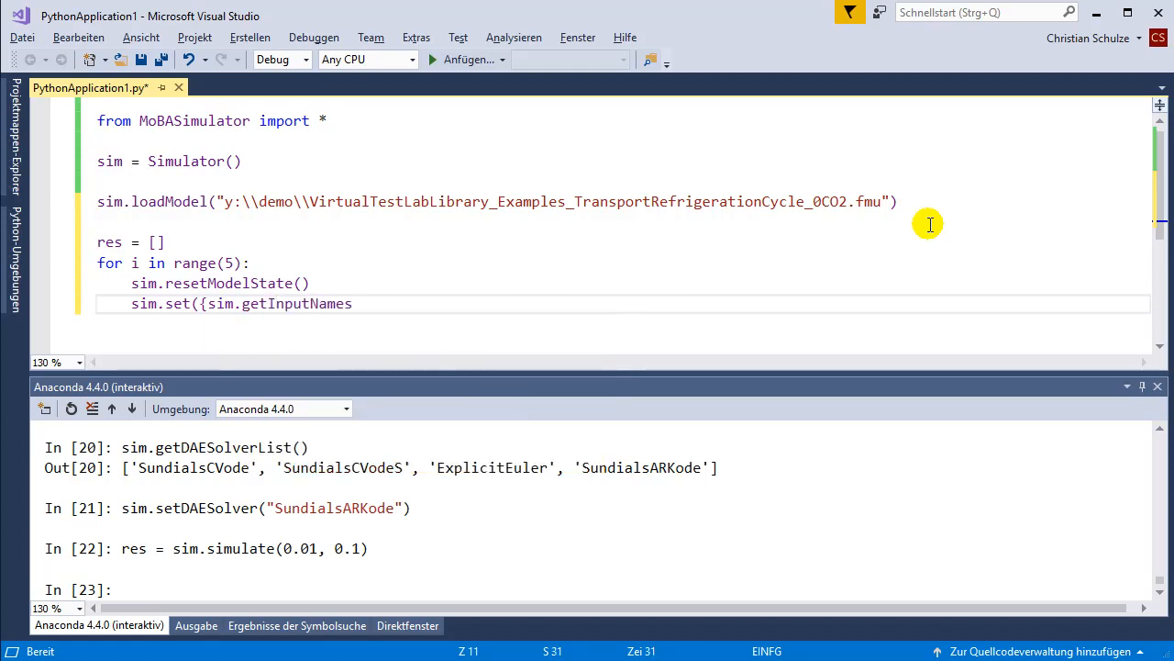
type("()[0]")
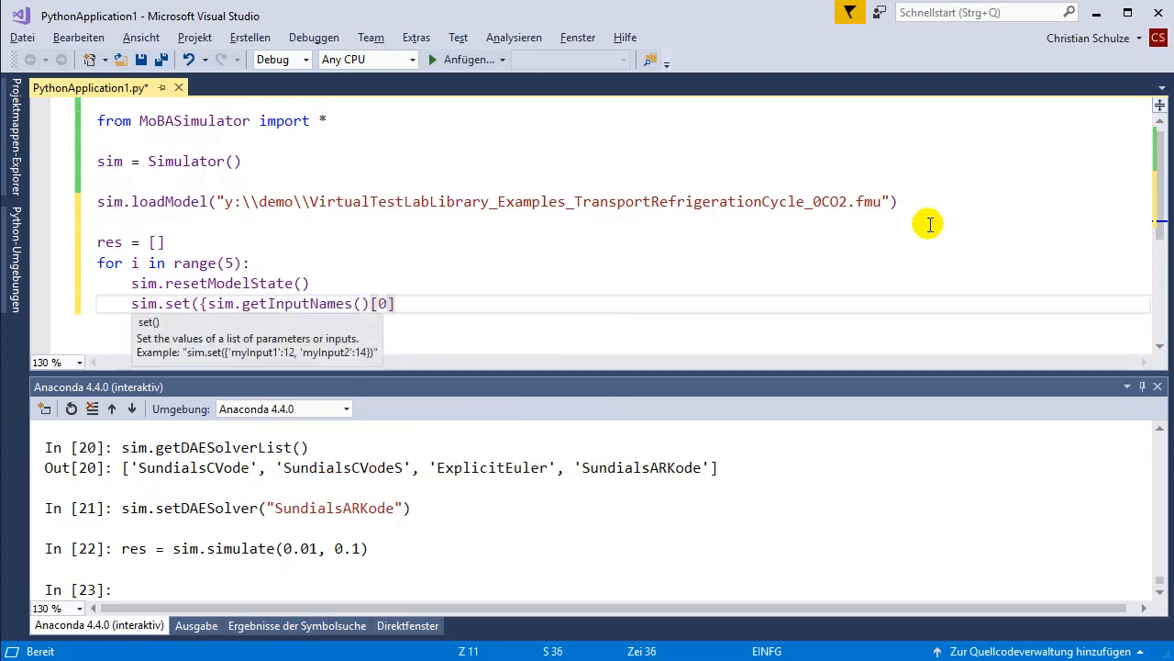
type(": 1")
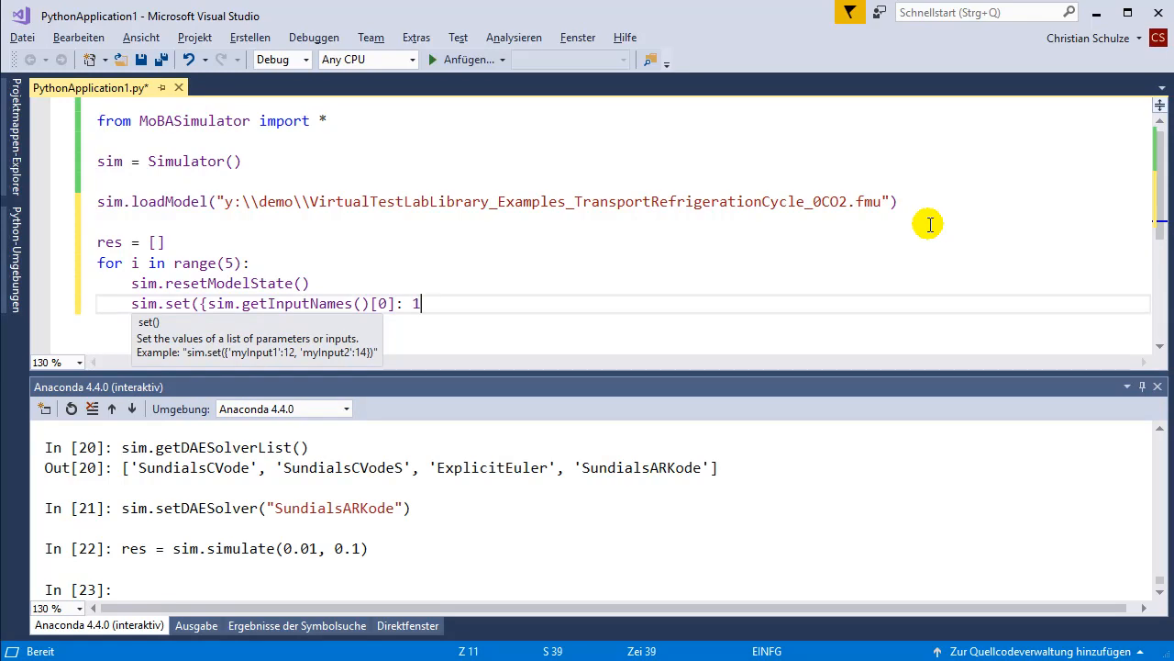
type("5+")
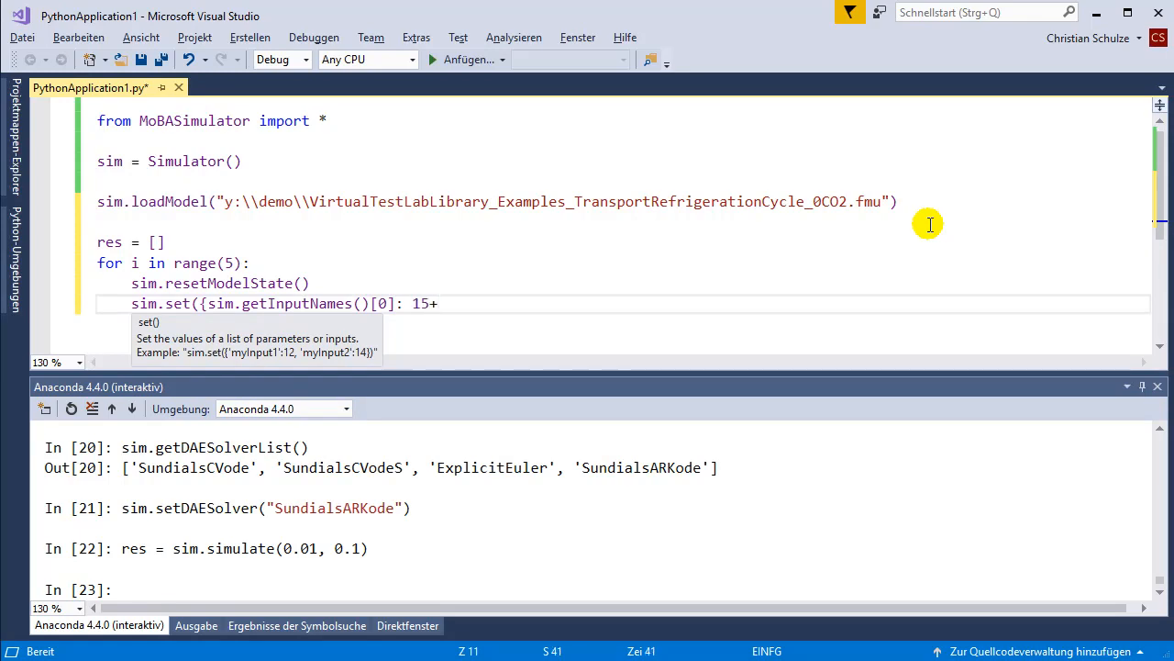
type("i/")
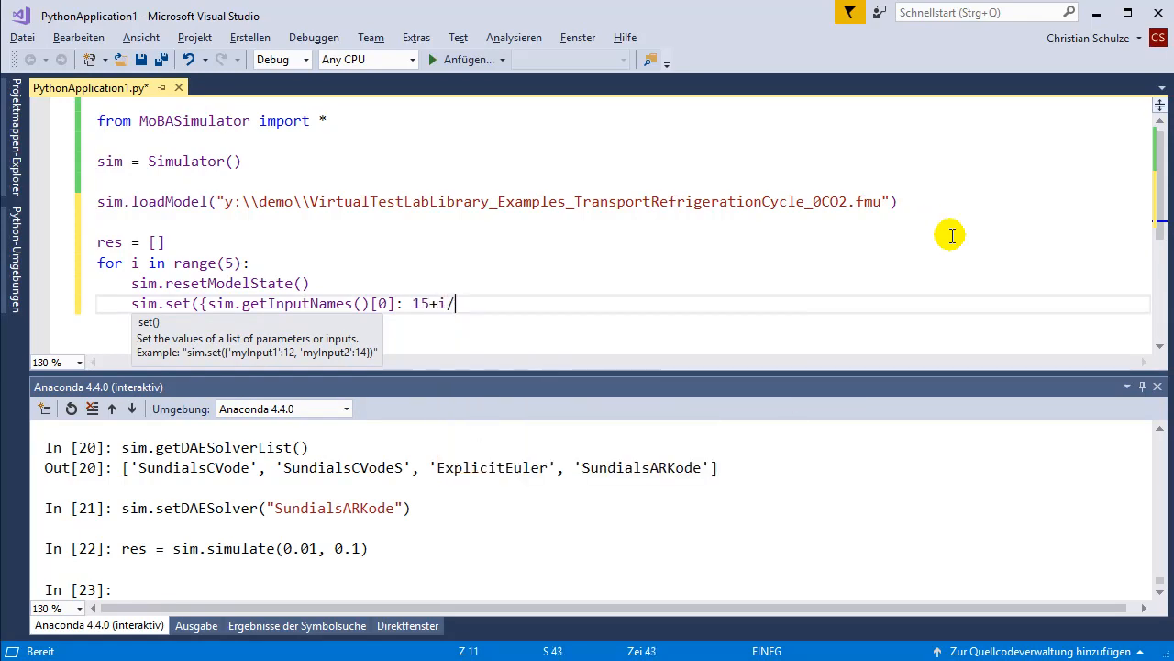
type("5.0})")
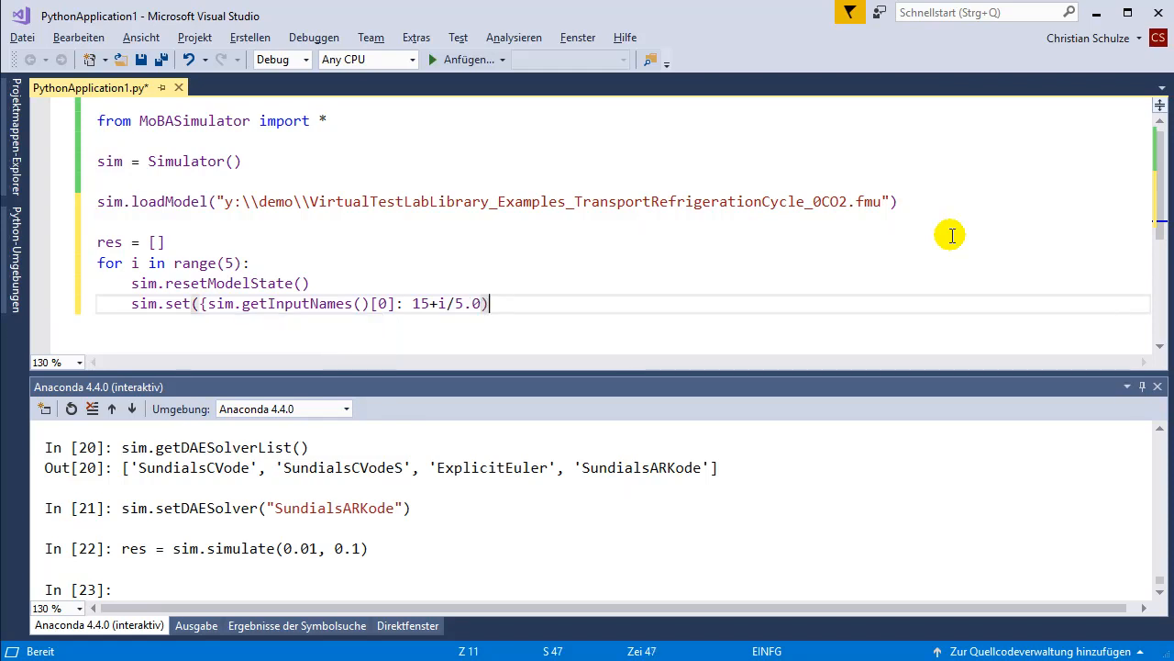
- Append each sim.simulate(1, 10) result to res
key("Backspace")
type("sim.")
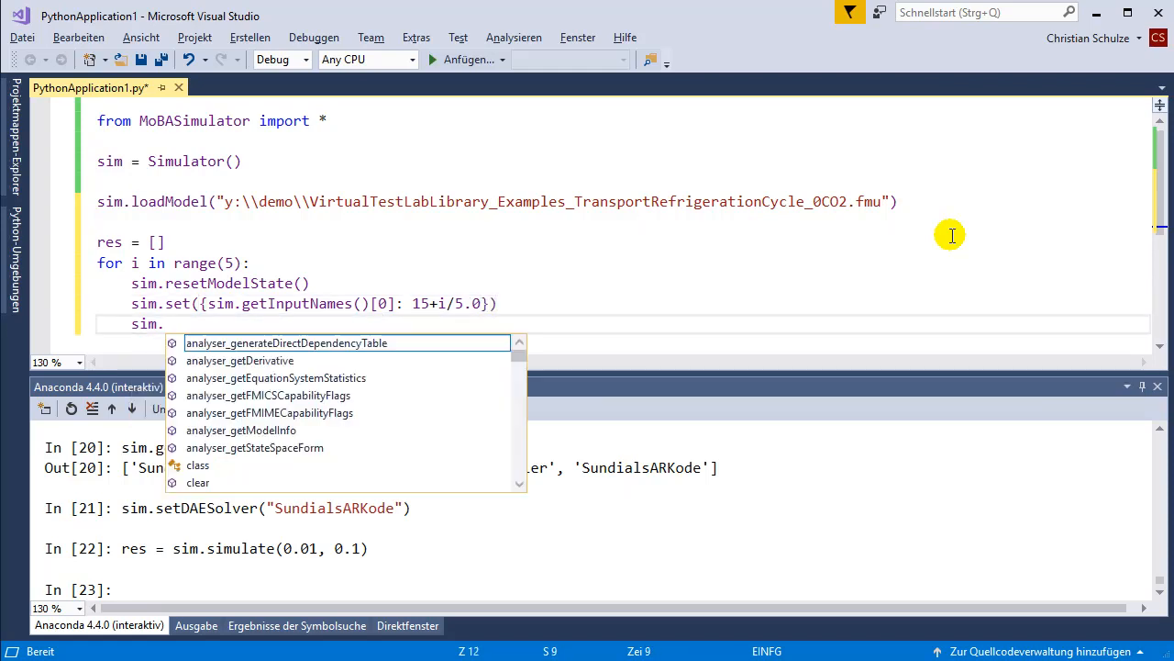
type("simulate(")
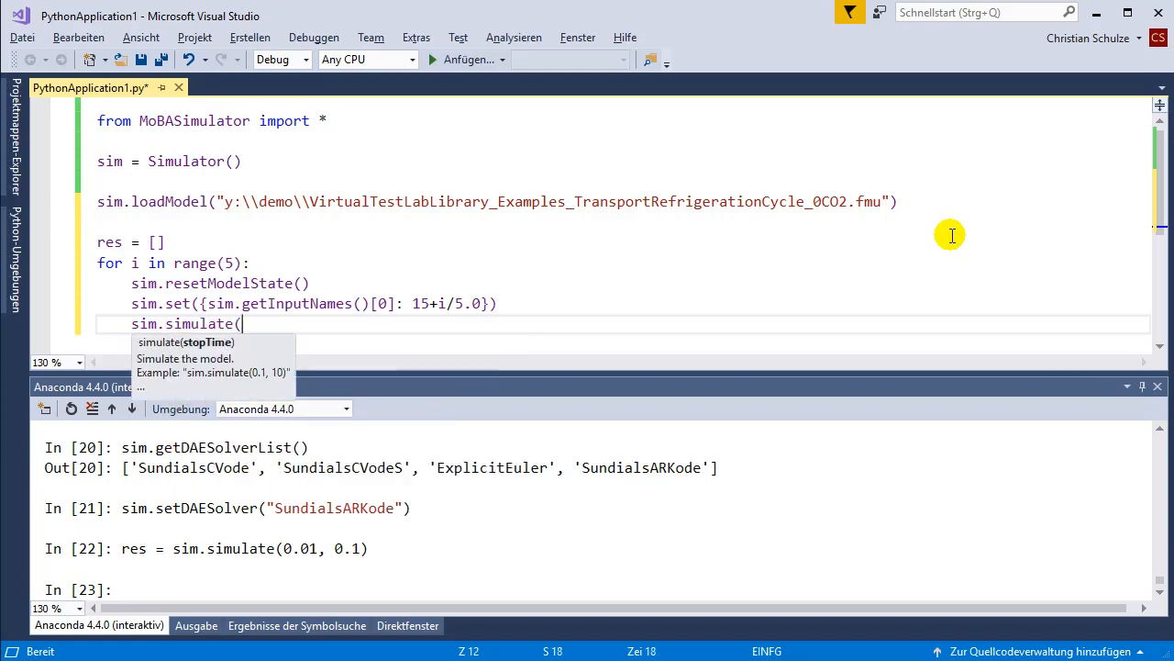
type("1, 10)")
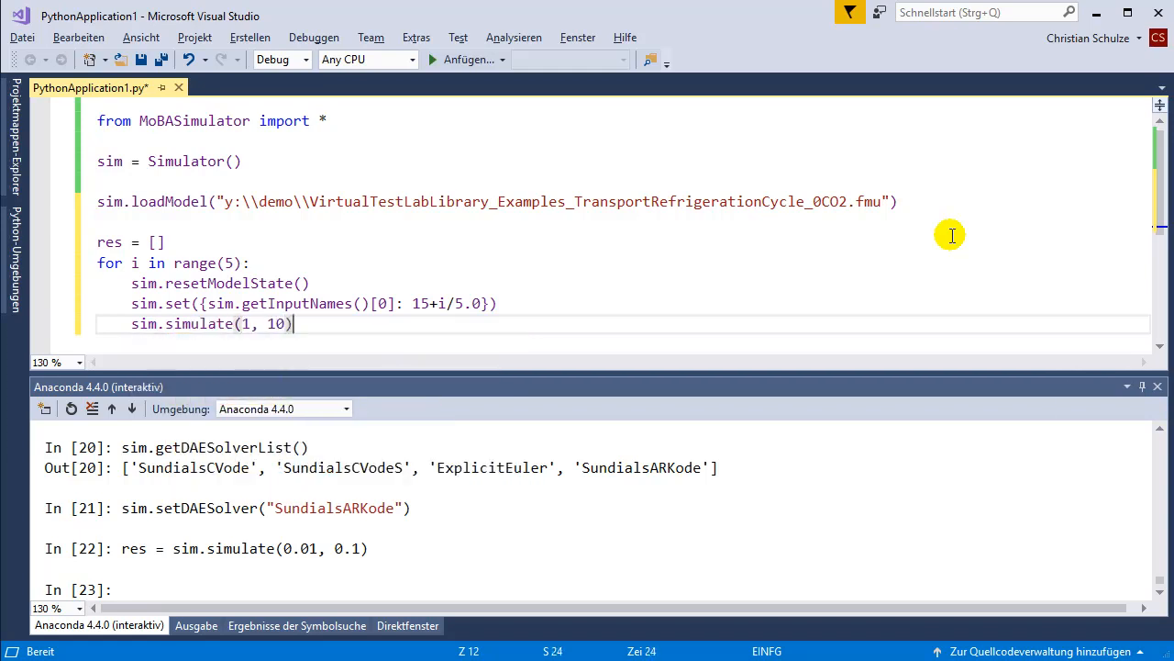
type("res.")
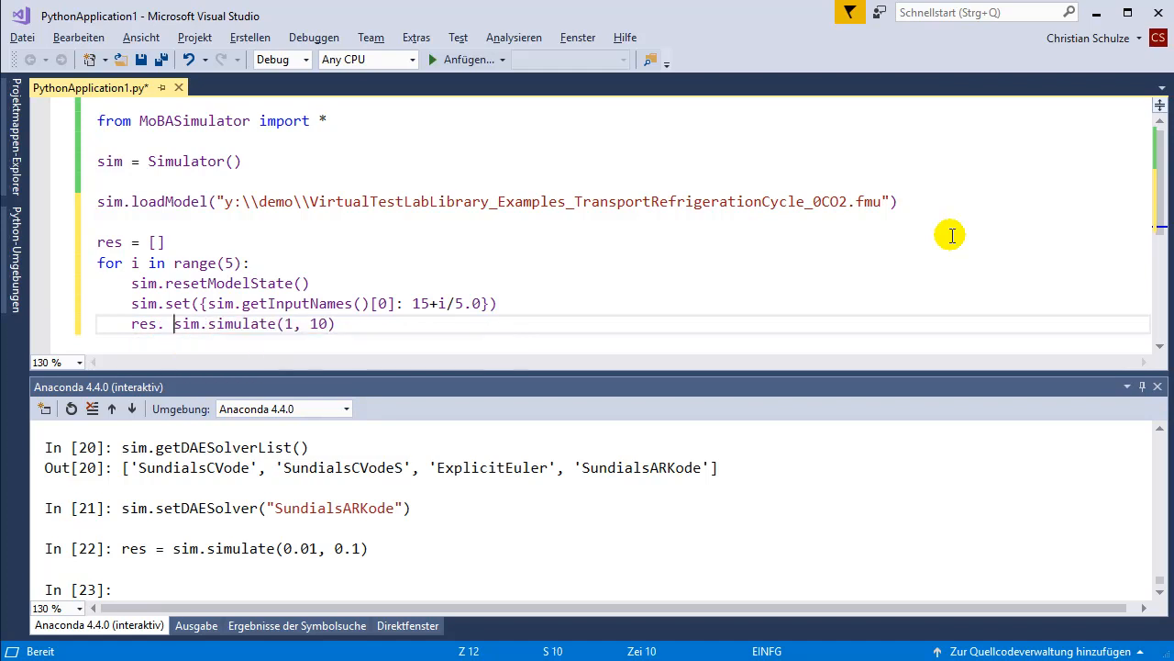
type("append(")
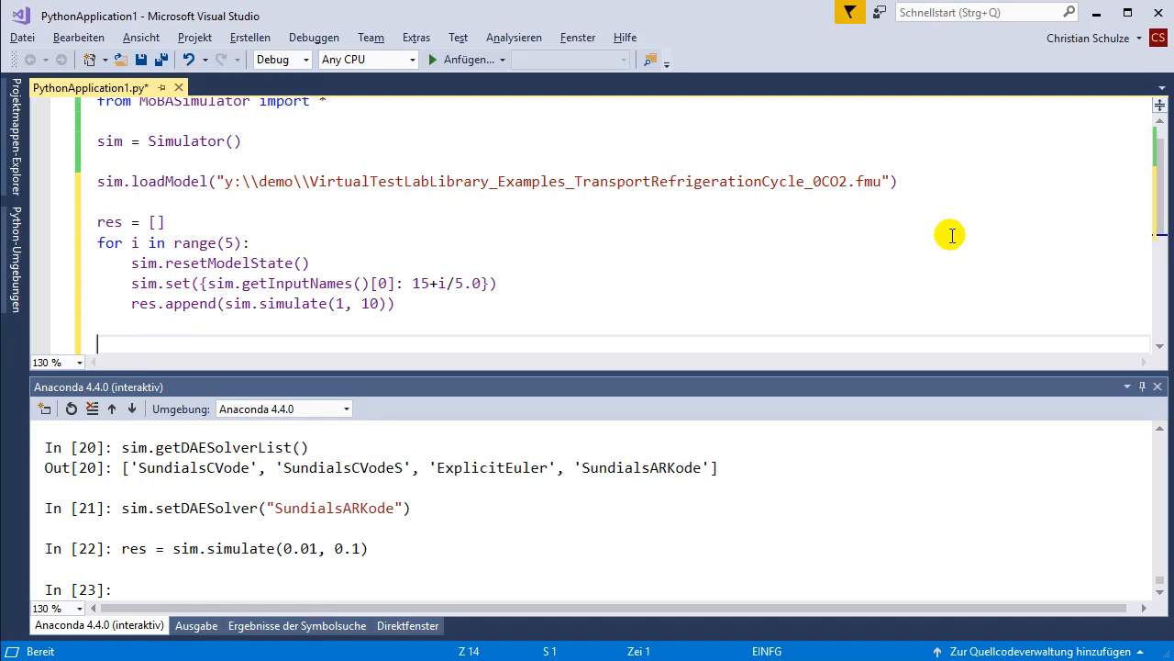
- Add a second for i in range(5) loop that prints res[i]['time']
type("w")
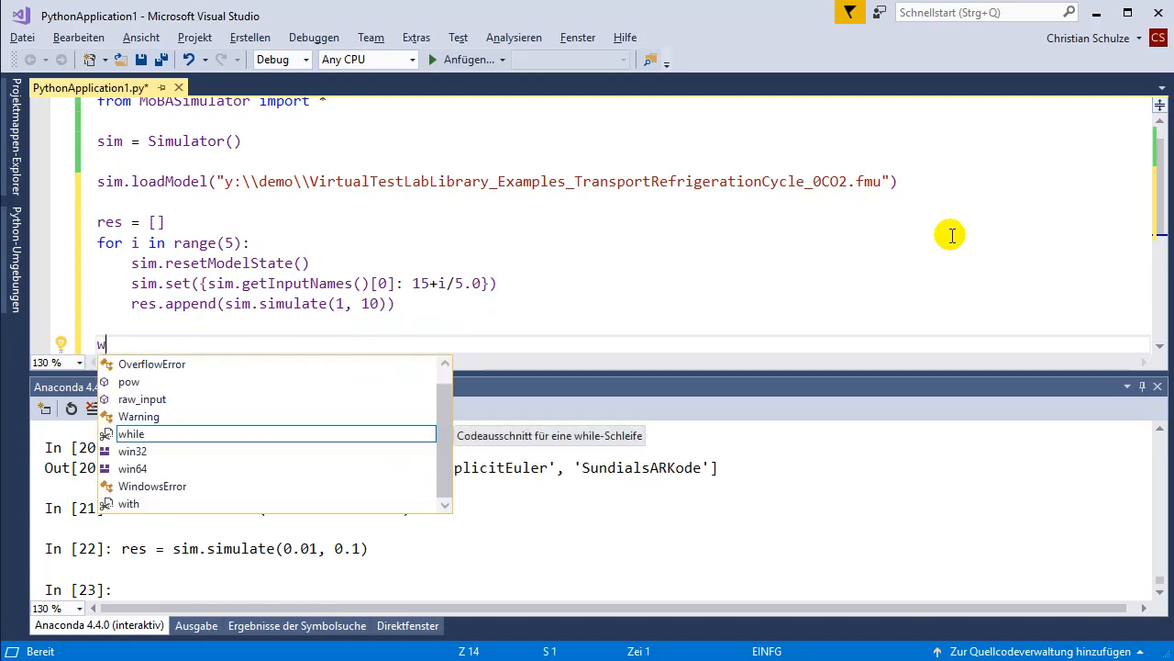
type("print")
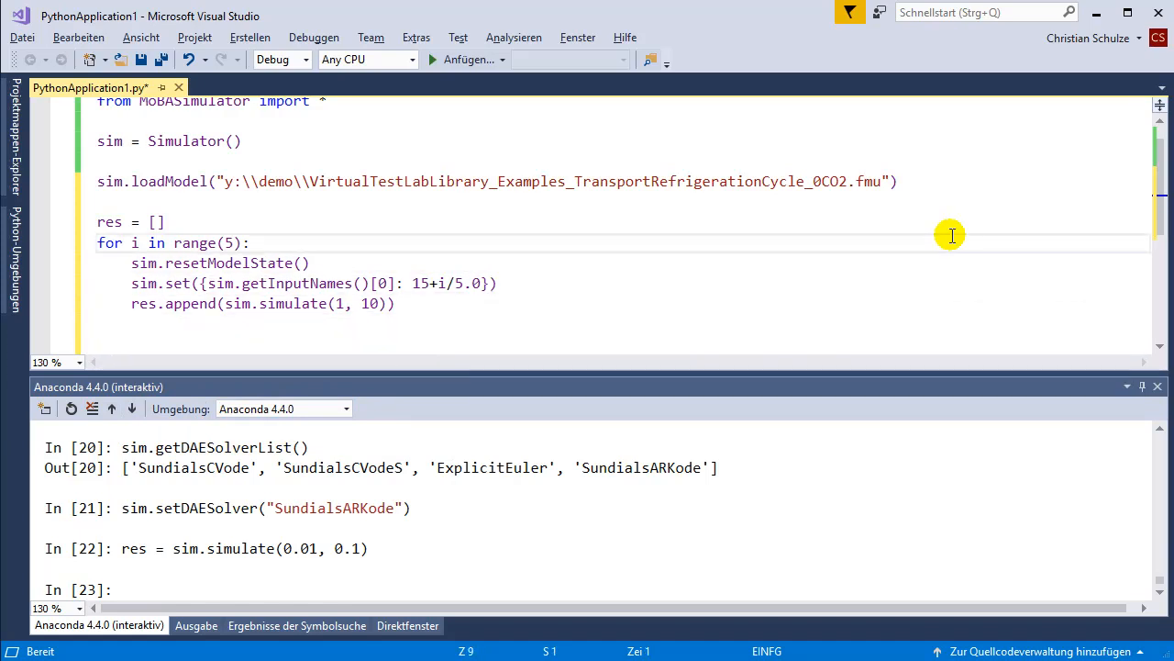
type("for i in range(5):")
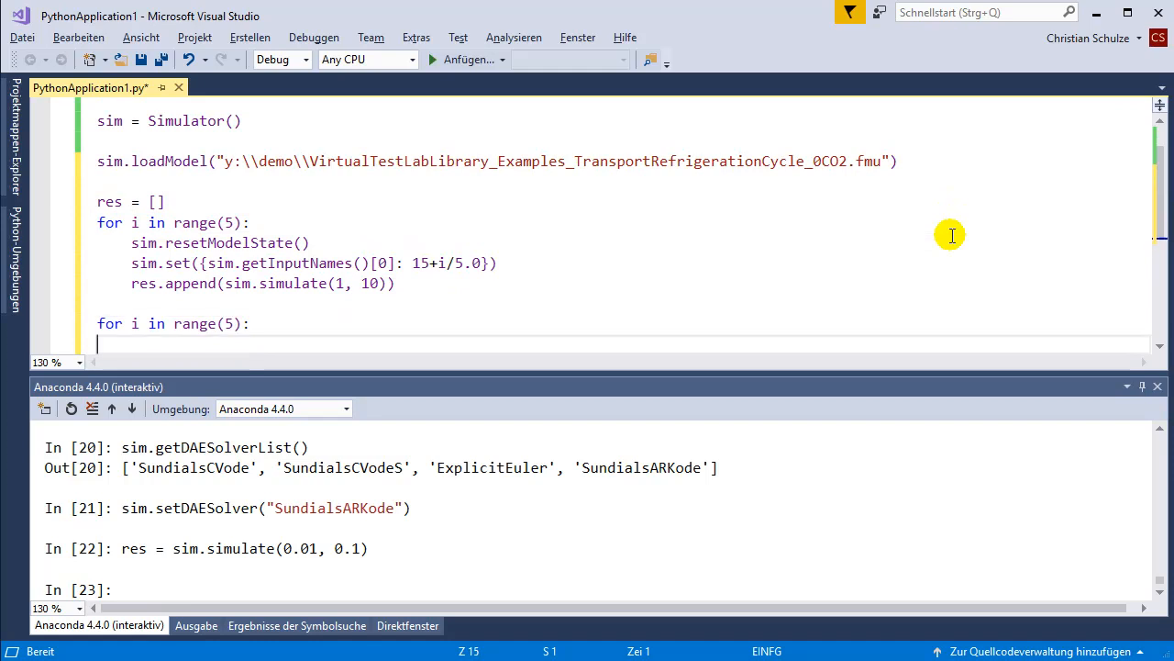
type("print")
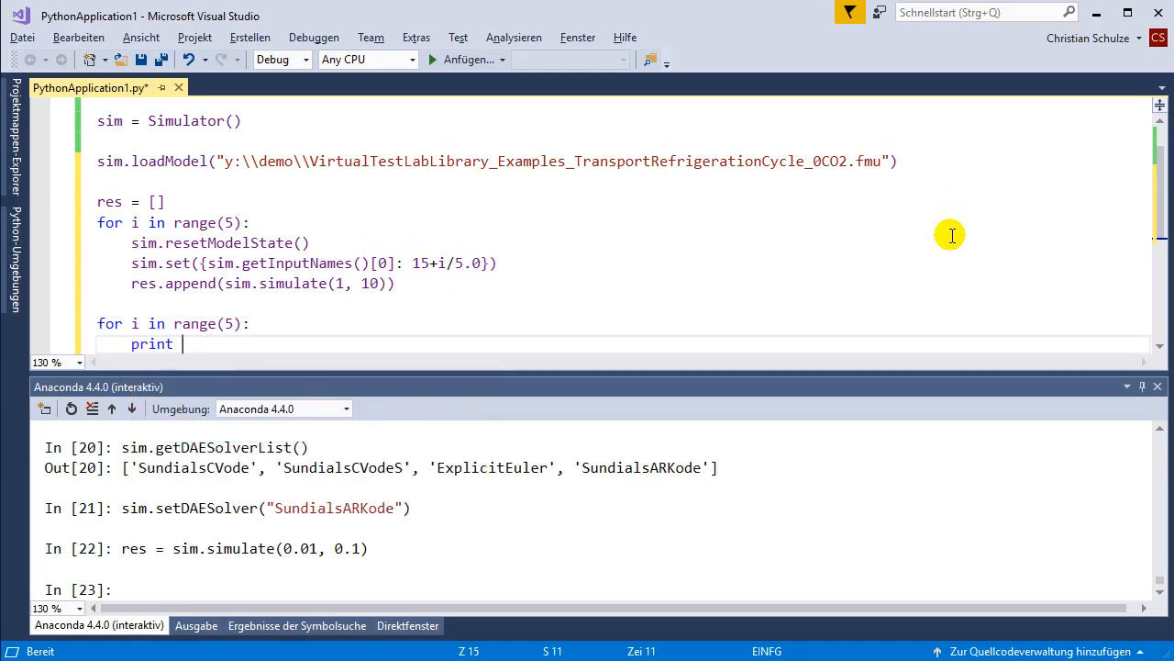
type("res['tim")
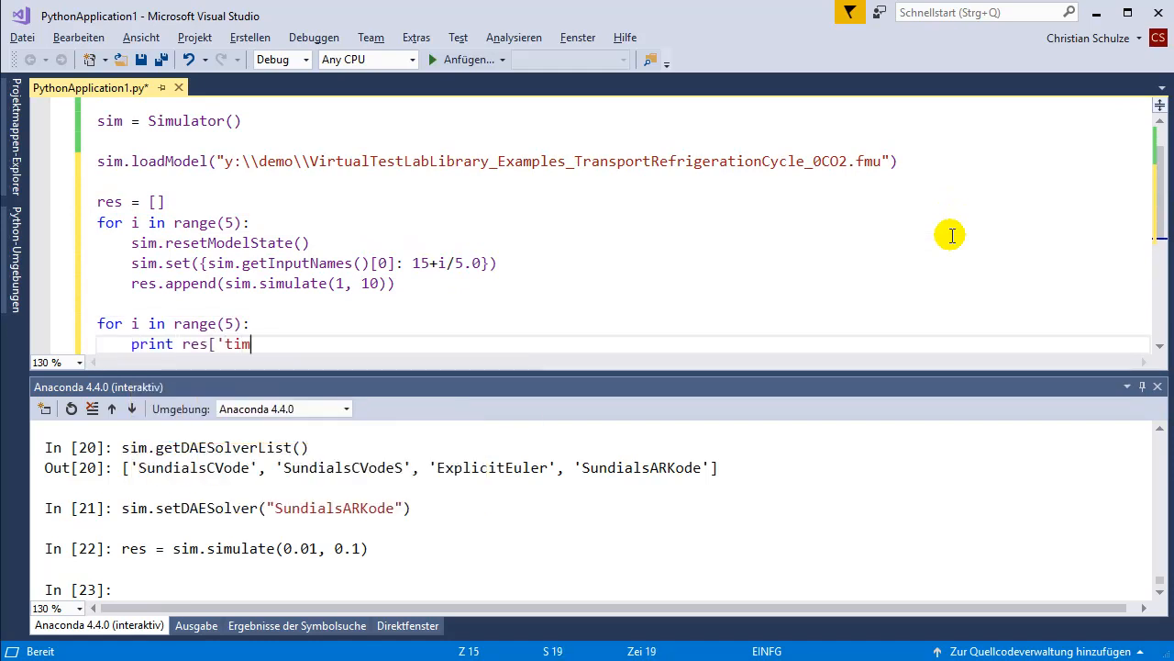
type("e']")
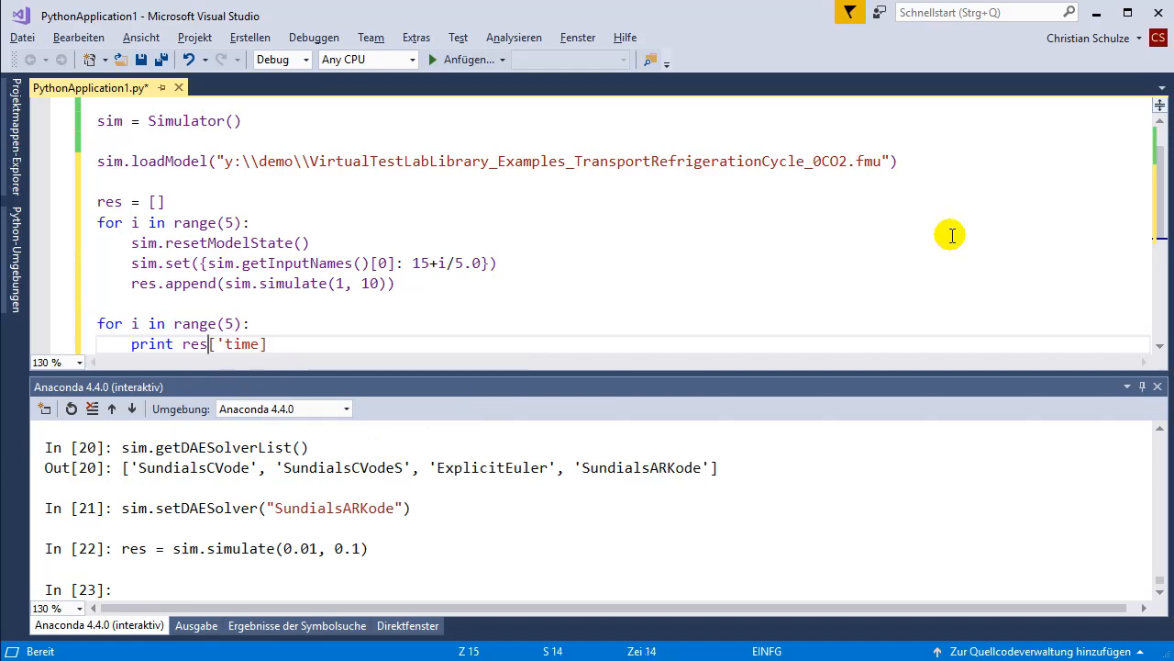
type("i][")
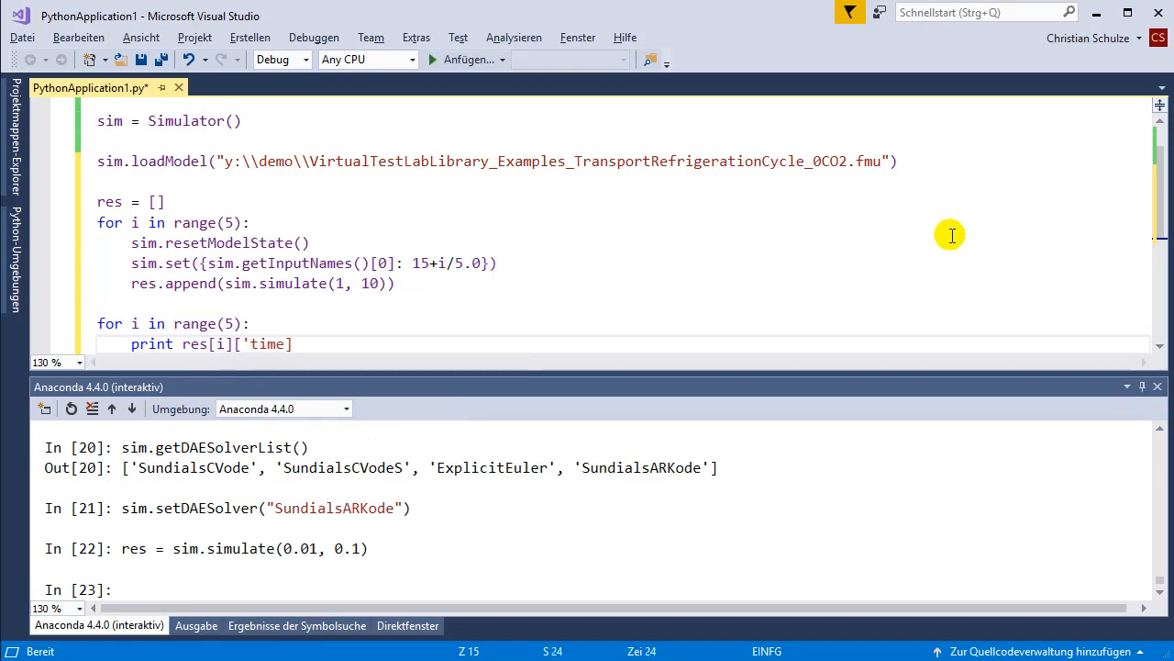
type("]")
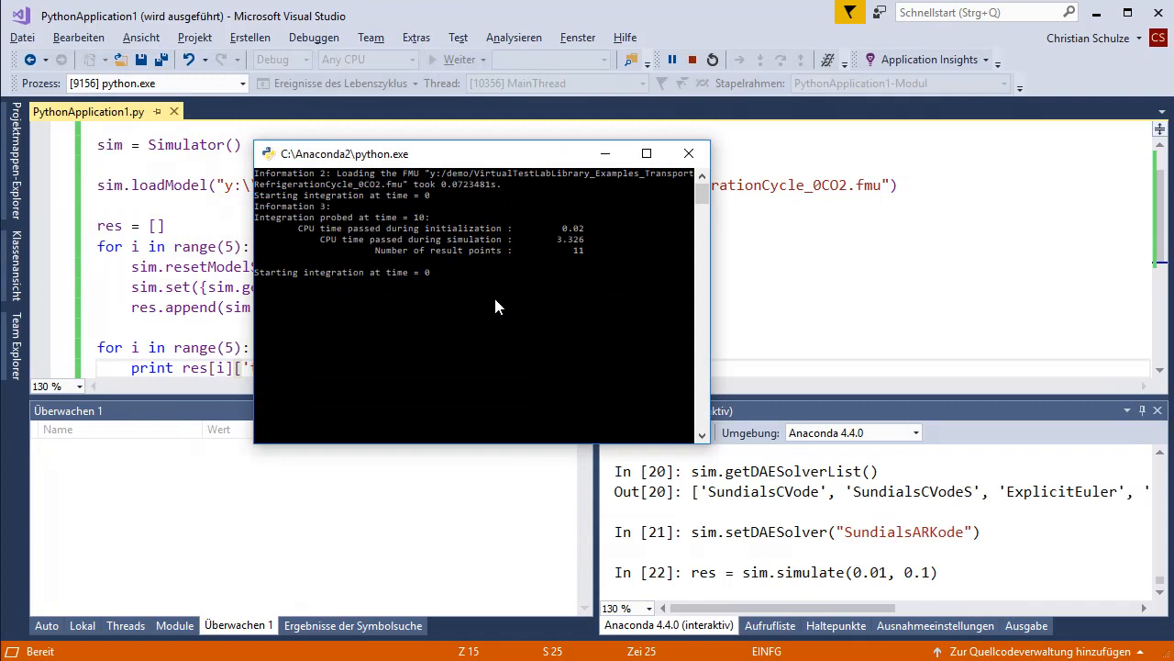
mouse_move(488, 353)
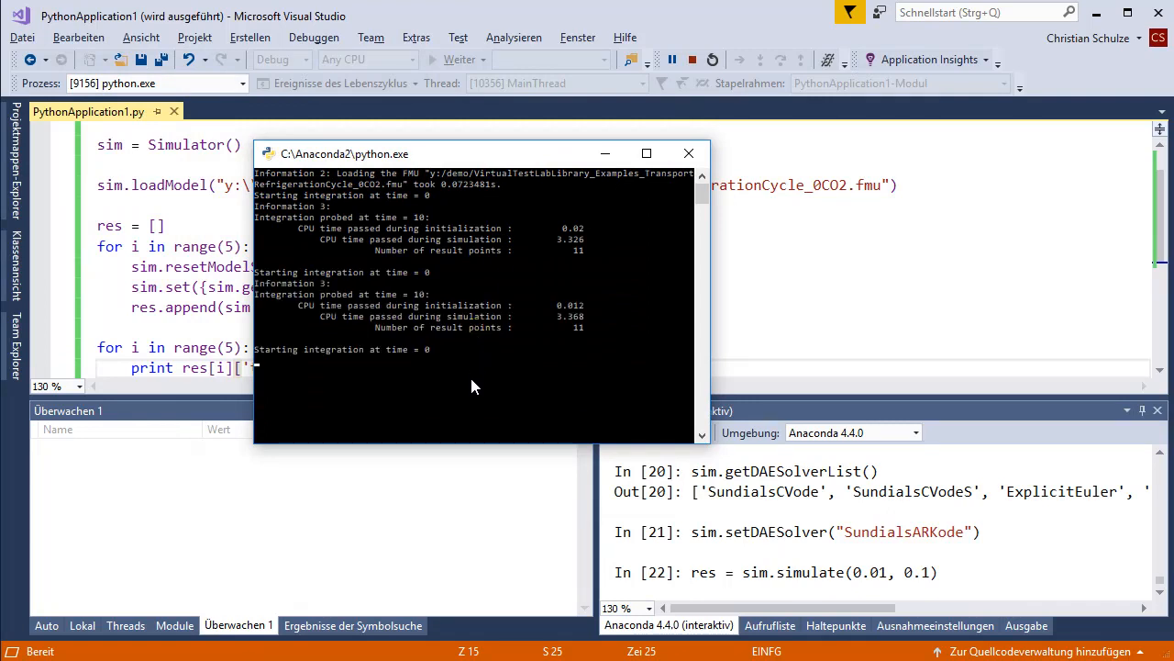
mouse_move(476, 407)
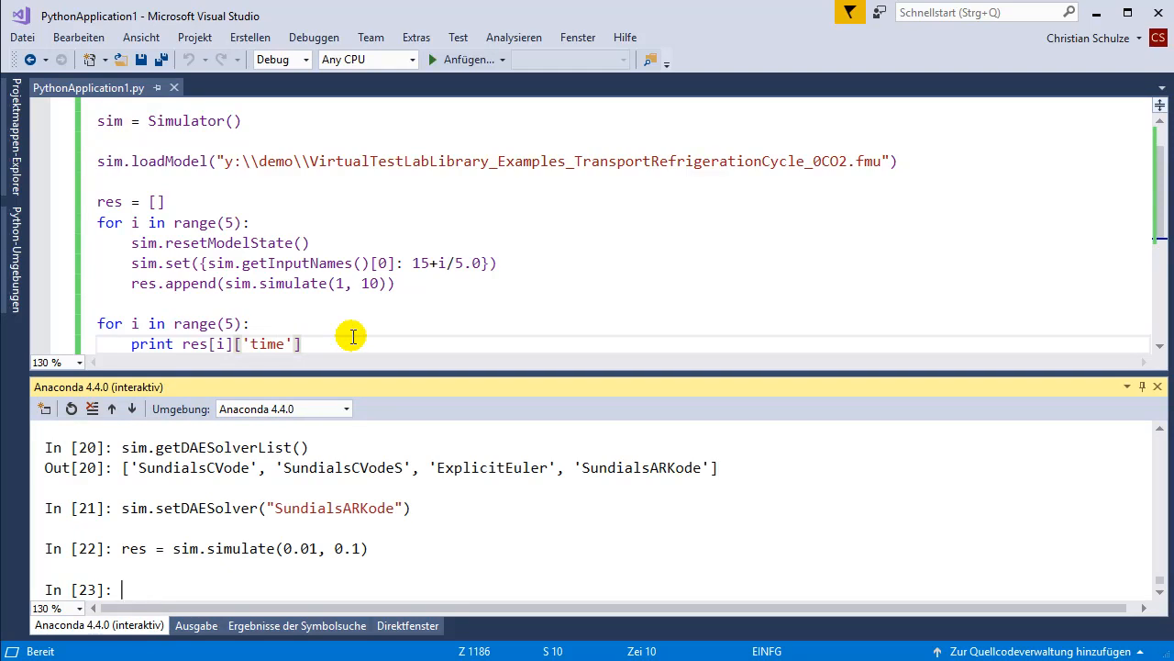
mouse_move(210, 598)
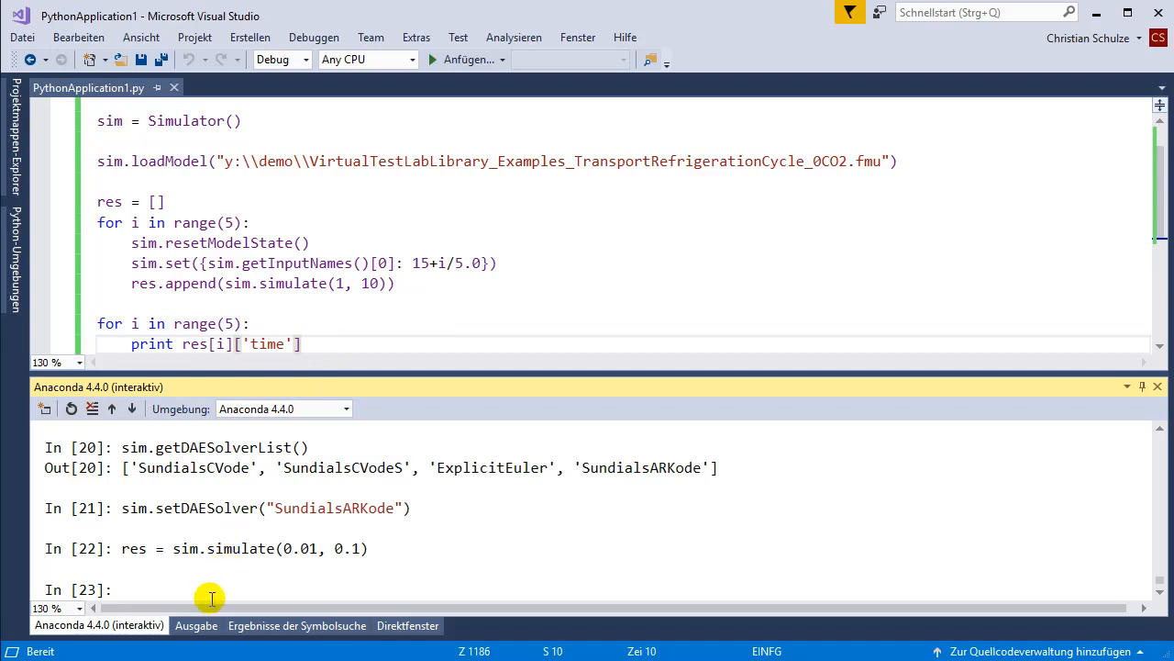
- Run sim.showParameterDialog(), view its Model Info tab, and close it with OK
type("sim.showParameterDialog(")
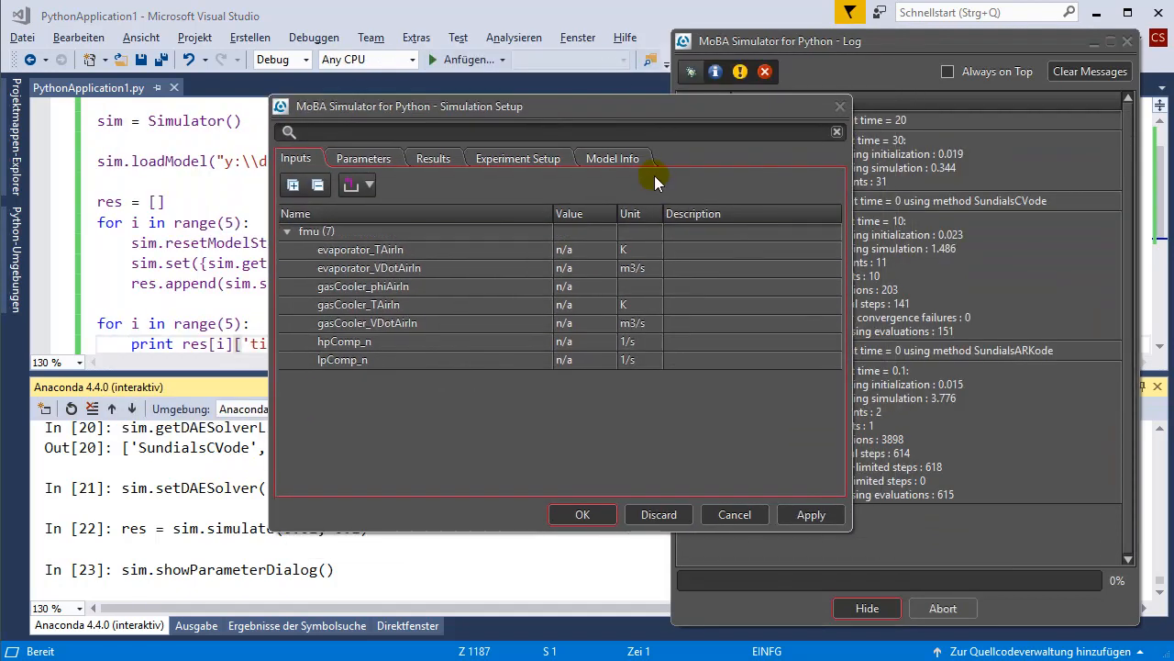
left_click(611, 157)
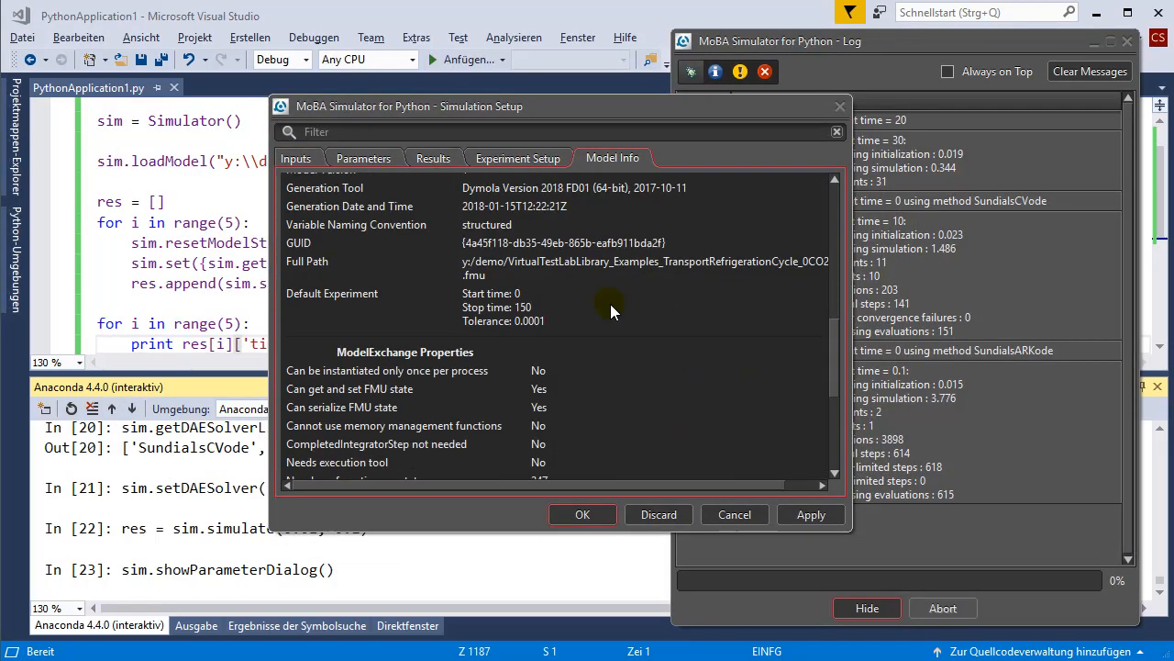
left_click(432, 158)
type("sim.")
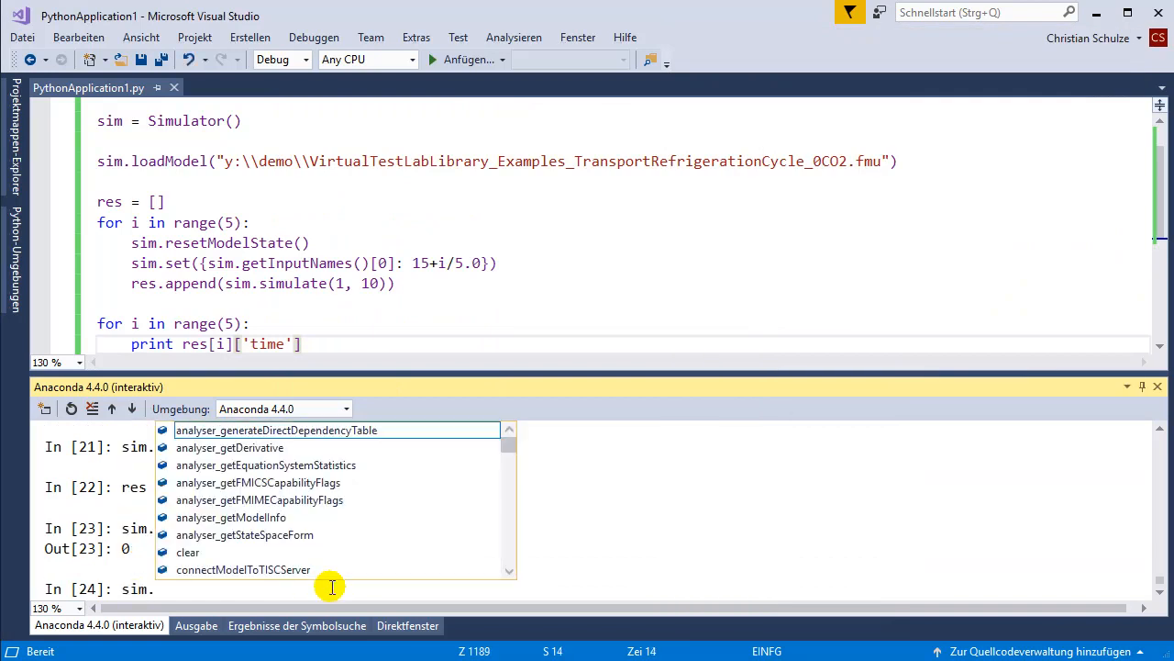
- Run analyser_getModelInfo(), then compute the state-space form into ss and print it
left_click(257, 481)
type("sim.")
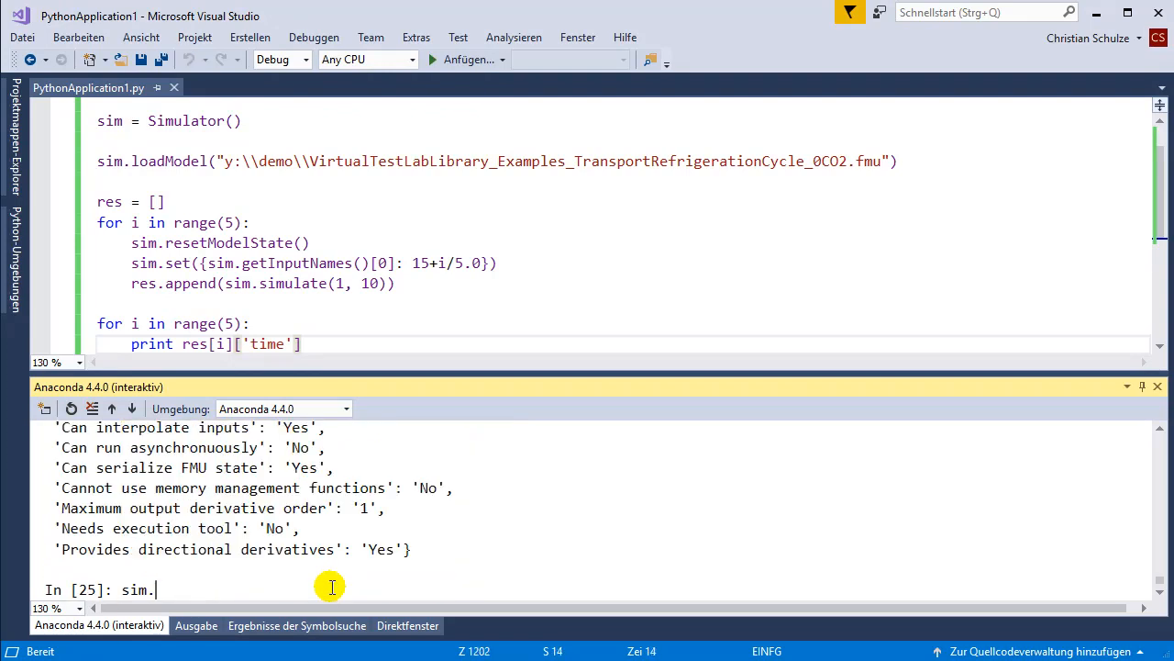
type("get")
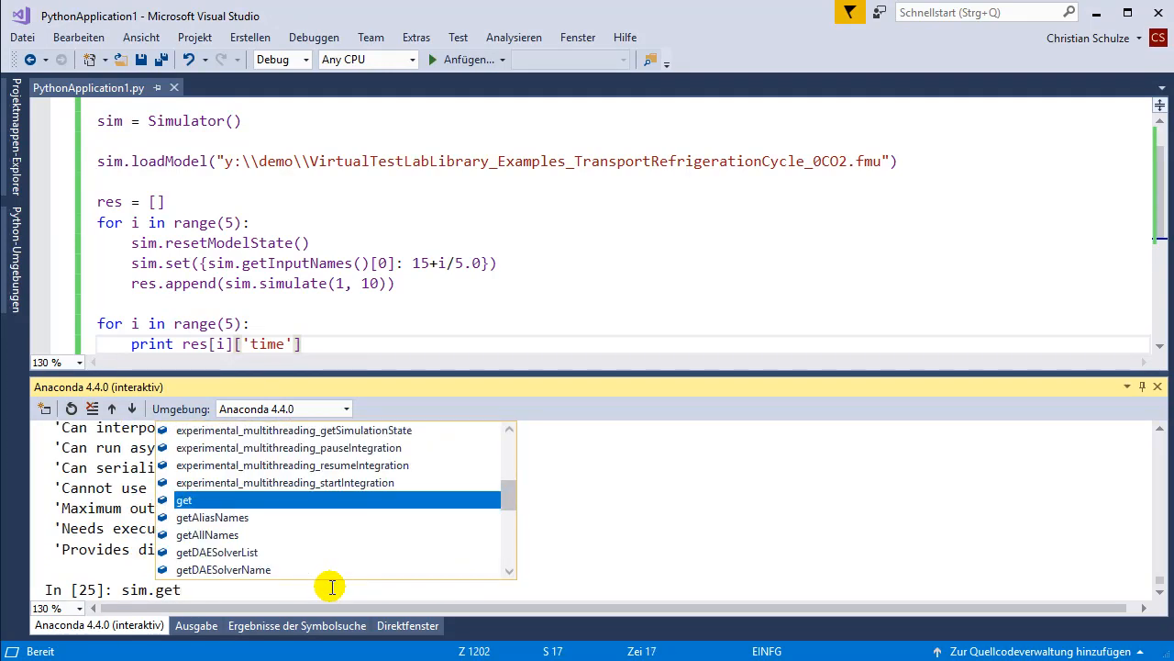
type("st")
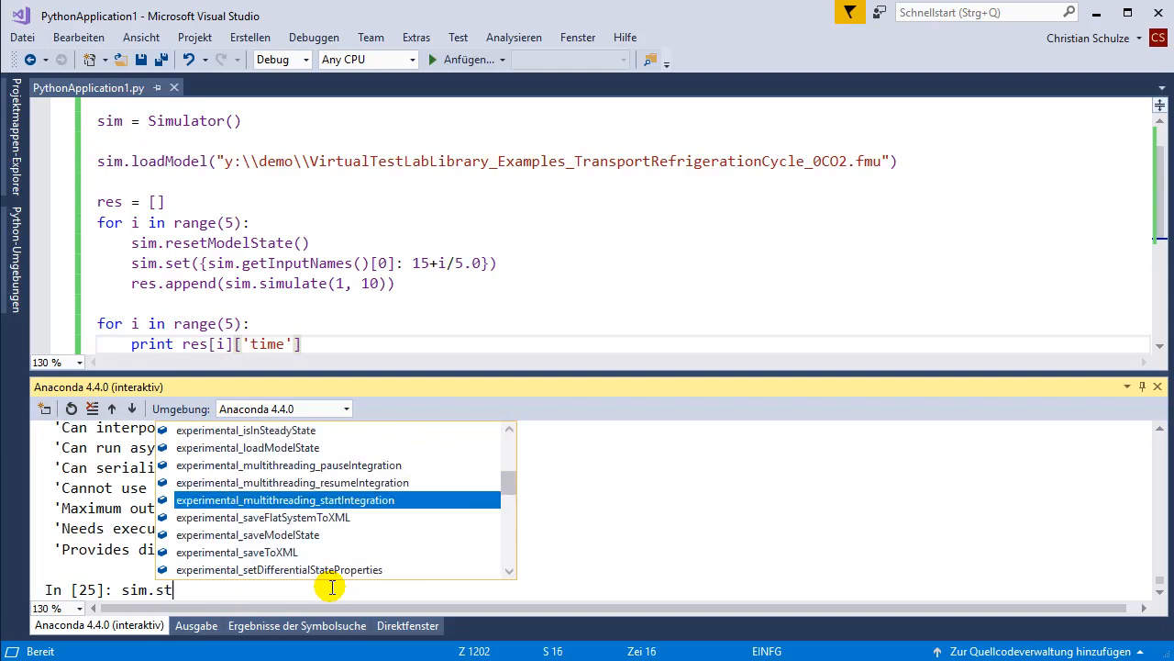
type("ates")
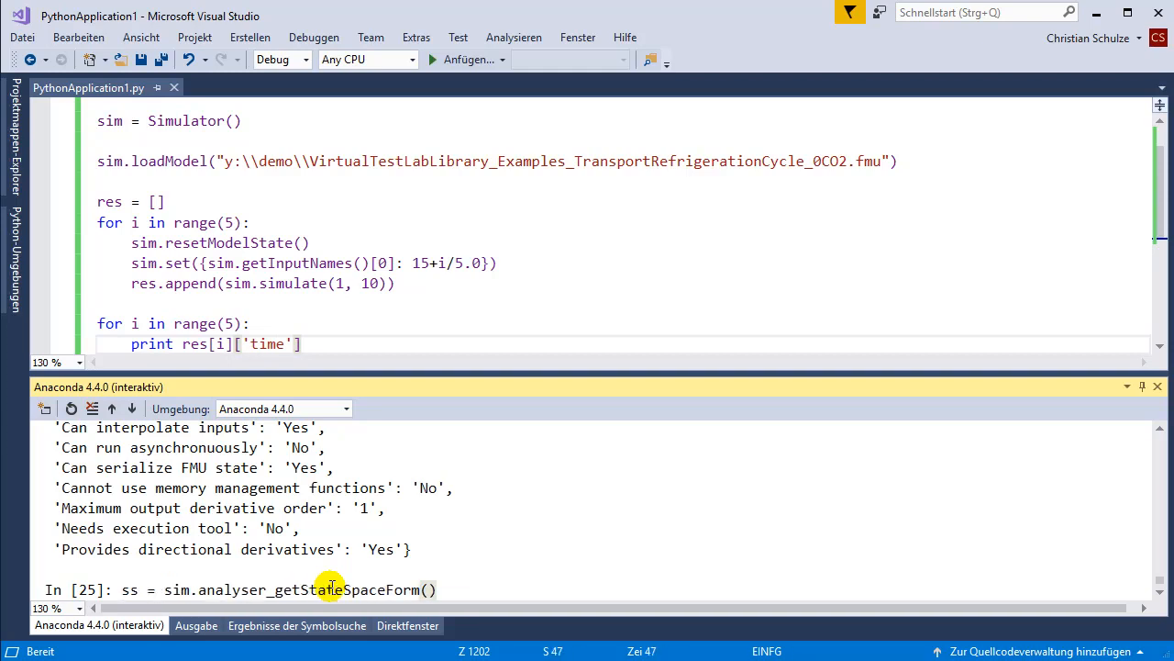
type("sss")
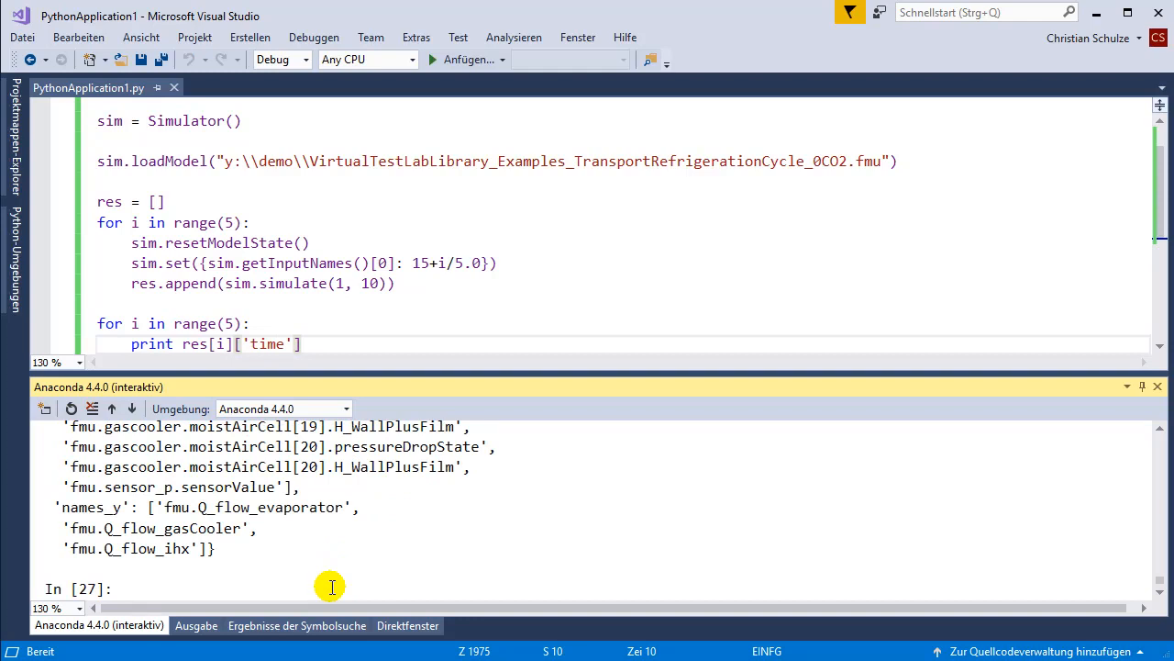
type("sim.")
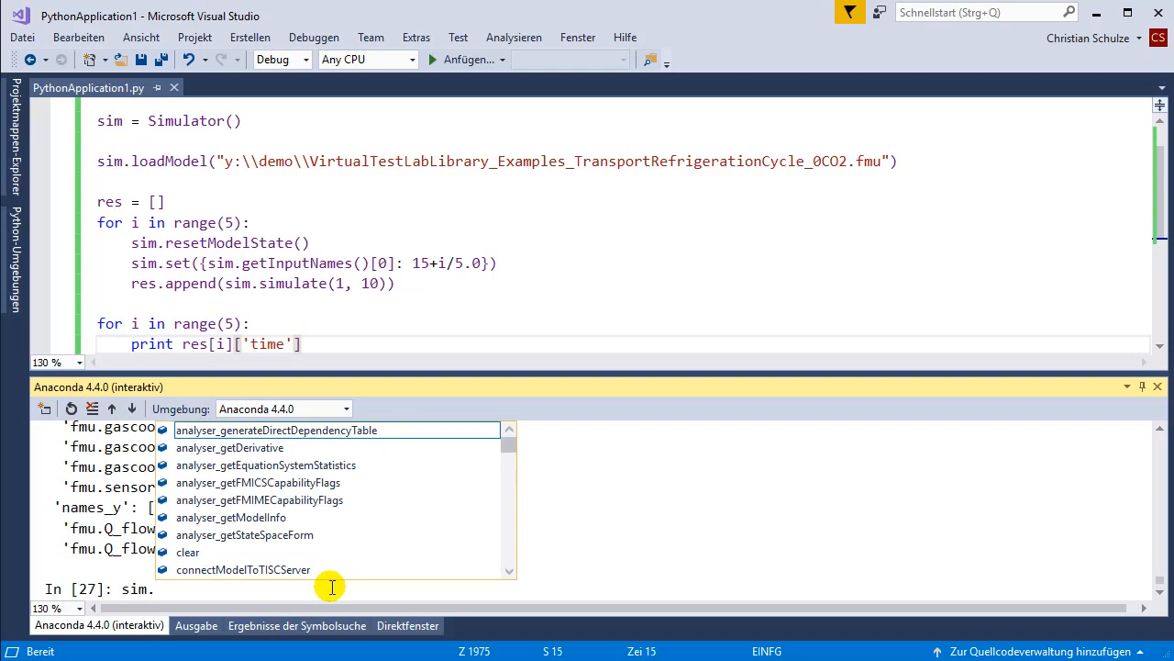
type("ex")
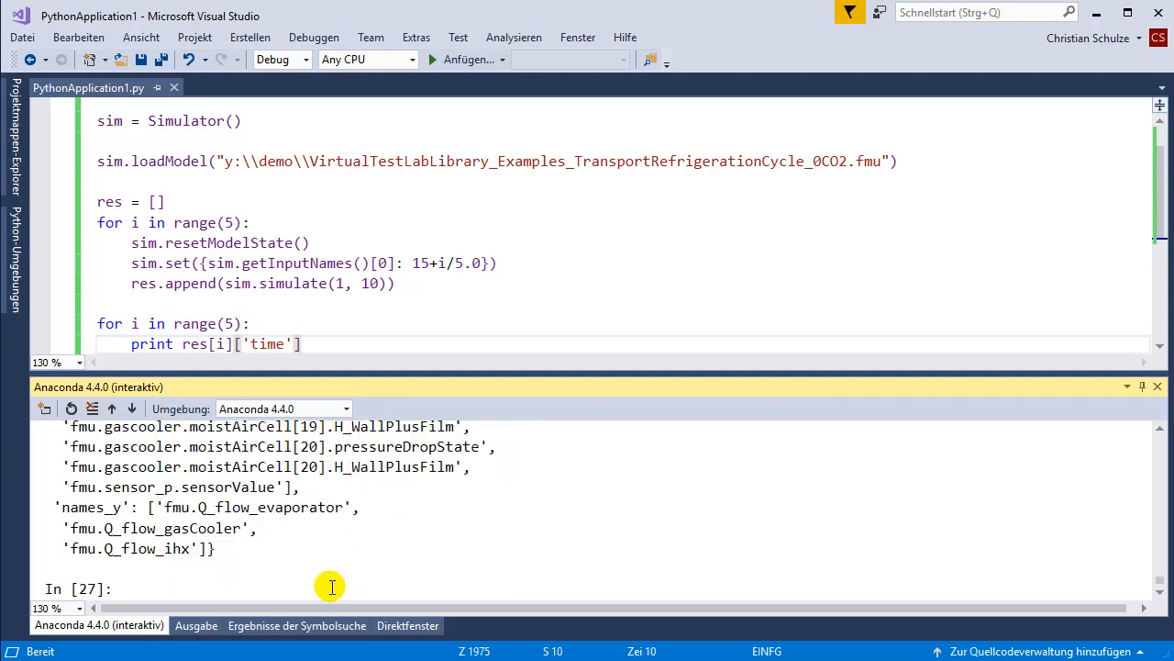
mouse_move(1109, 572)
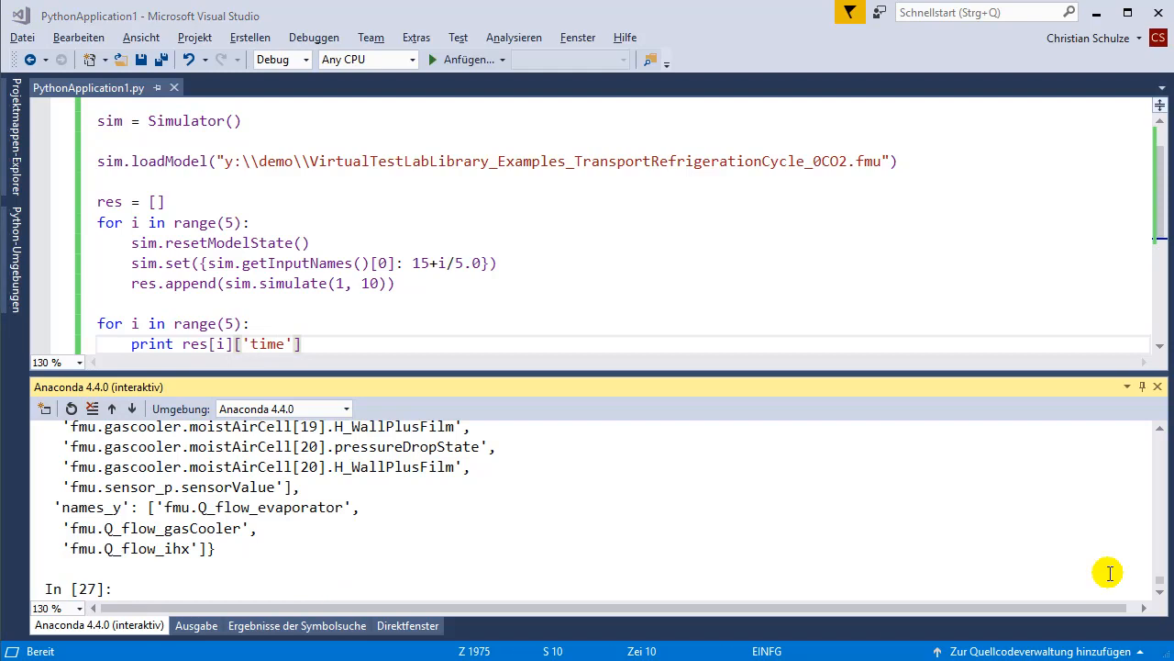